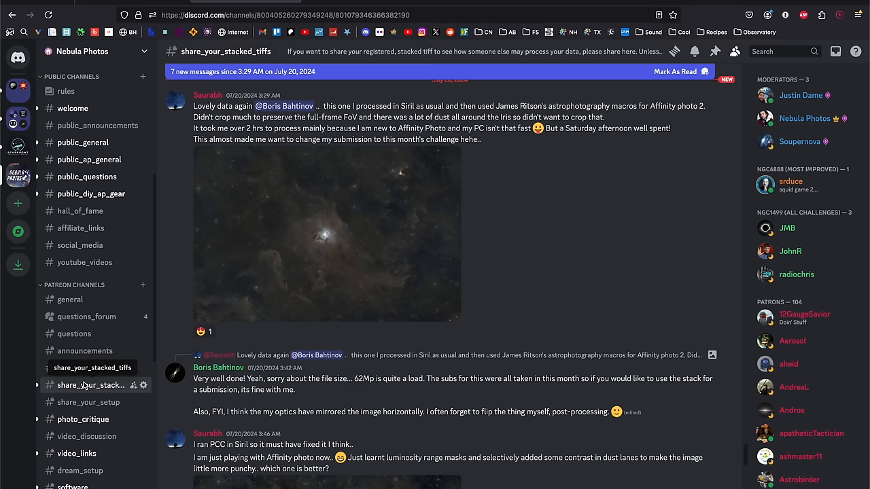
# - Enter a 13 by 19 inch size, keeping 300 ppi, and choose 16 bit depth
pyautogui.scroll(-3)
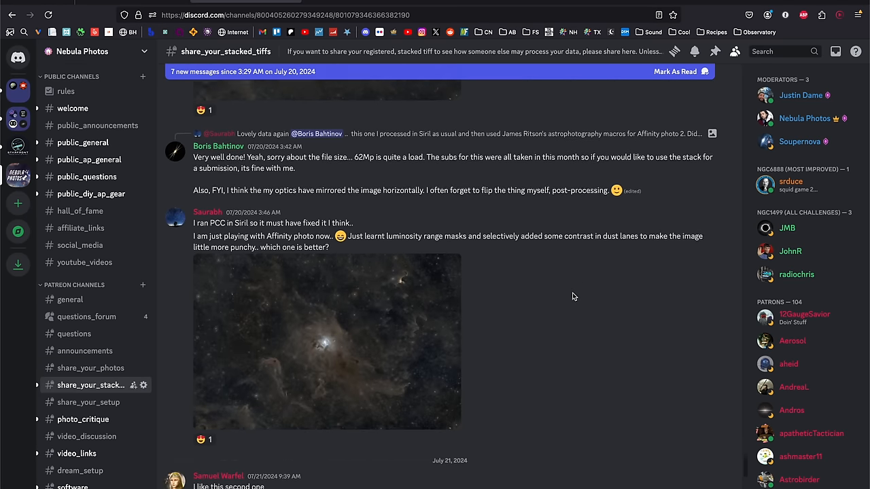
pyautogui.scroll(-3)
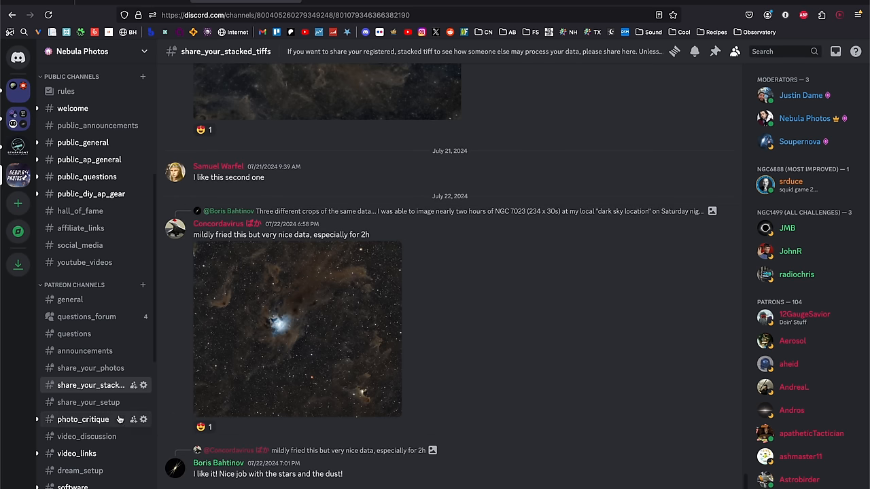
pyautogui.click(83, 419)
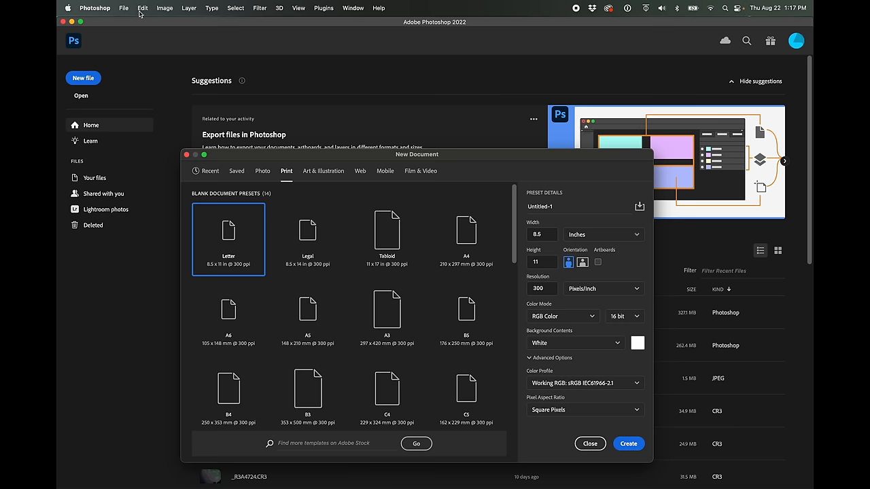
pyautogui.moveTo(427, 37)
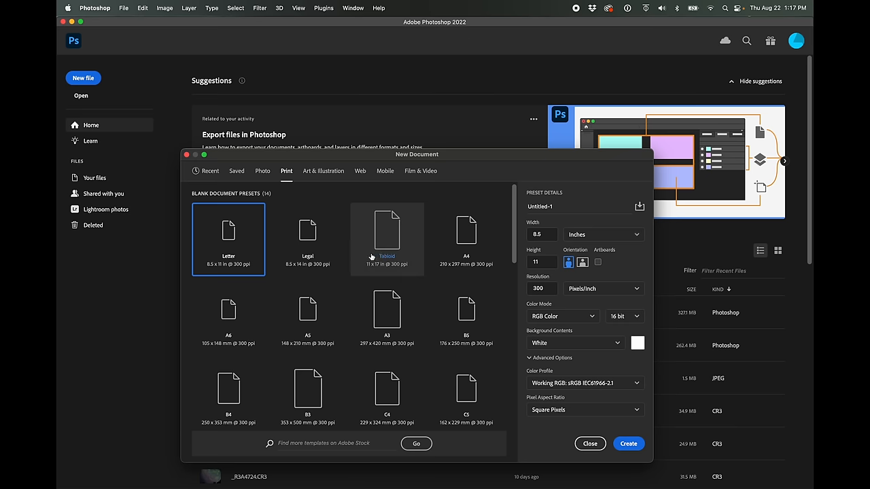
pyautogui.moveTo(308, 237)
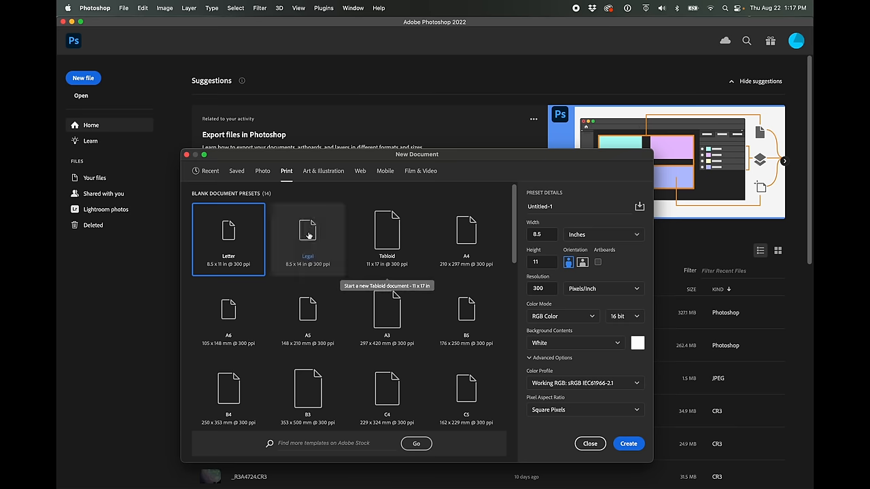
pyautogui.moveTo(233, 158)
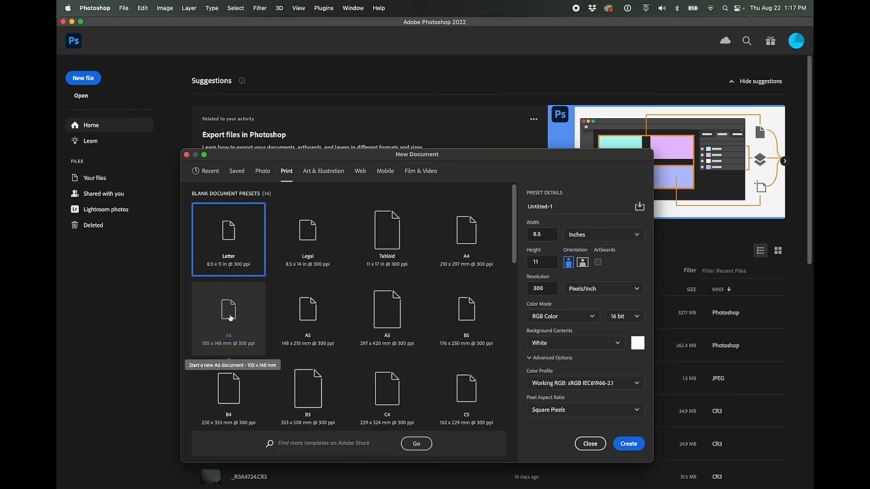
pyautogui.moveTo(466, 320)
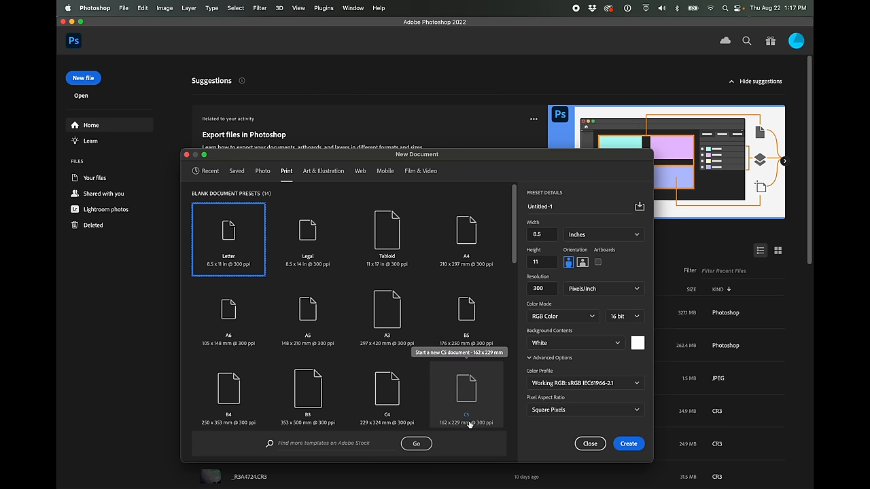
pyautogui.moveTo(466, 319)
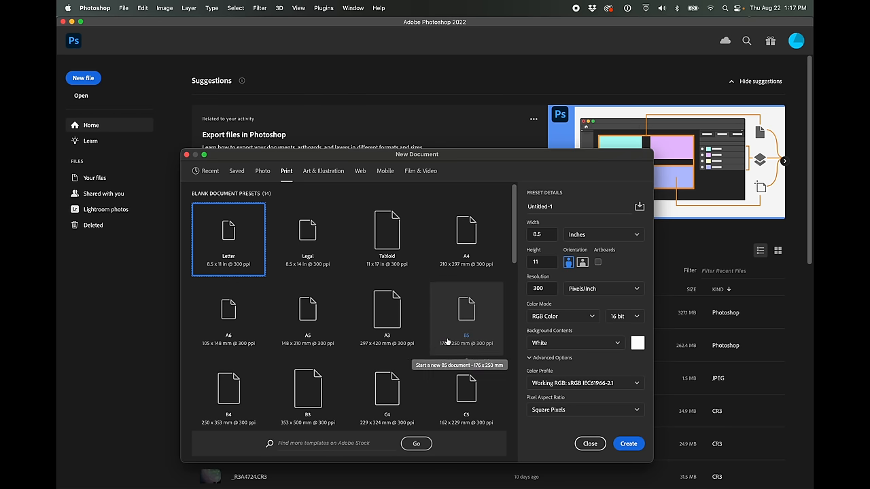
pyautogui.moveTo(307, 239)
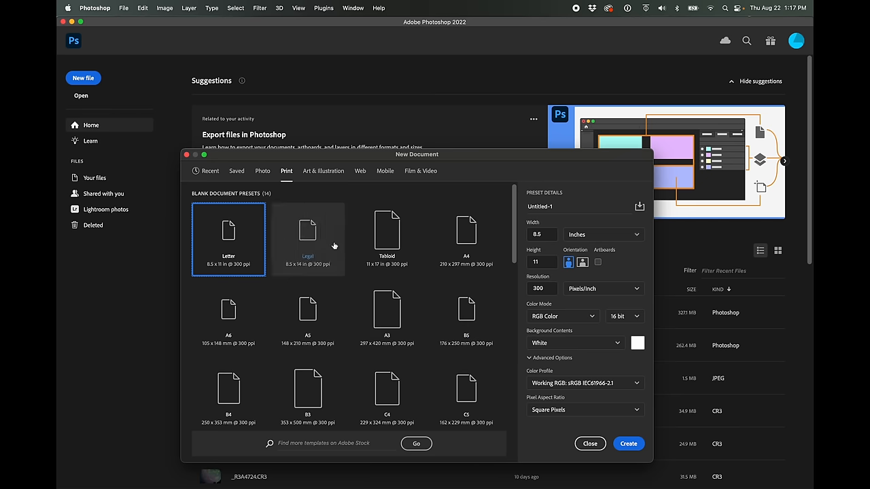
pyautogui.moveTo(308, 319)
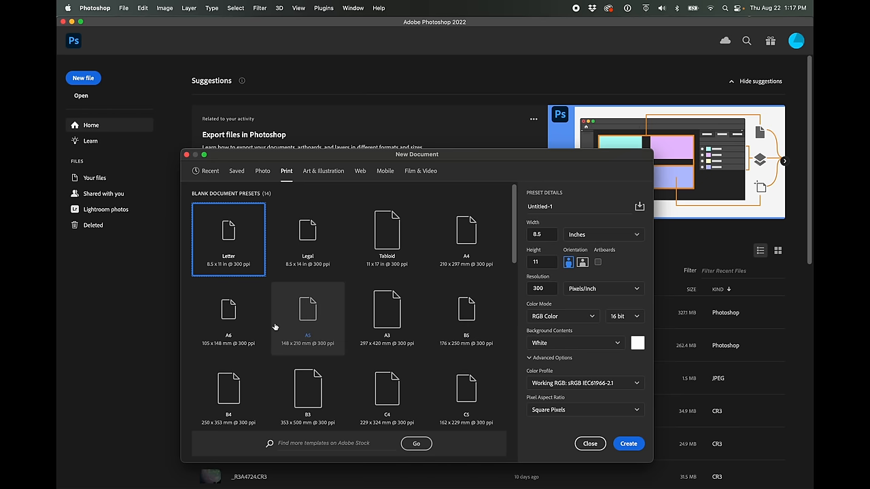
pyautogui.moveTo(387, 316)
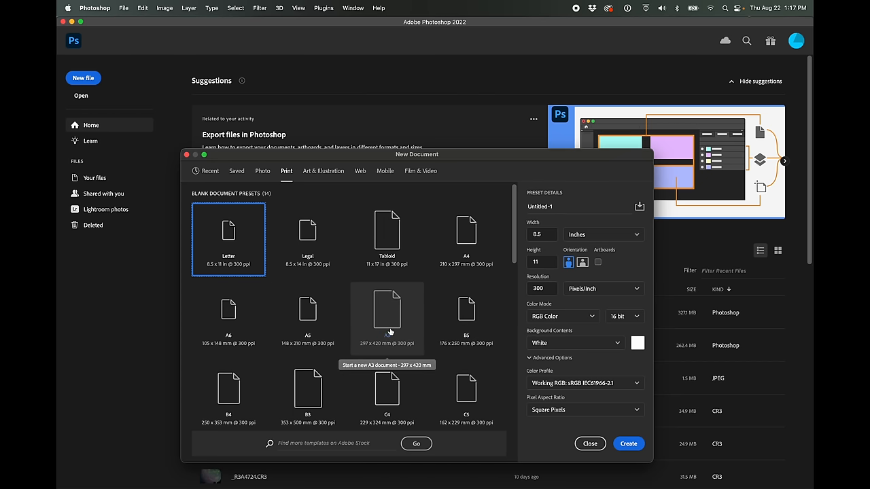
pyautogui.moveTo(307, 316)
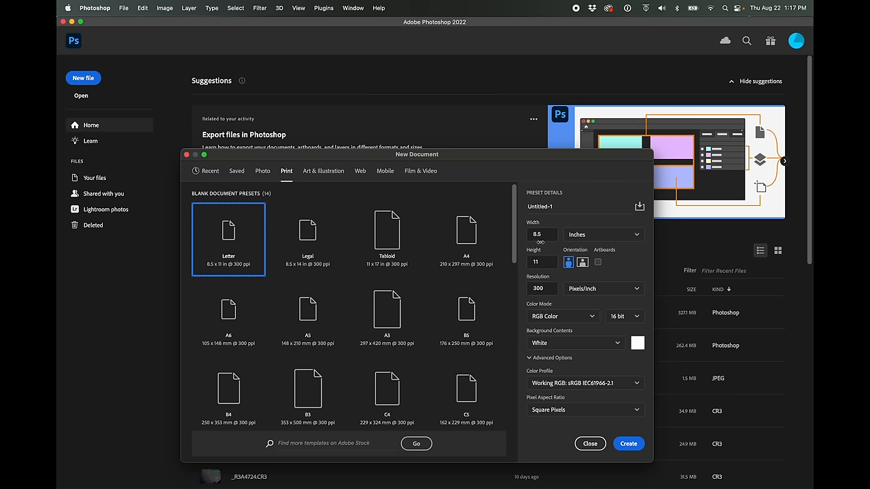
pyautogui.click(542, 234)
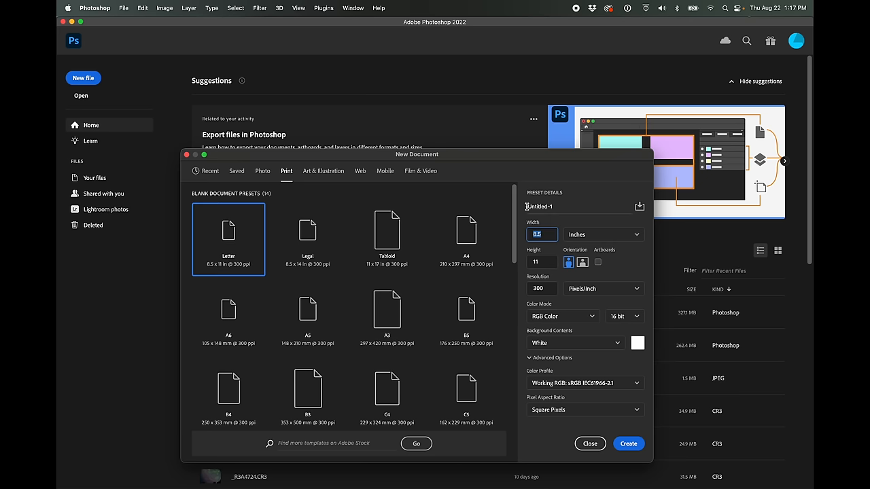
pyautogui.write('13')
pyautogui.click(542, 262)
pyautogui.write('19')
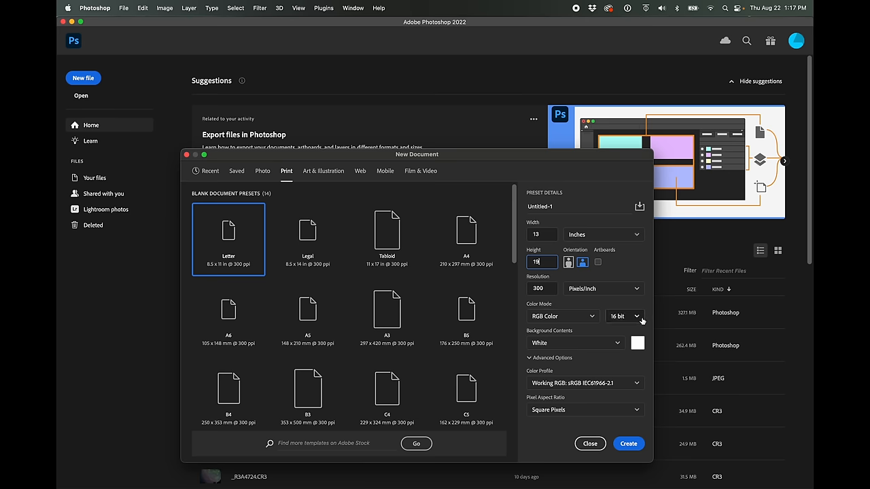
pyautogui.click(624, 316)
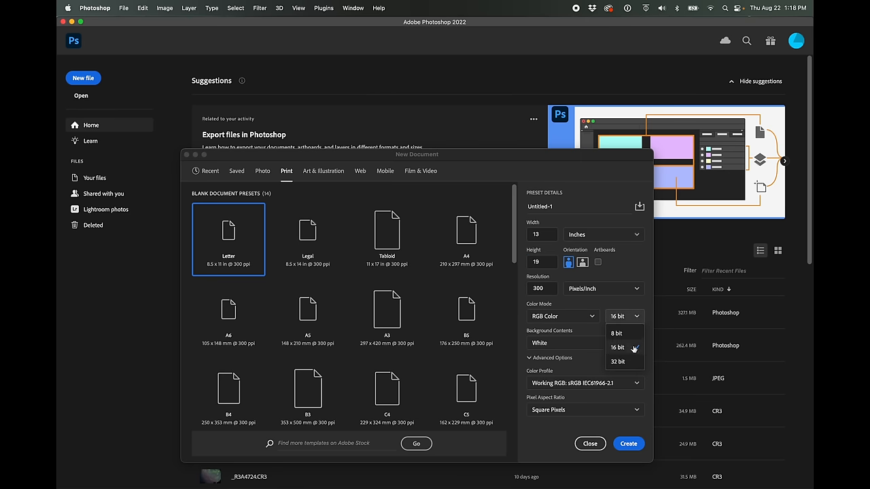
pyautogui.click(618, 347)
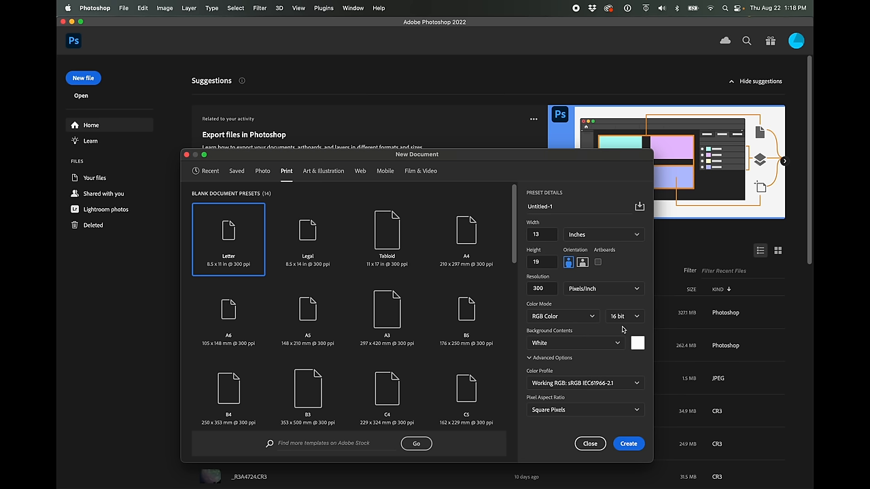
pyautogui.moveTo(571, 395)
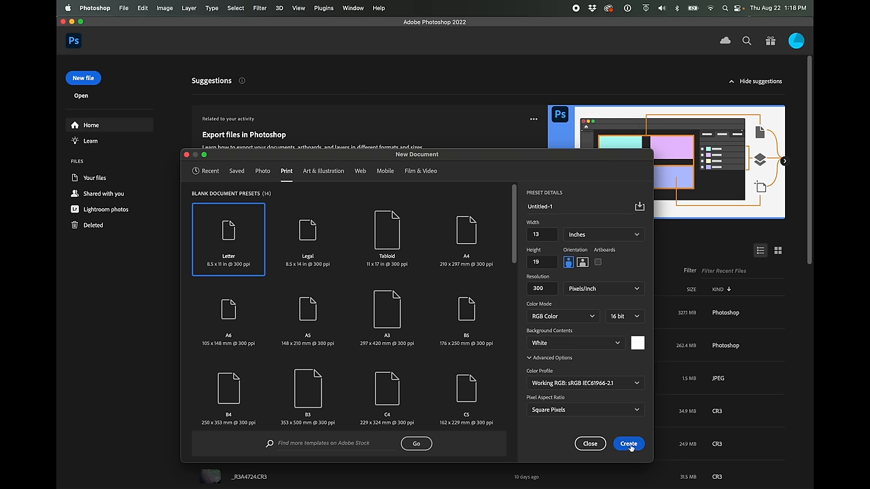
# - Create the blank 3900 by 5700 pixel canvas at 300 ppi, 16-bit RGB
pyautogui.click(627, 444)
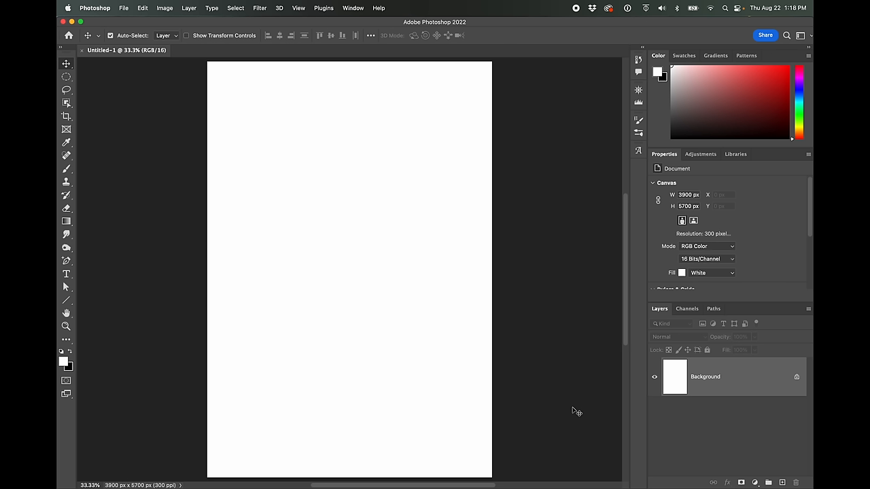
pyautogui.moveTo(430, 287)
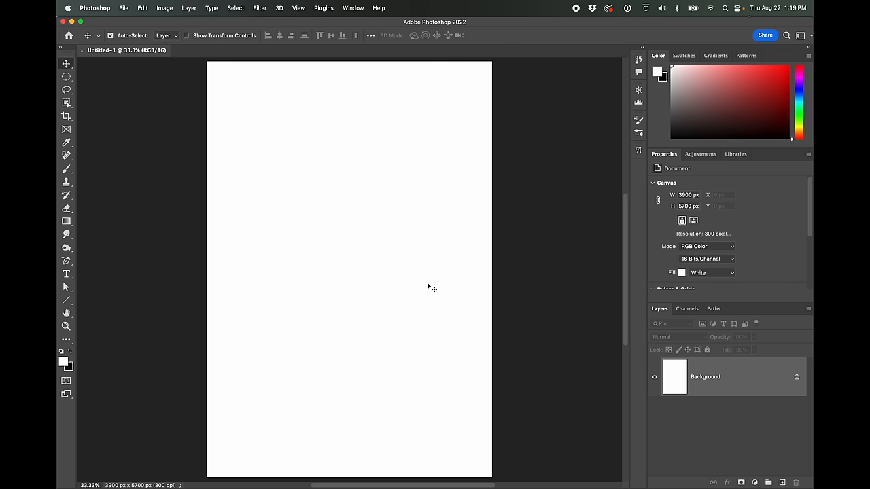
pyautogui.moveTo(244, 188)
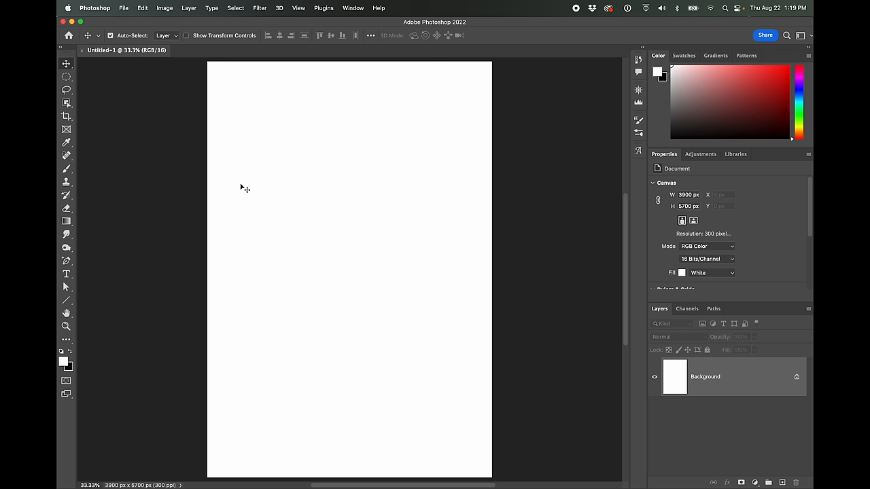
pyautogui.moveTo(367, 175)
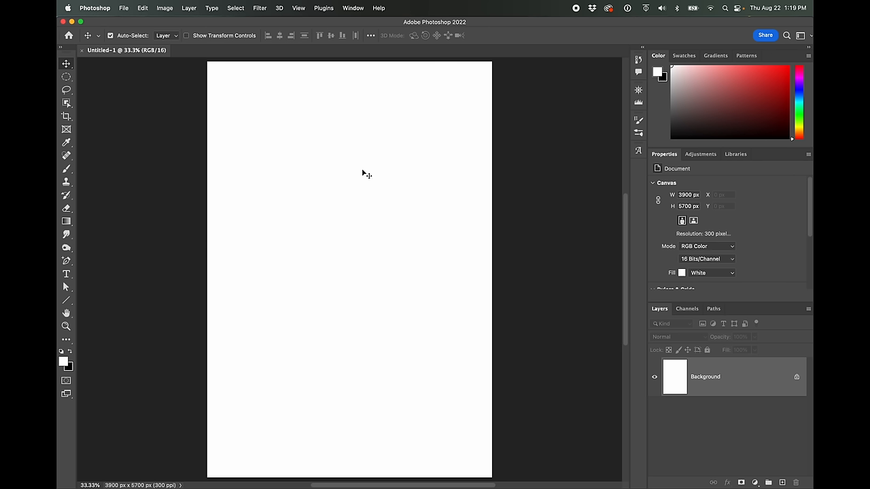
pyautogui.moveTo(332, 334)
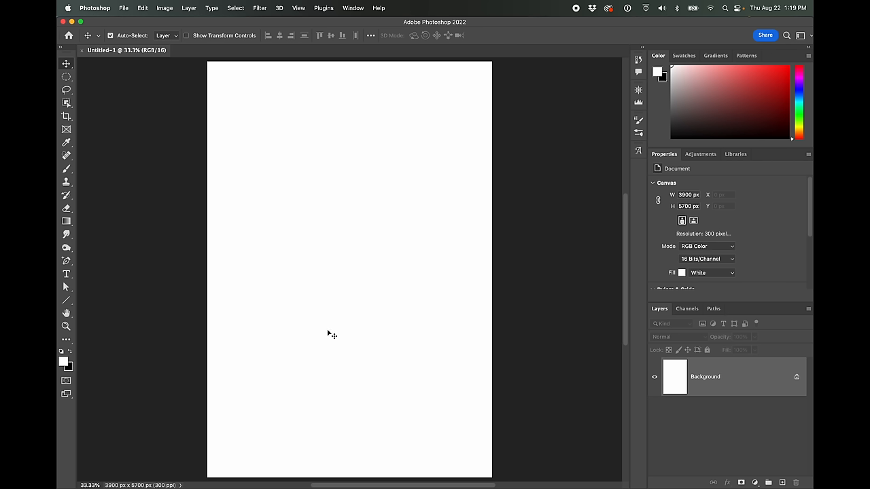
pyautogui.moveTo(304, 216)
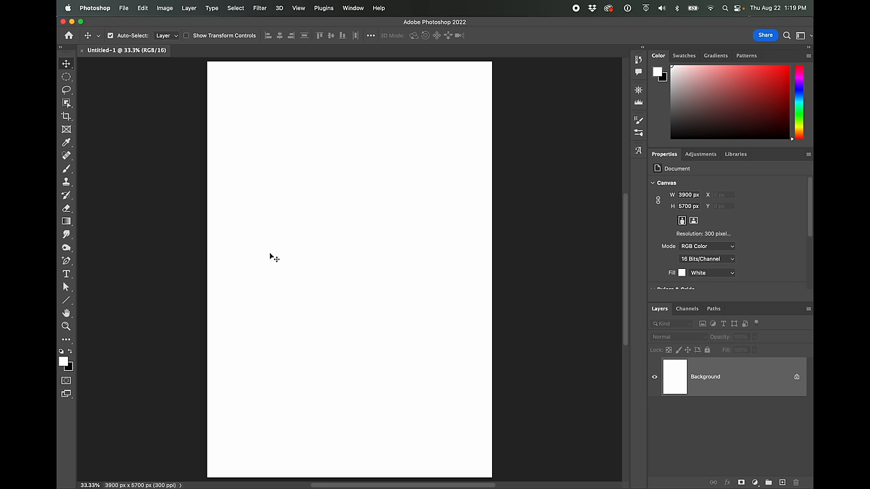
pyautogui.moveTo(120, 104)
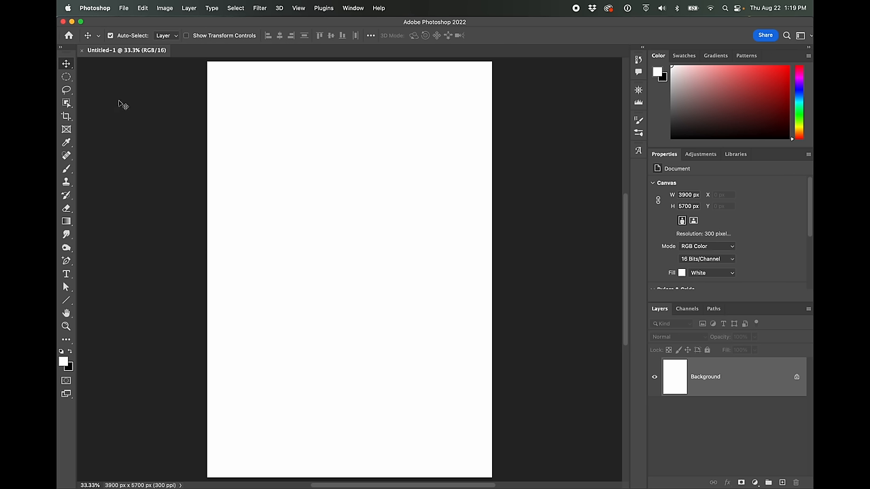
# - Place the heartofheart image embedded, scale it to a ~6% thumbnail and nudge it inward
pyautogui.click(124, 9)
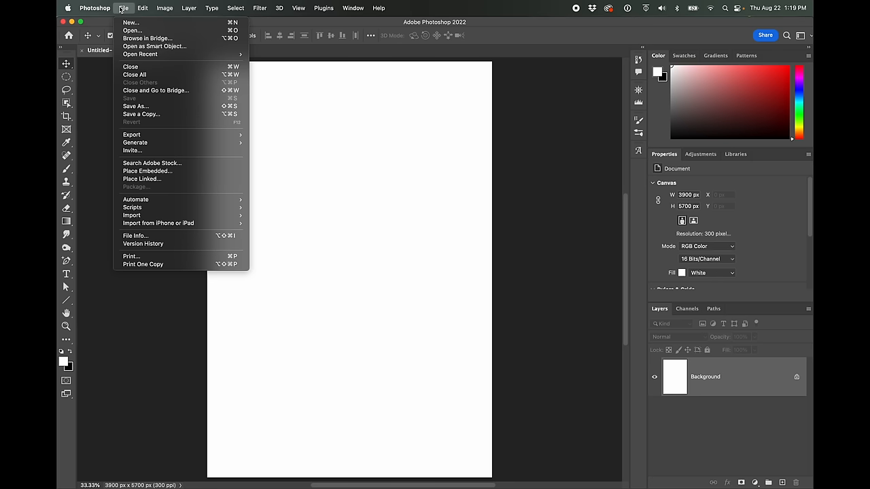
pyautogui.moveTo(135, 106)
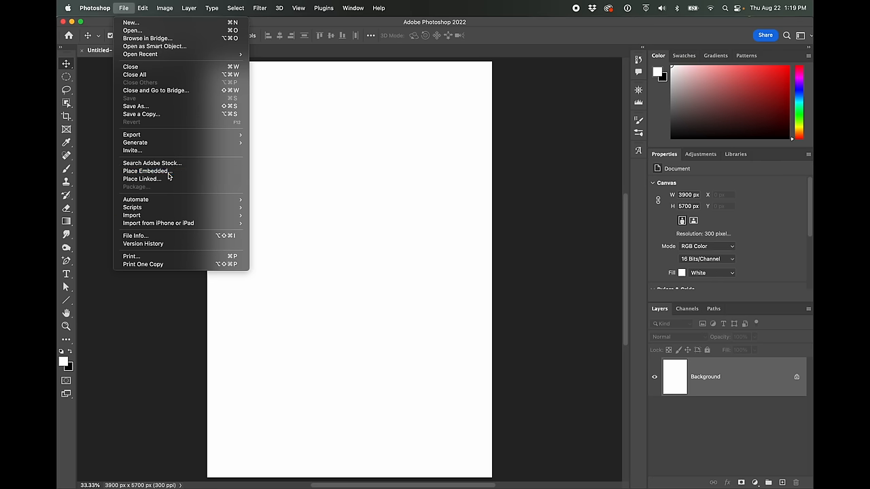
pyautogui.click(146, 171)
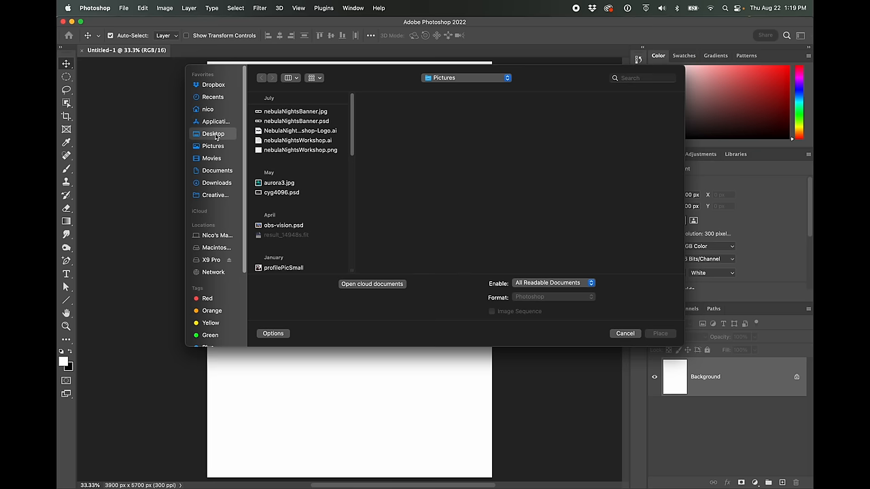
pyautogui.click(276, 141)
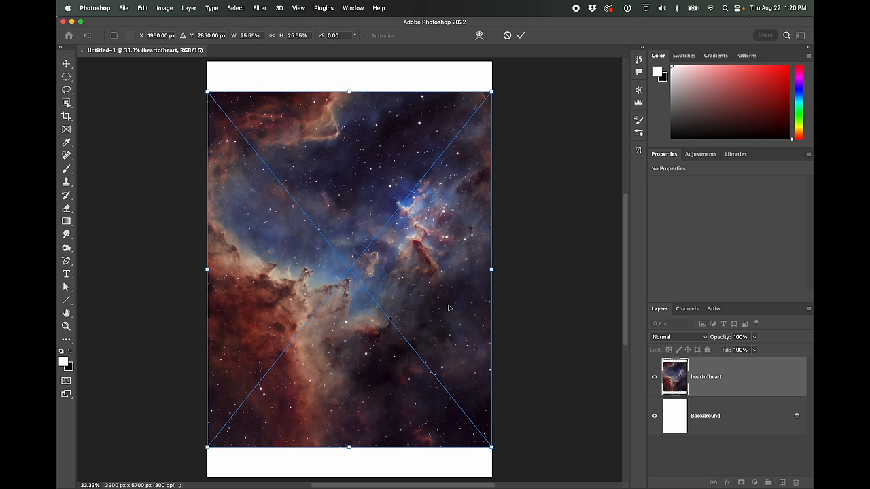
pyautogui.moveTo(492, 446); pyautogui.dragTo(485, 437)
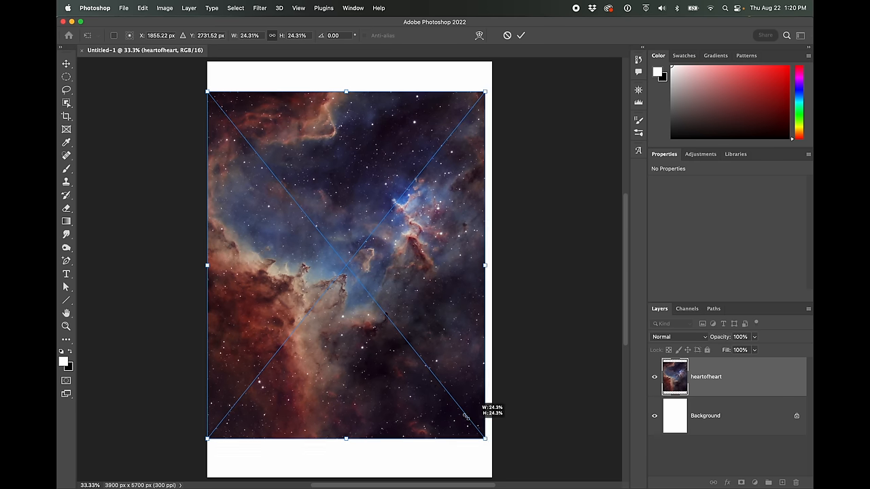
pyautogui.moveTo(484, 438); pyautogui.dragTo(275, 174)
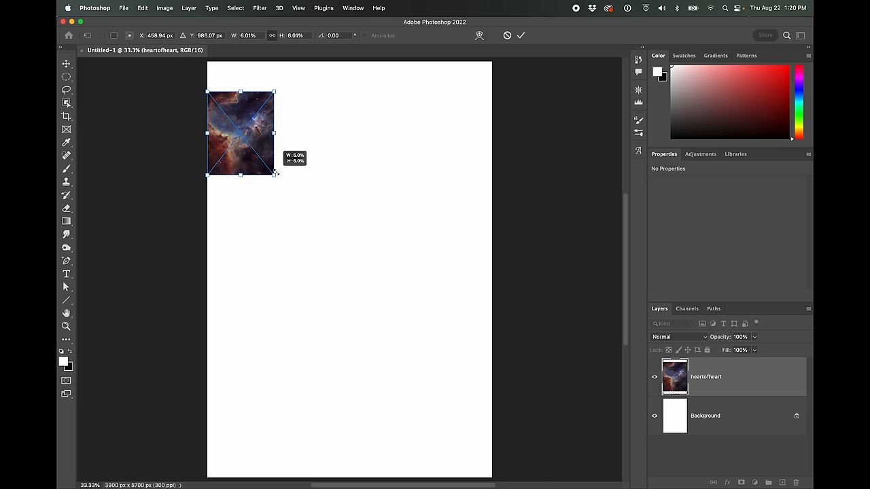
pyautogui.moveTo(241, 131); pyautogui.dragTo(270, 131)
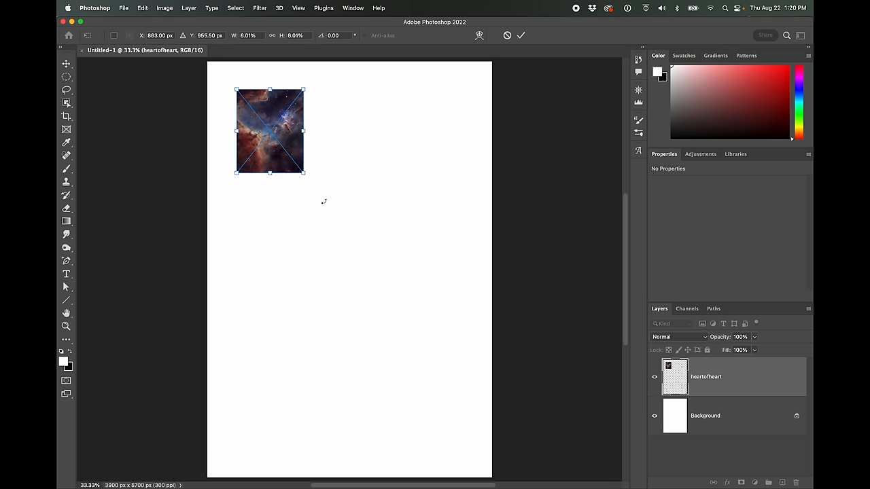
pyautogui.moveTo(338, 224)
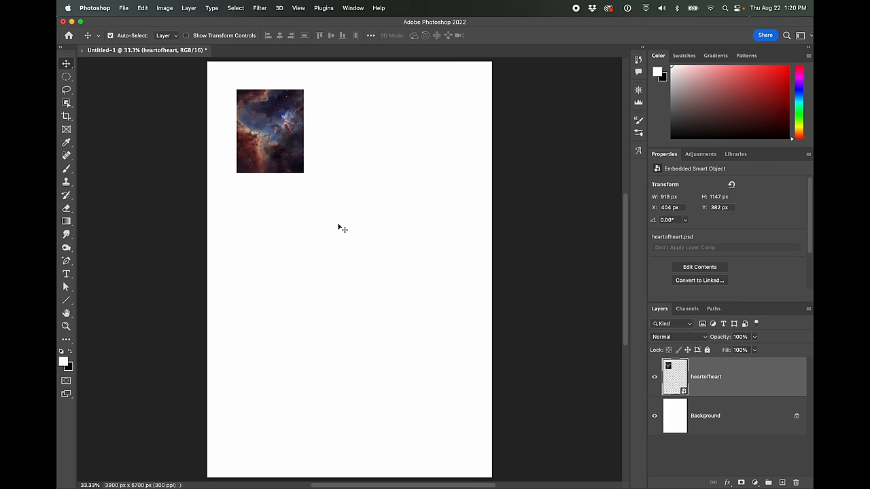
pyautogui.moveTo(236, 160)
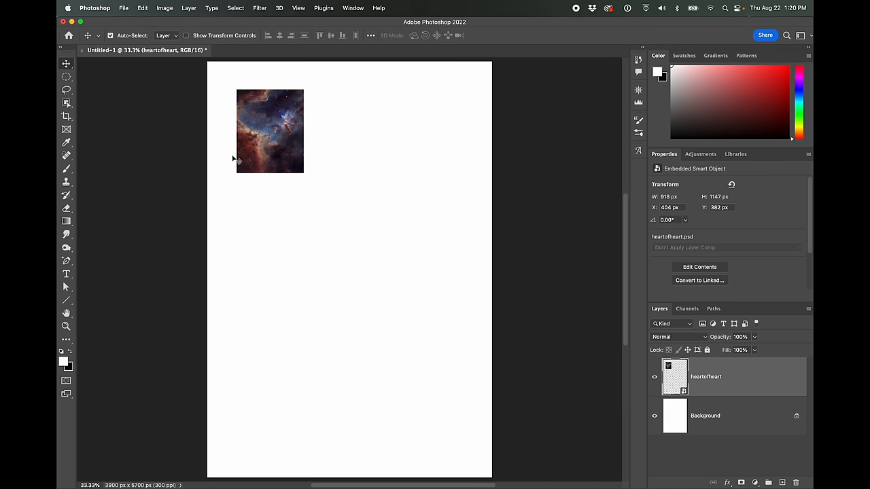
pyautogui.moveTo(238, 149)
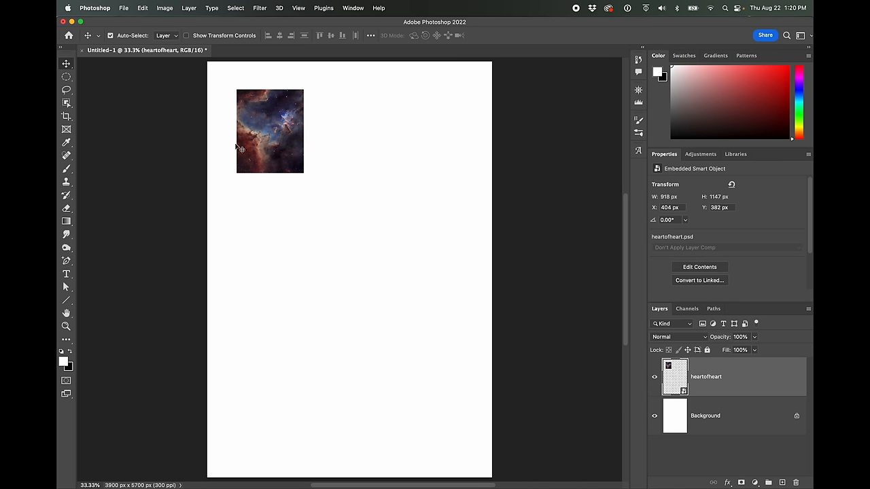
pyautogui.moveTo(320, 184)
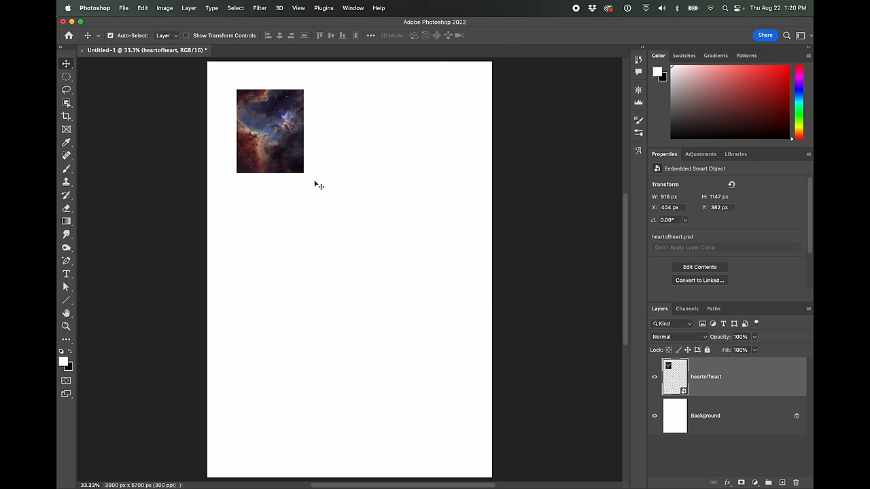
pyautogui.moveTo(271, 120)
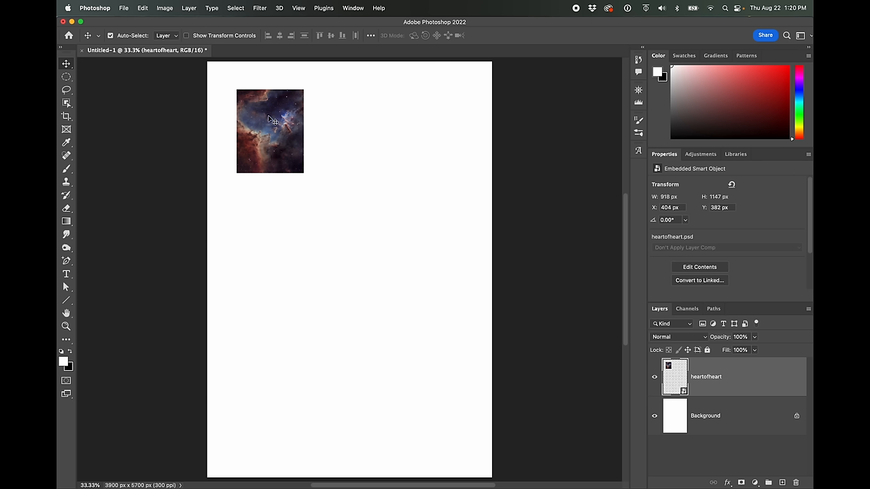
pyautogui.moveTo(242, 153)
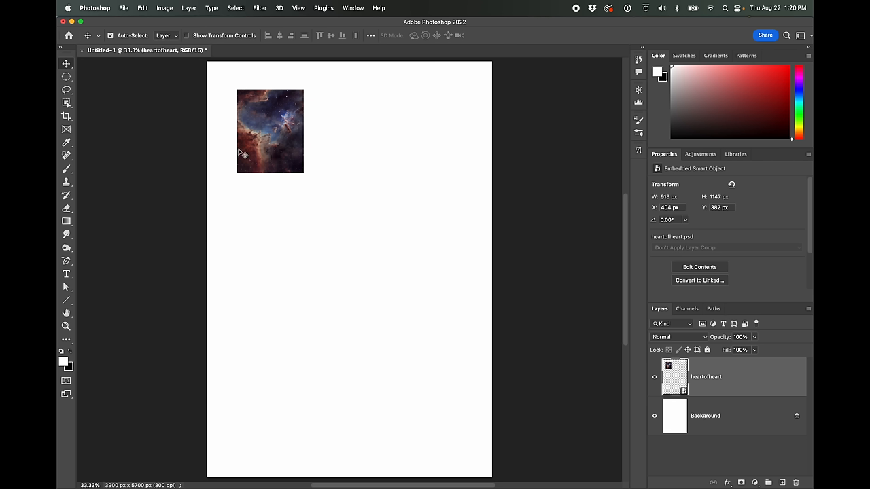
pyautogui.moveTo(291, 166)
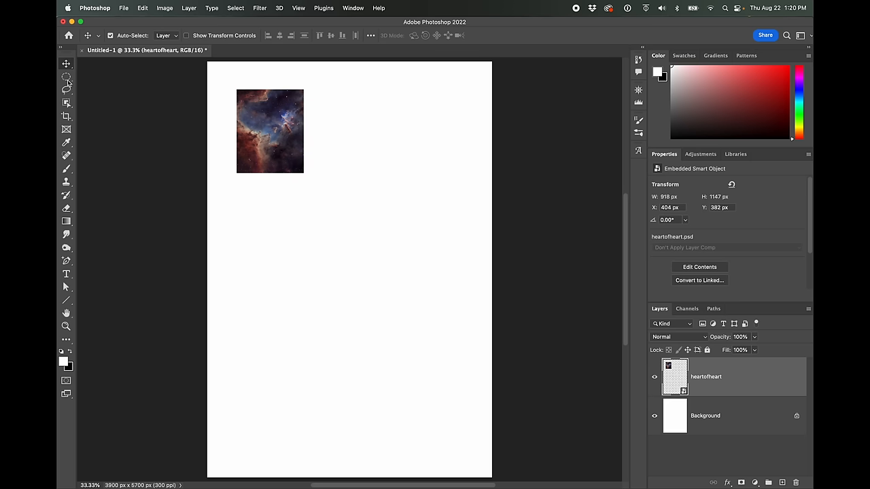
# - Draw a rectangular marquee band across the upper half of the nebula thumbnail
pyautogui.click(66, 76)
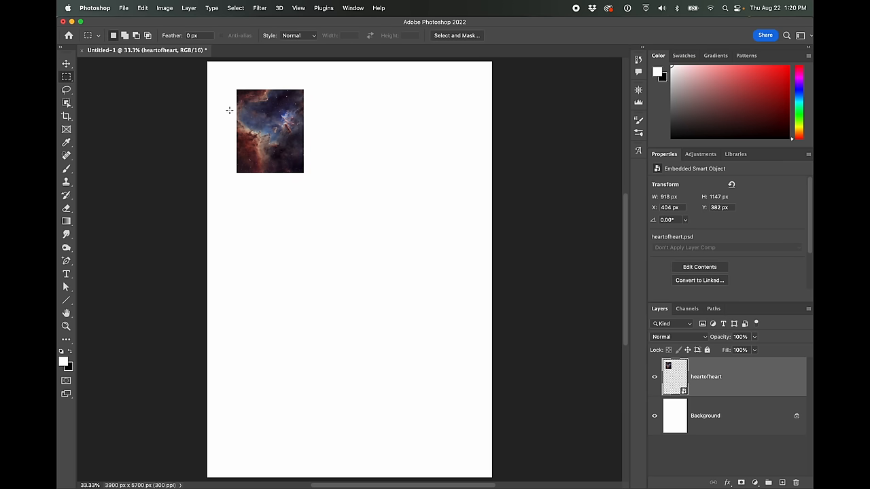
pyautogui.moveTo(229, 110); pyautogui.dragTo(298, 136)
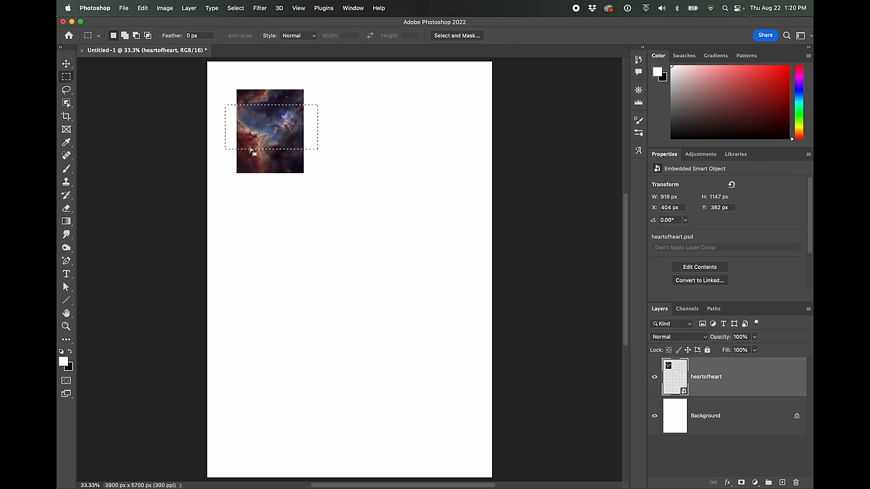
pyautogui.moveTo(285, 123)
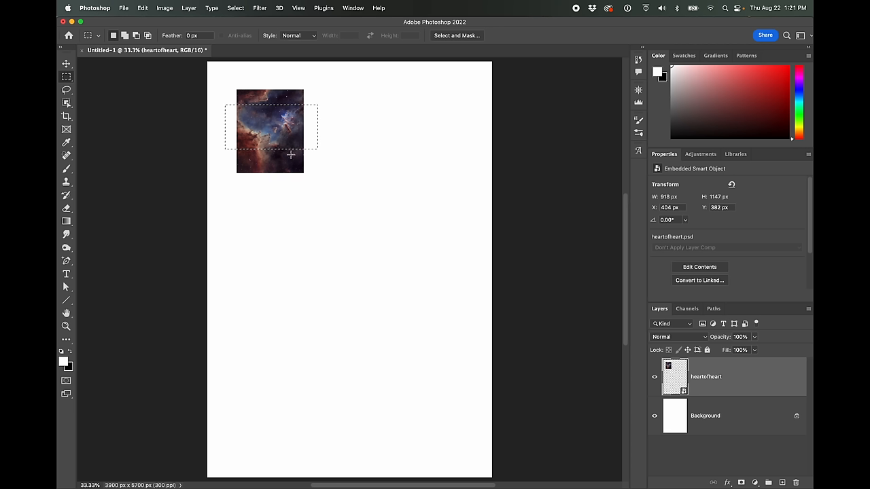
pyautogui.moveTo(547, 349)
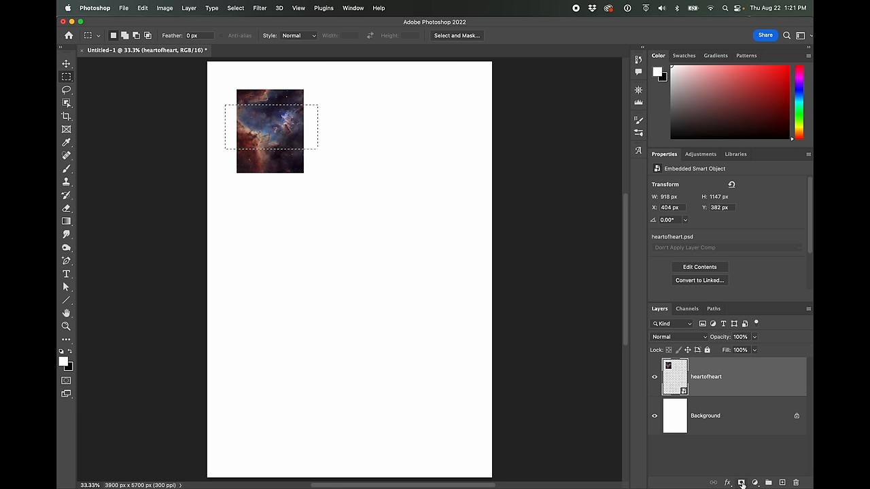
pyautogui.moveTo(740, 482)
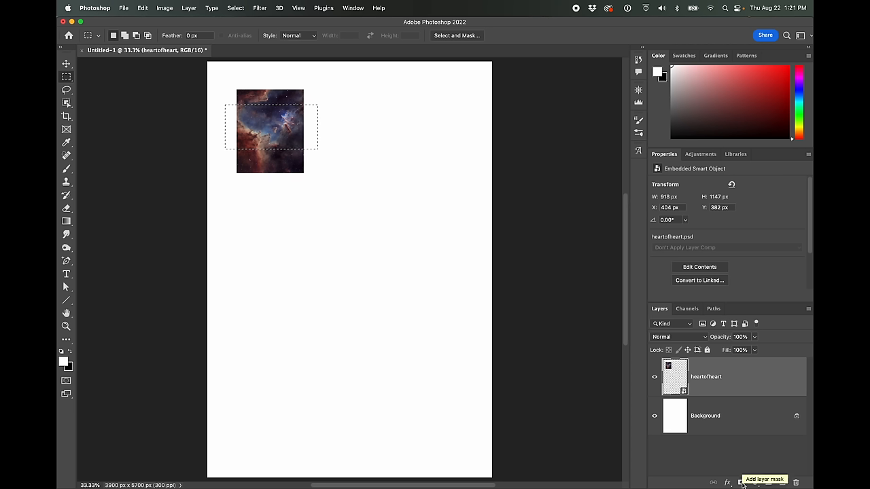
# - Add a layer mask from the selection, hiding everything outside the horizontal band
pyautogui.click(740, 483)
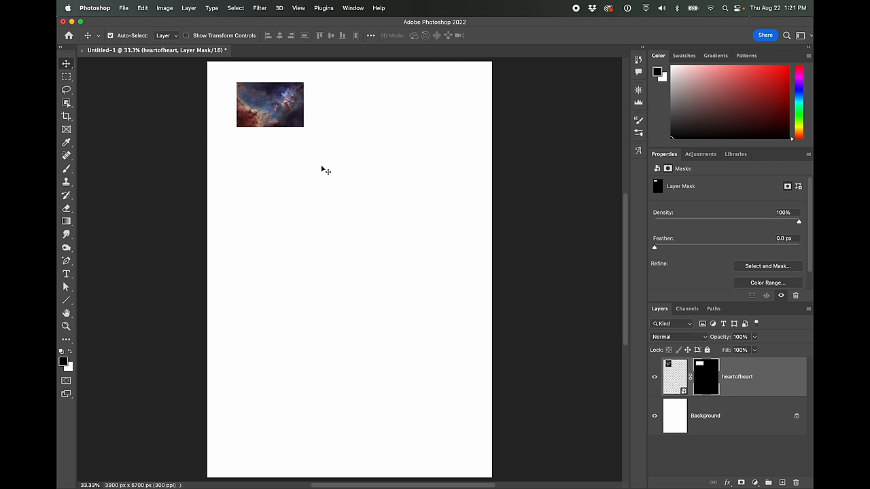
pyautogui.moveTo(328, 159)
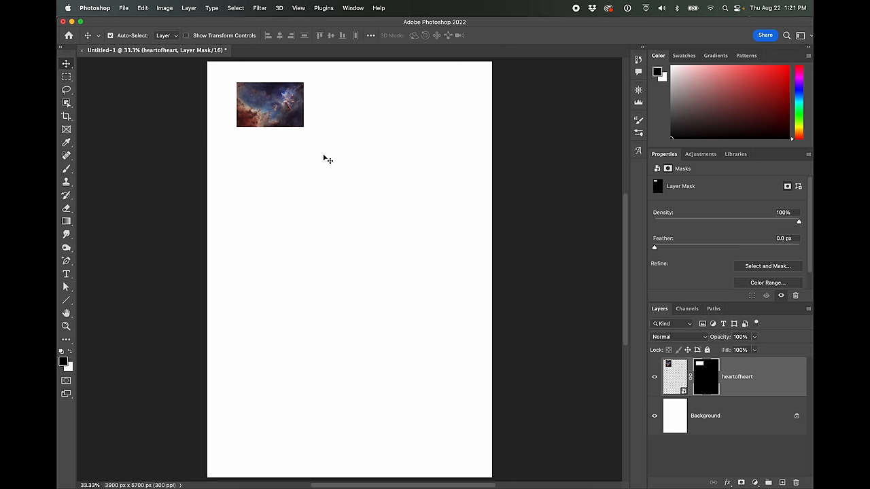
pyautogui.moveTo(287, 102)
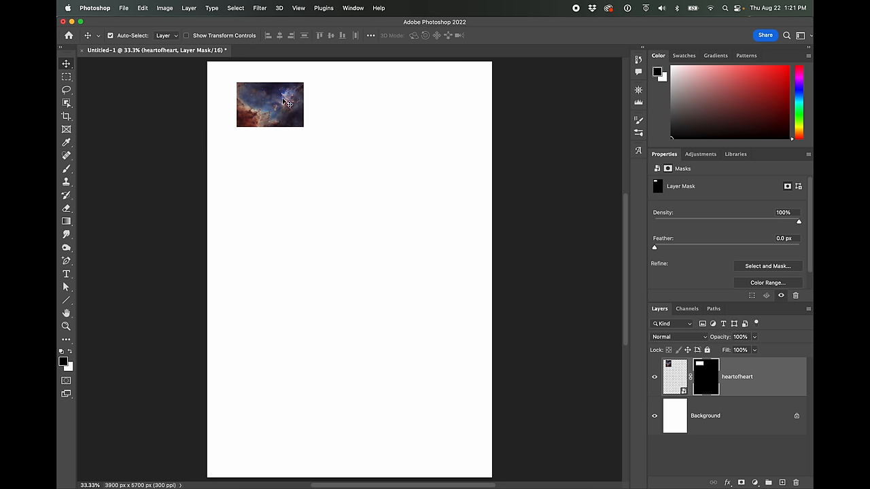
pyautogui.moveTo(246, 160)
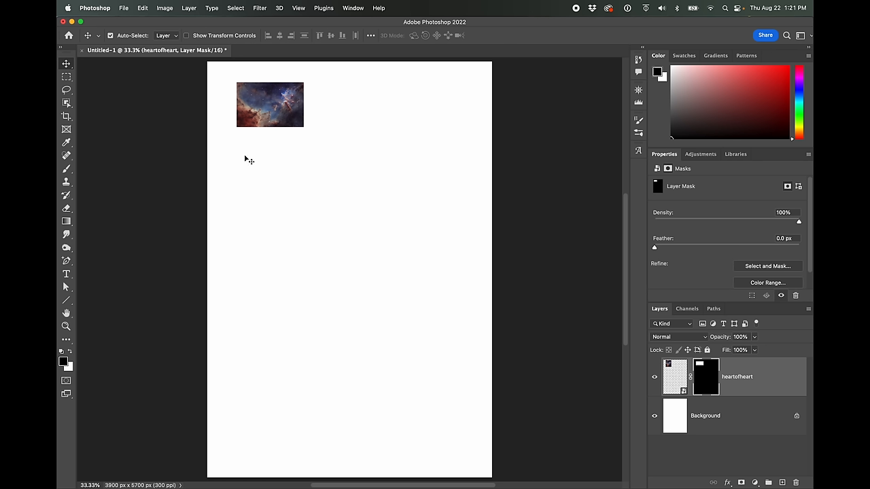
pyautogui.moveTo(286, 126)
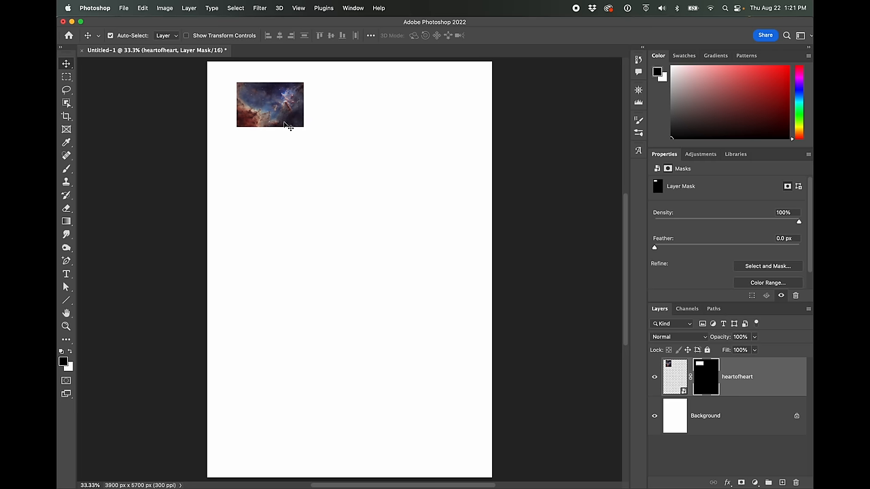
pyautogui.moveTo(154, 73)
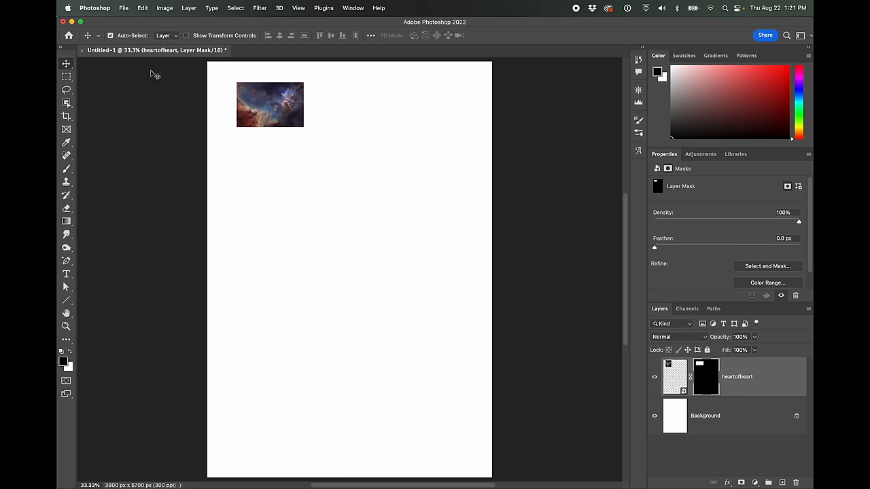
# - Bring up the File menu to start placing the crescent nebula image
pyautogui.click(124, 9)
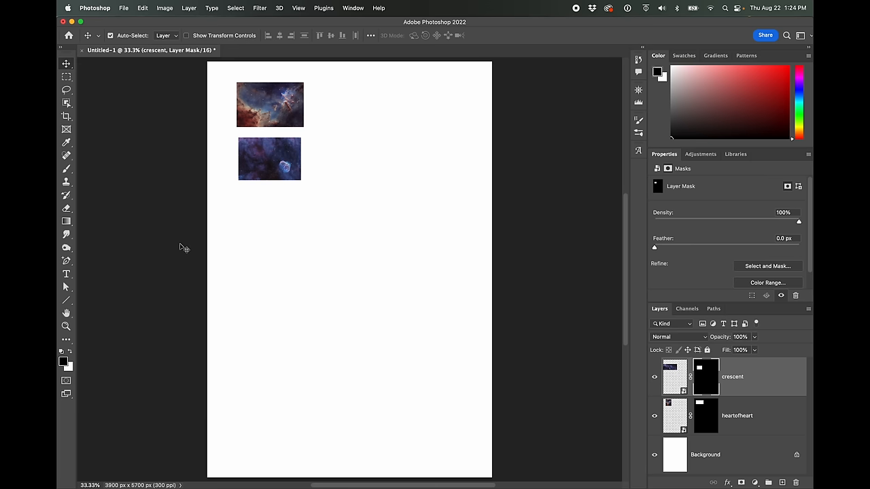
pyautogui.moveTo(285, 95)
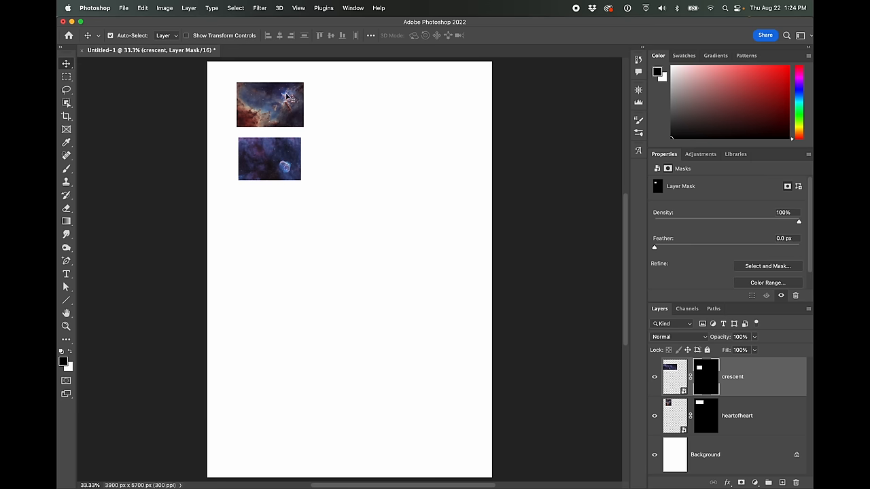
pyautogui.moveTo(275, 139)
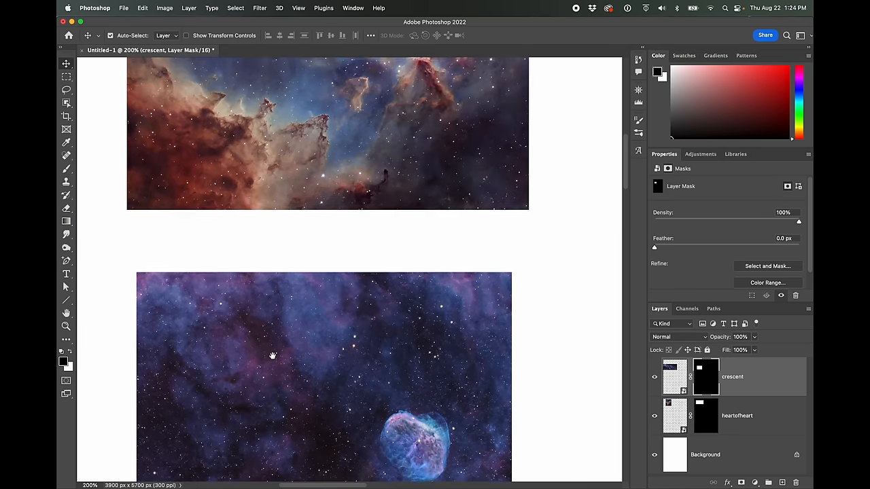
pyautogui.moveTo(272, 355); pyautogui.dragTo(266, 241)
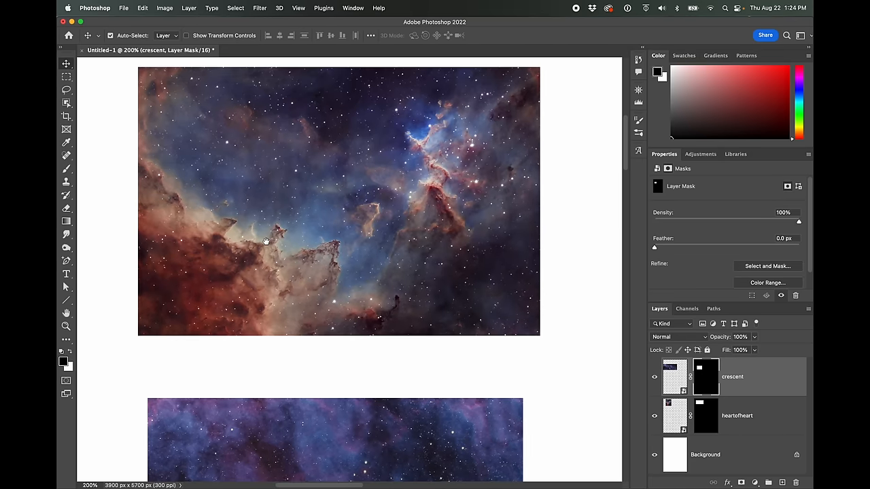
pyautogui.moveTo(350, 379)
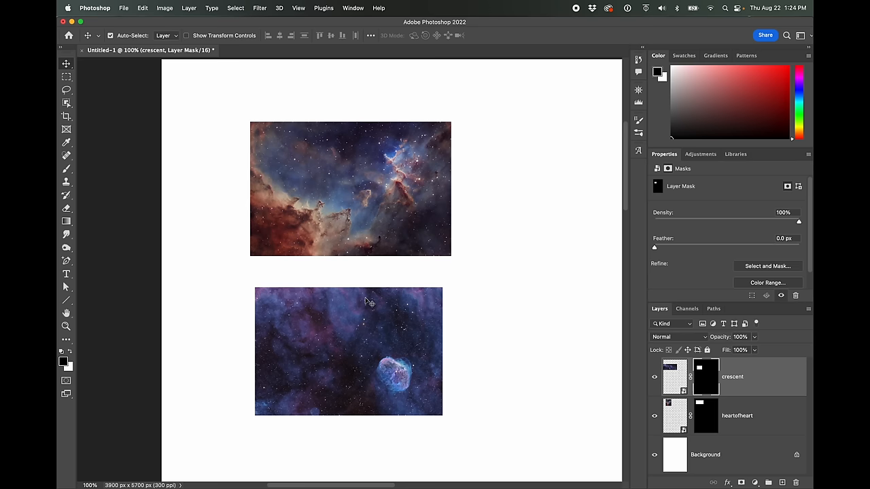
pyautogui.moveTo(329, 219)
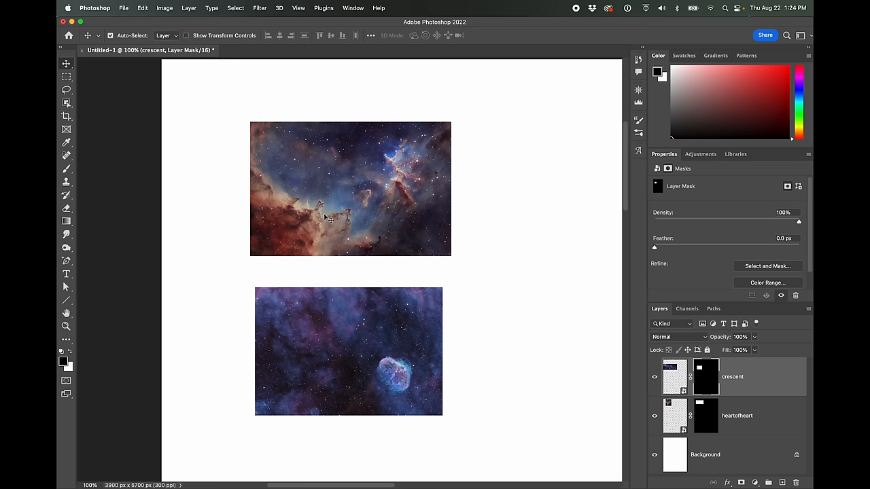
pyautogui.click(297, 8)
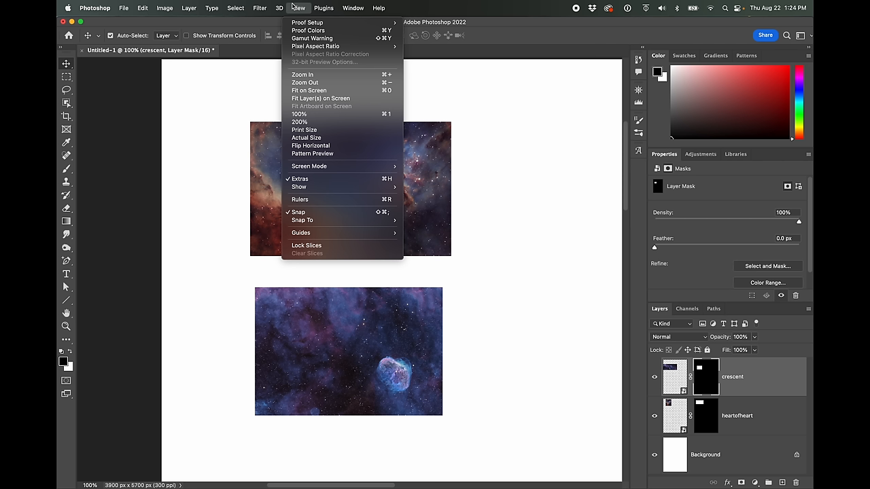
pyautogui.moveTo(308, 31)
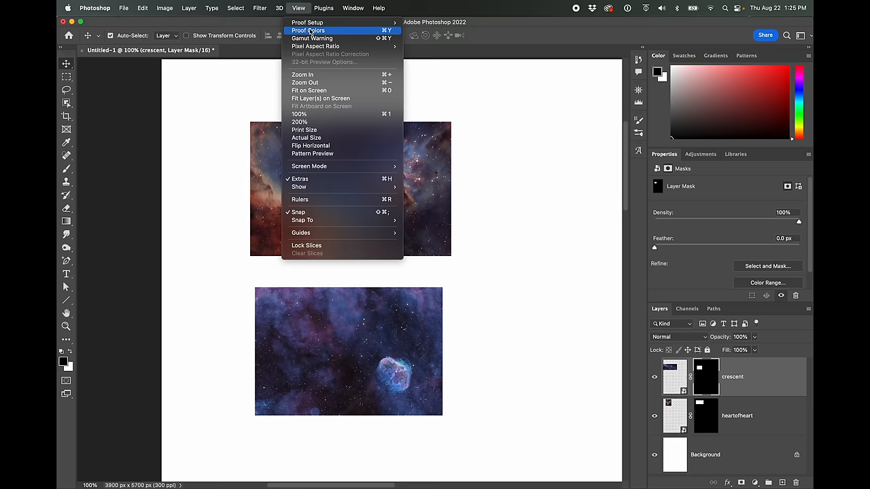
pyautogui.moveTo(307, 22)
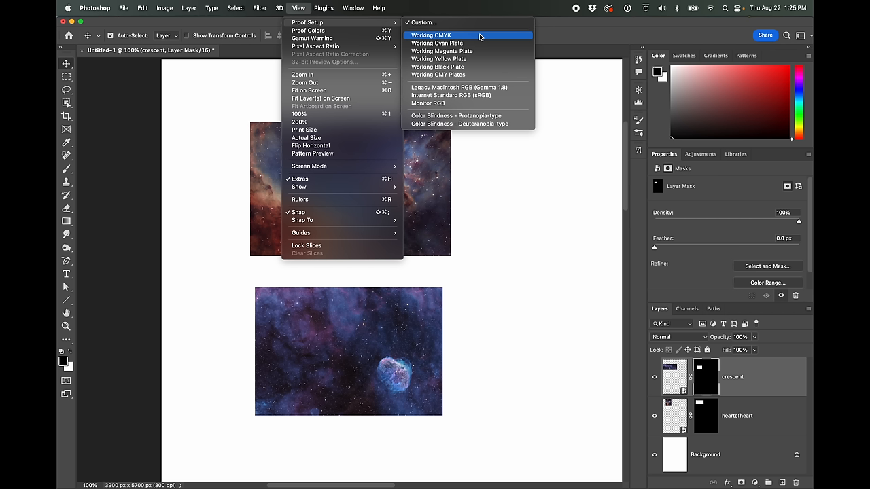
pyautogui.moveTo(425, 22)
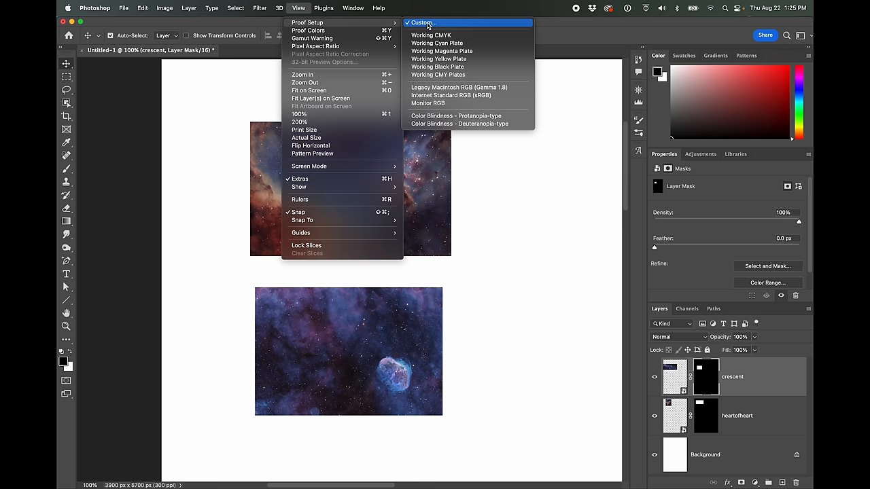
pyautogui.moveTo(306, 22)
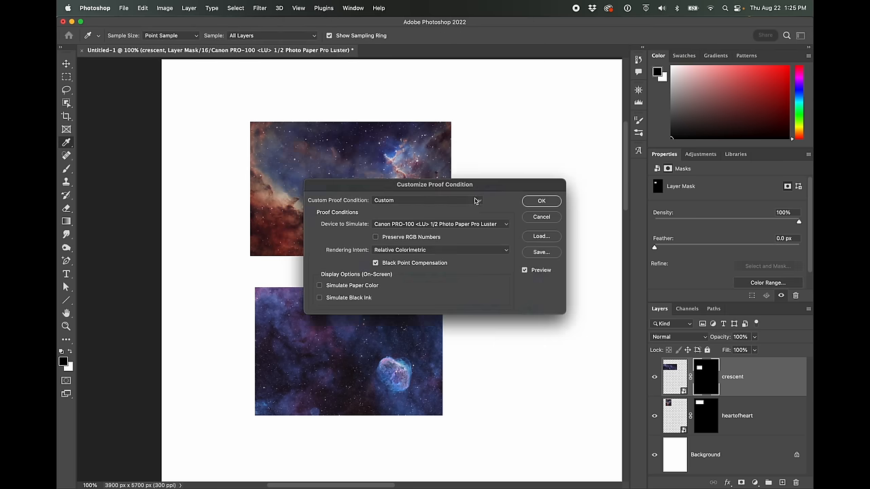
pyautogui.moveTo(399, 212)
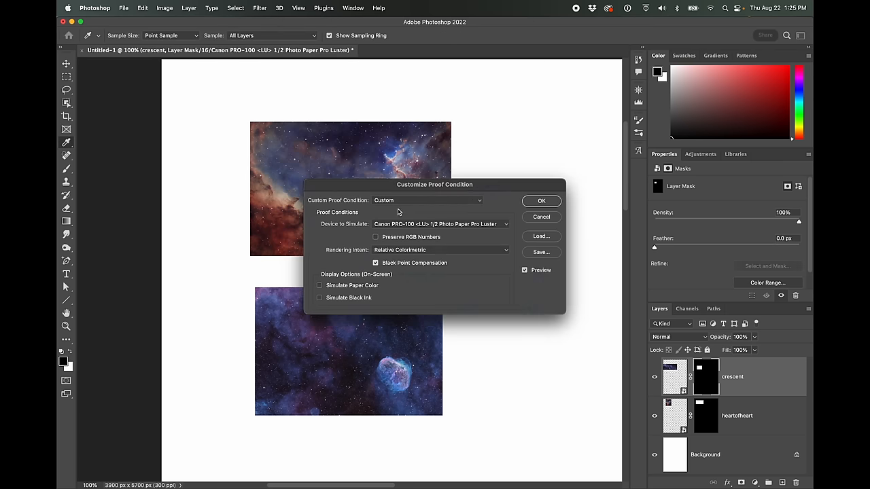
# - Keep Canon PRO-100 Photo Paper Pro Luster as proof device, enable Simulate Paper Color, confirm
pyautogui.click(440, 224)
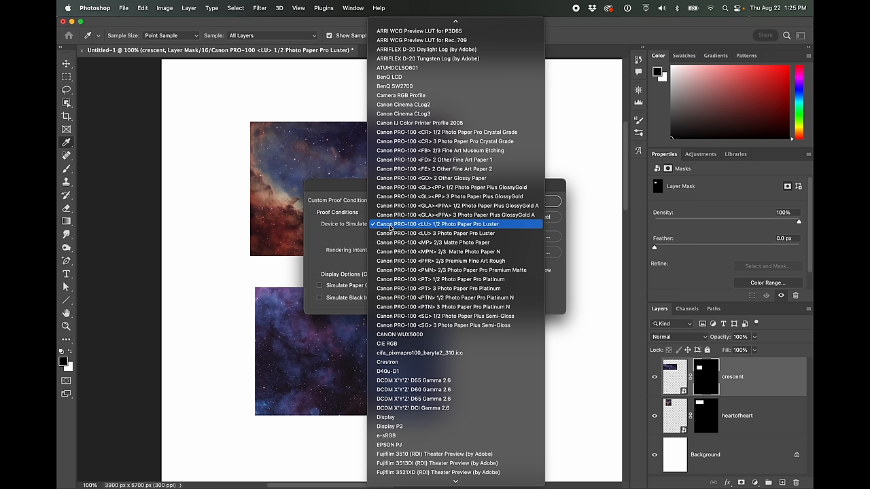
pyautogui.moveTo(420, 226)
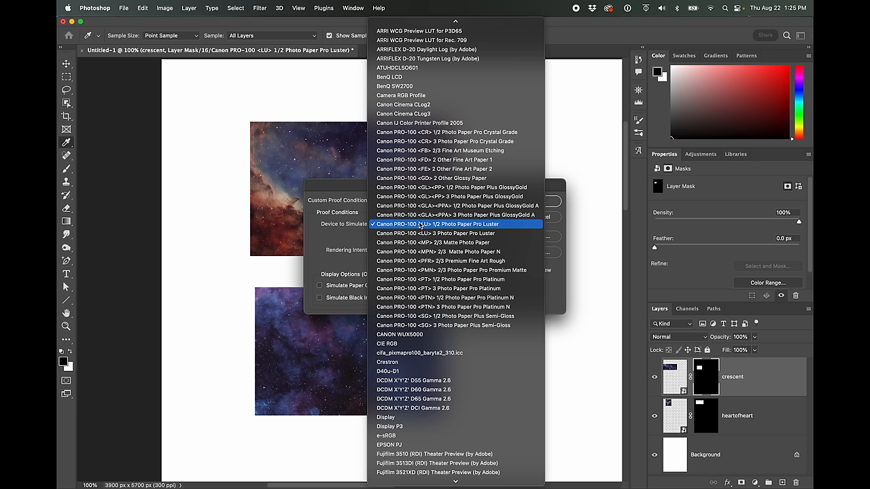
pyautogui.moveTo(415, 227)
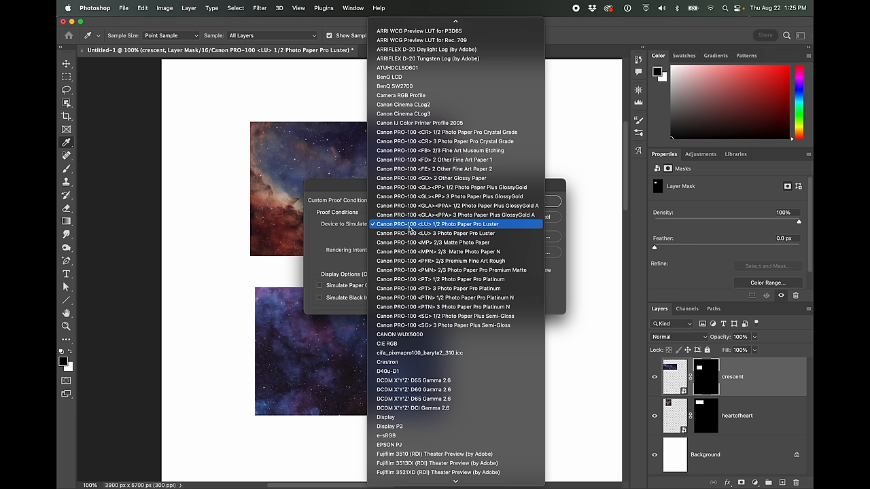
pyautogui.moveTo(465, 242)
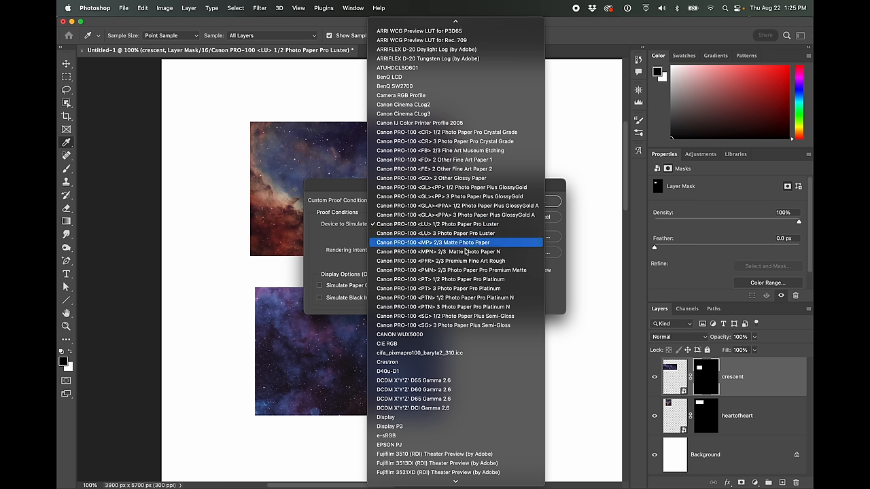
pyautogui.moveTo(459, 325)
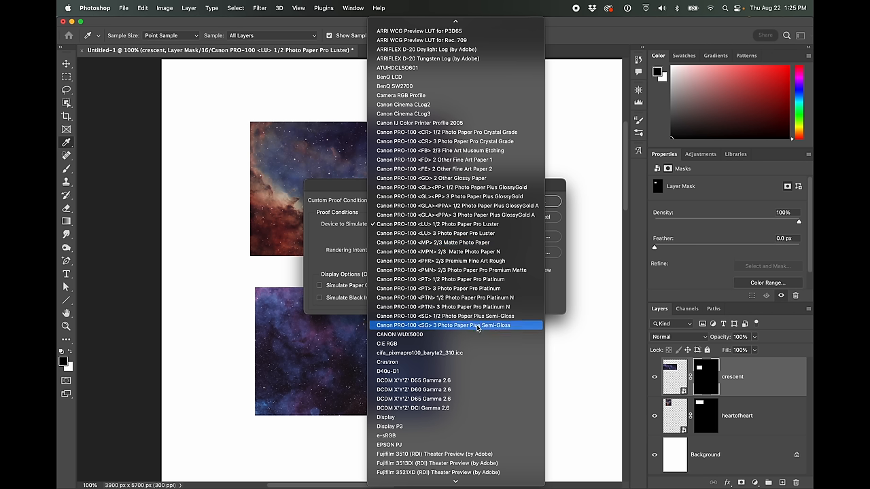
pyautogui.moveTo(435, 233)
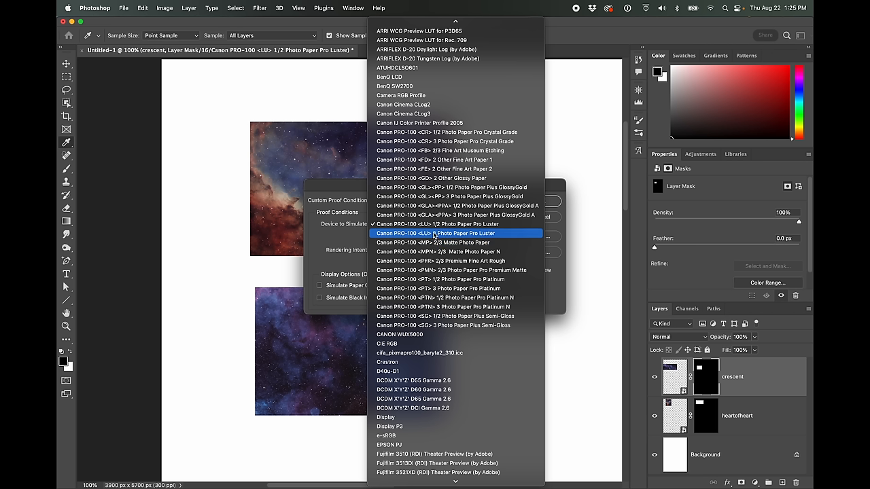
pyautogui.moveTo(488, 233)
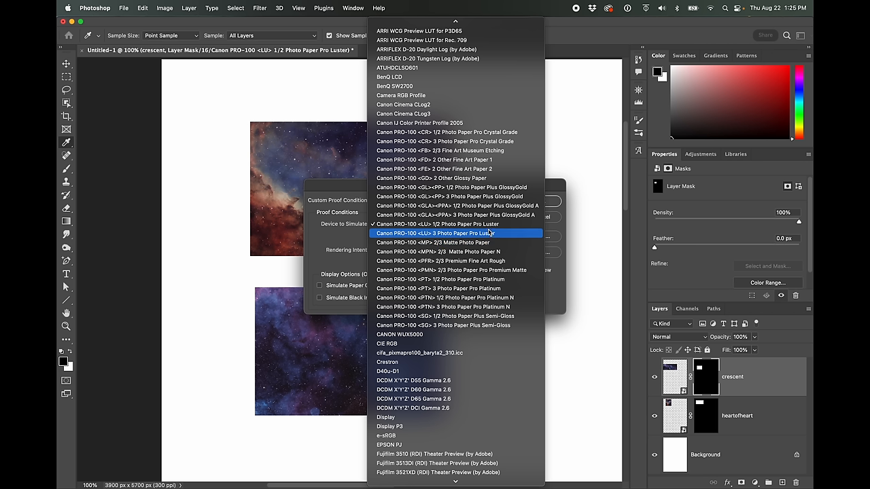
pyautogui.moveTo(476, 233)
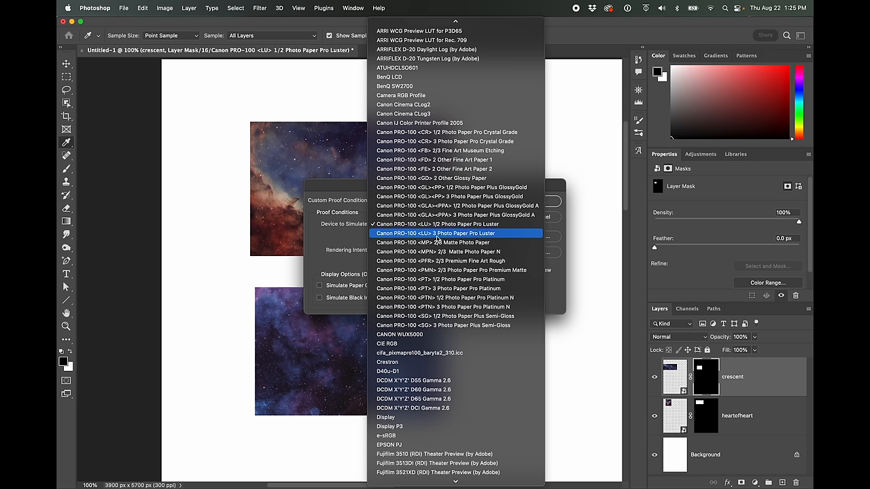
pyautogui.moveTo(437, 225)
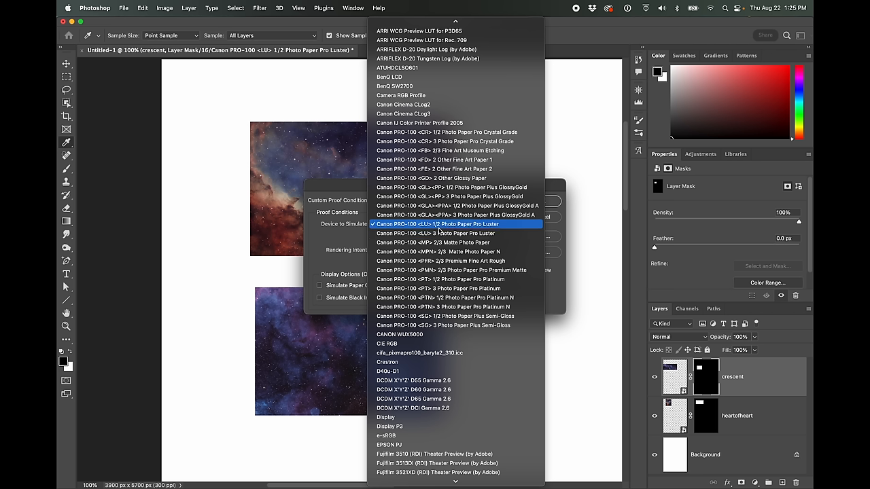
pyautogui.moveTo(435, 233)
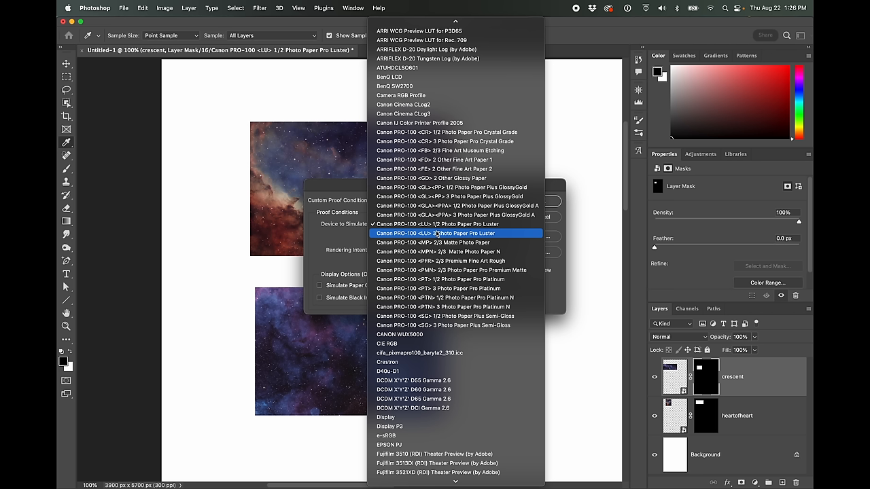
pyautogui.moveTo(438, 224)
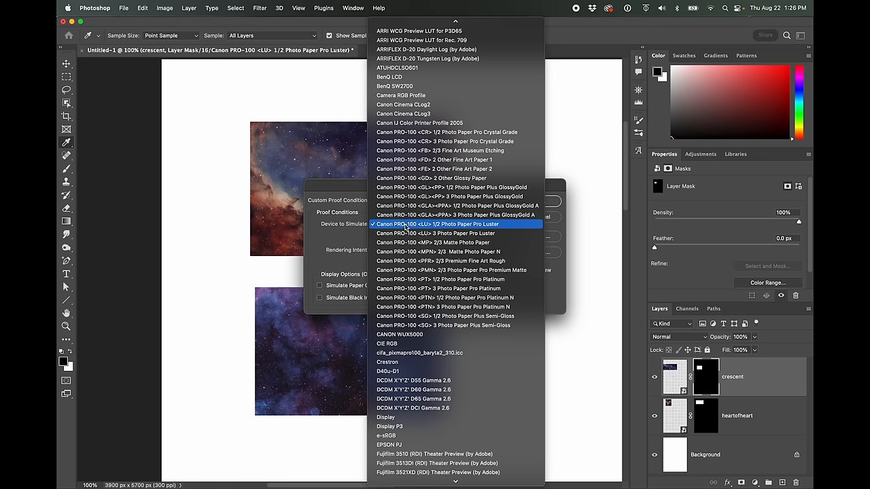
pyautogui.click(437, 224)
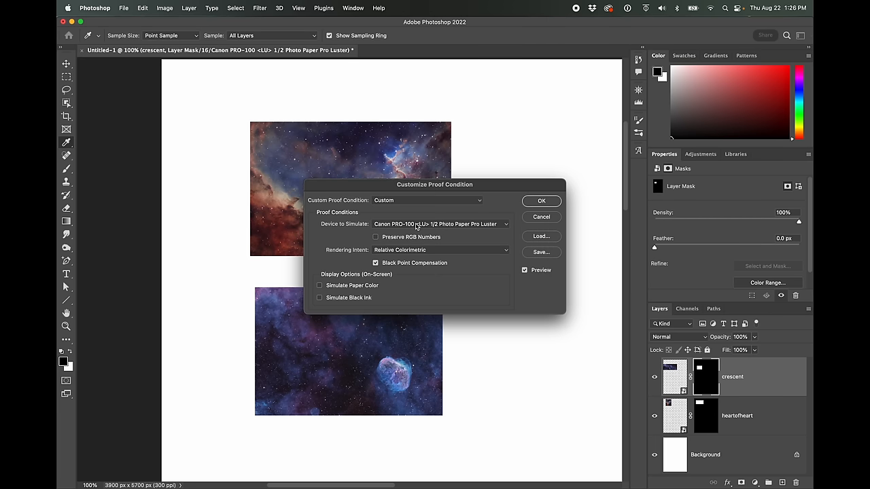
pyautogui.click(440, 223)
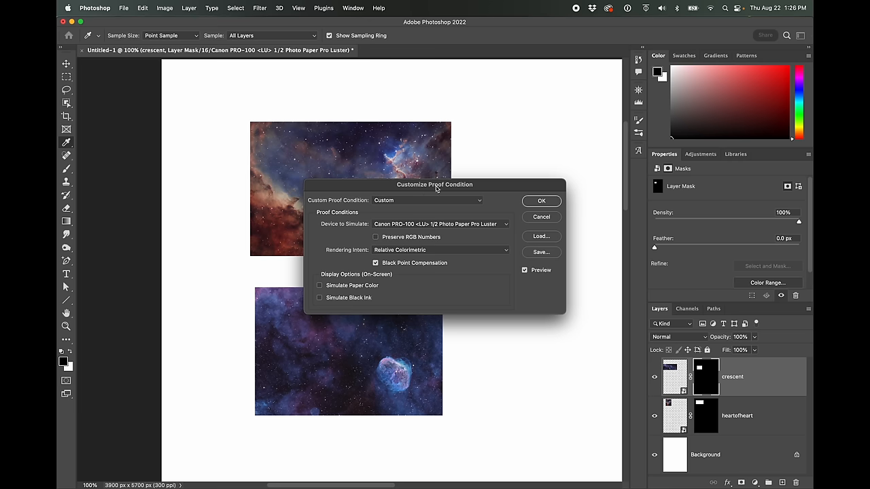
pyautogui.moveTo(408, 224)
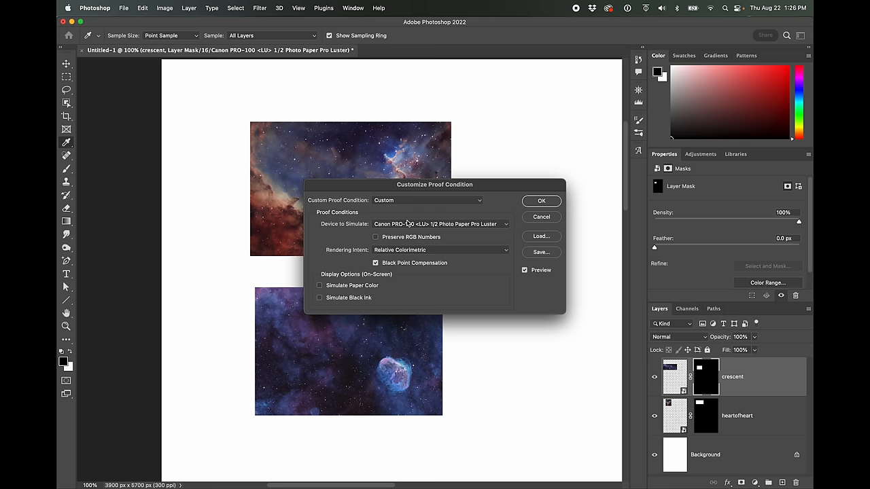
pyautogui.moveTo(427, 315)
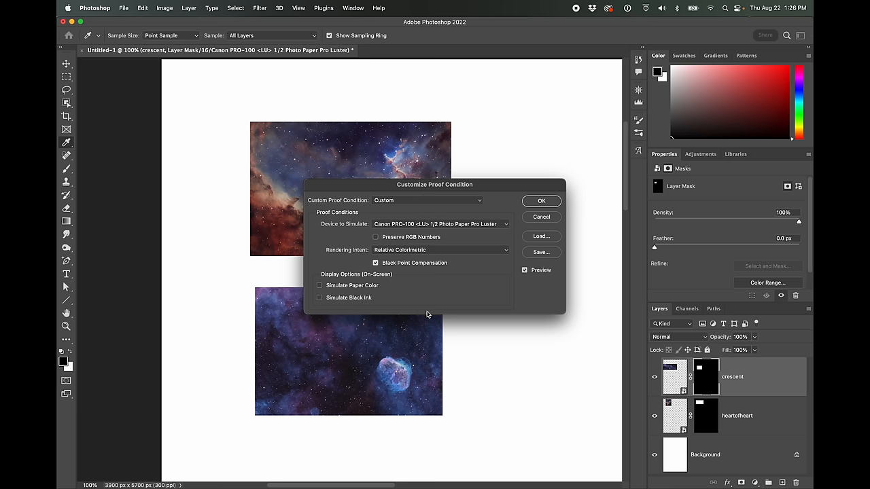
pyautogui.moveTo(370, 295)
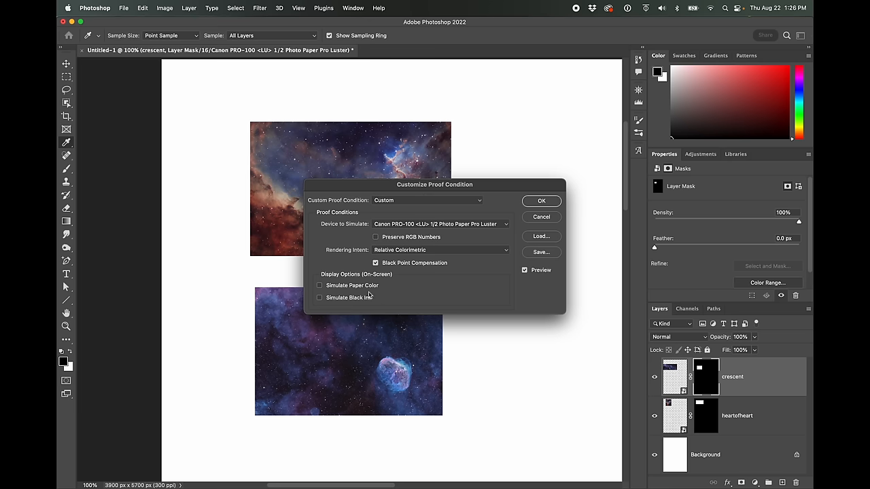
pyautogui.click(320, 285)
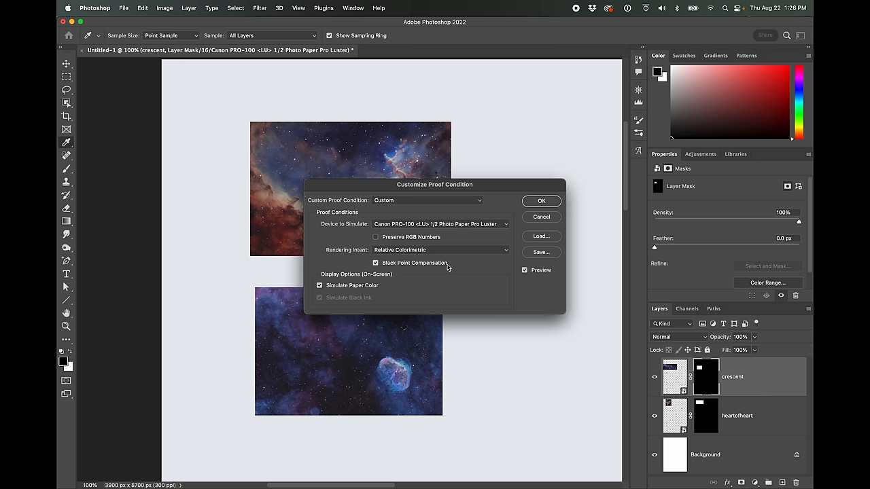
pyautogui.moveTo(460, 313)
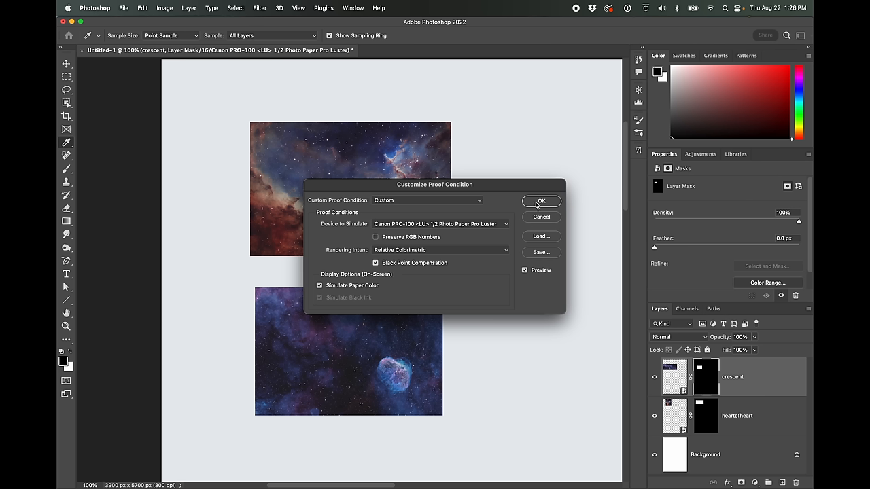
pyautogui.click(541, 201)
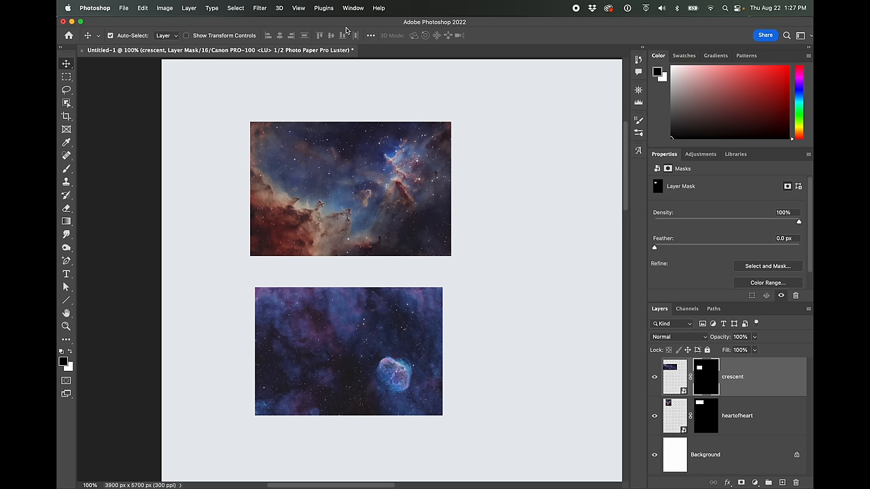
# - Check in the View menu that Proof Colors is still switched on
pyautogui.click(297, 7)
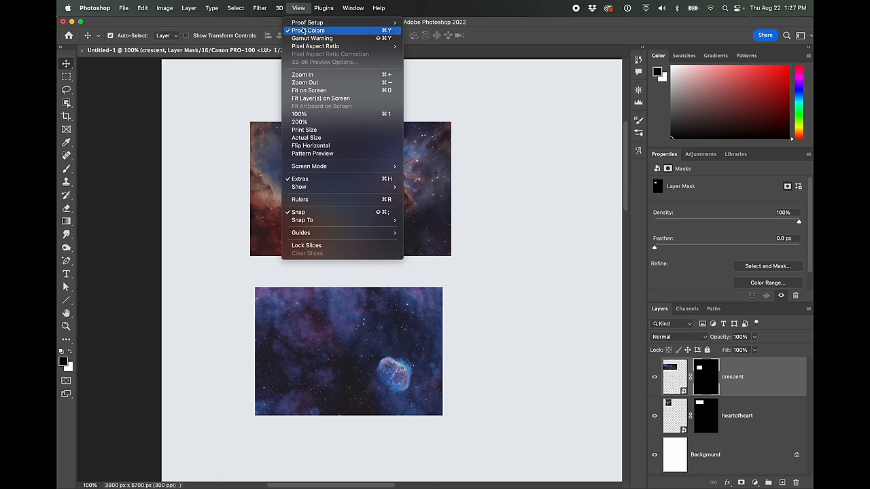
pyautogui.click(299, 7)
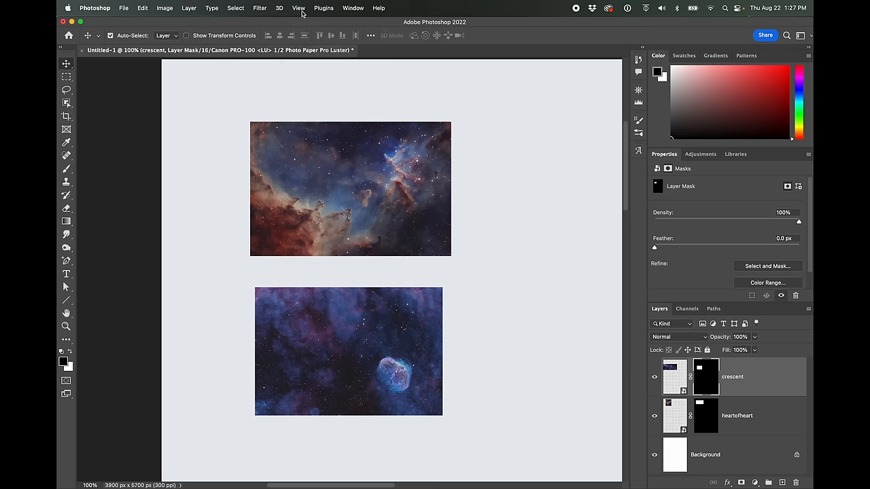
pyautogui.click(299, 8)
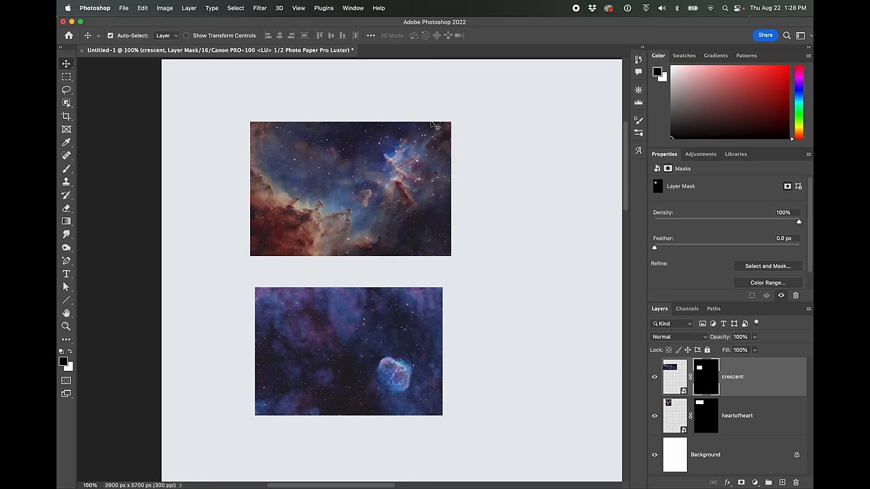
pyautogui.moveTo(379, 216)
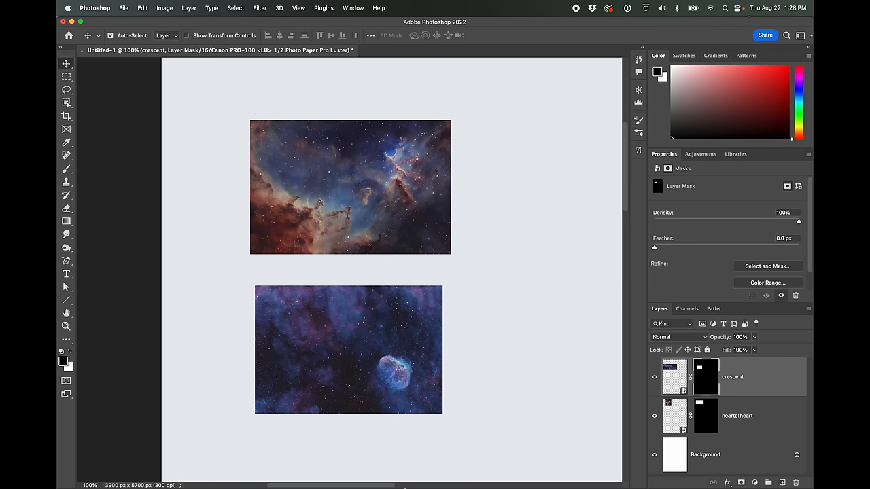
pyautogui.moveTo(413, 246)
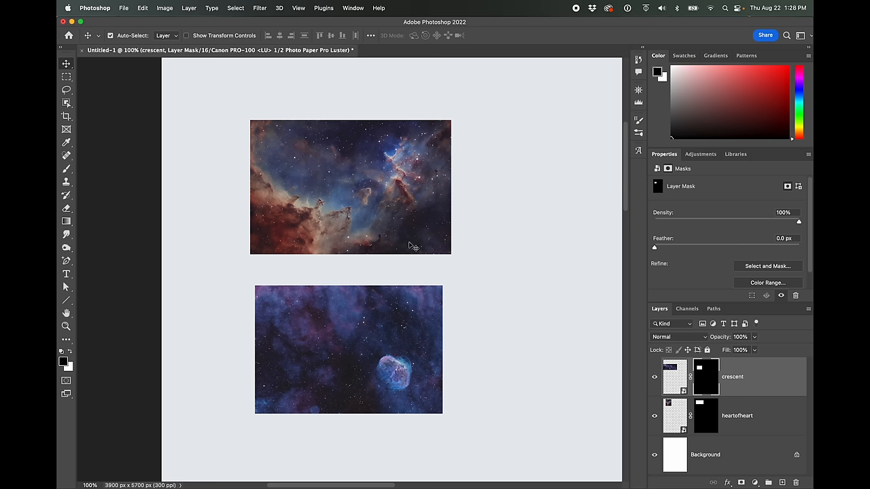
pyautogui.moveTo(503, 220)
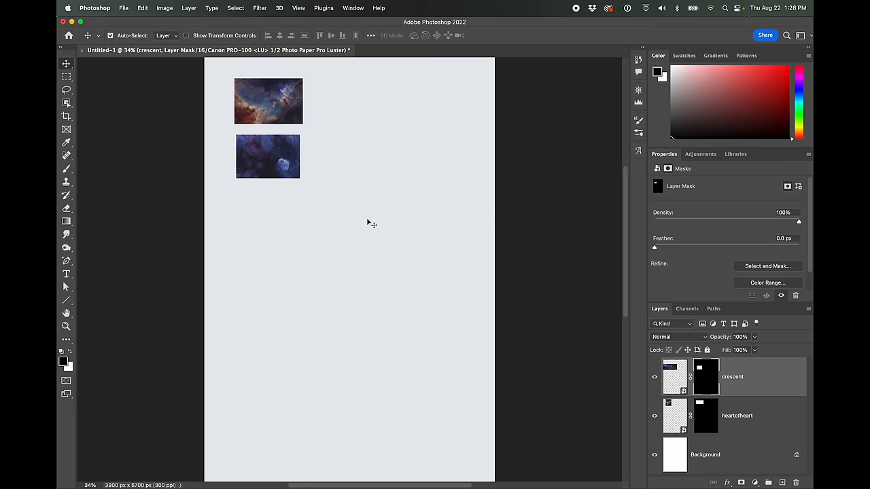
pyautogui.moveTo(333, 347)
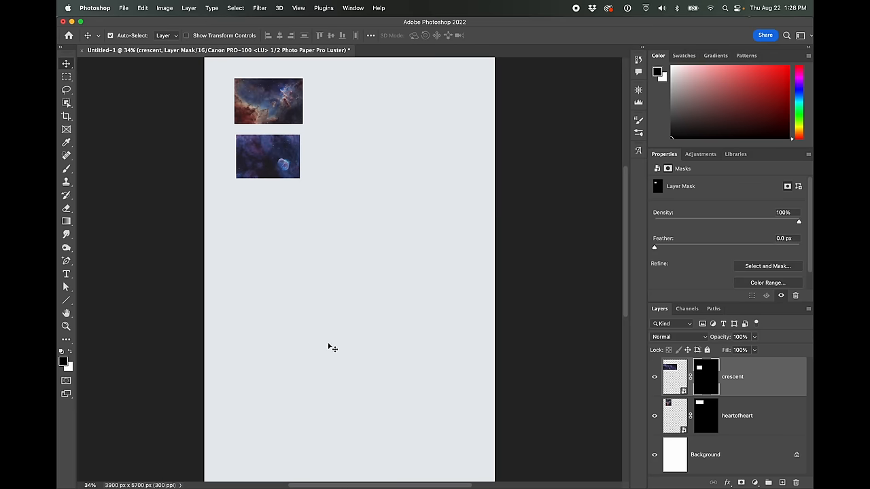
pyautogui.moveTo(376, 343)
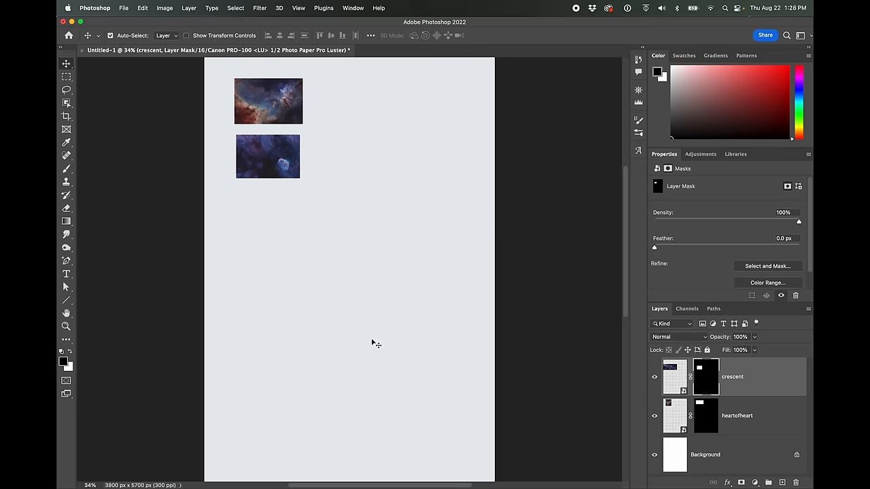
pyautogui.moveTo(403, 346)
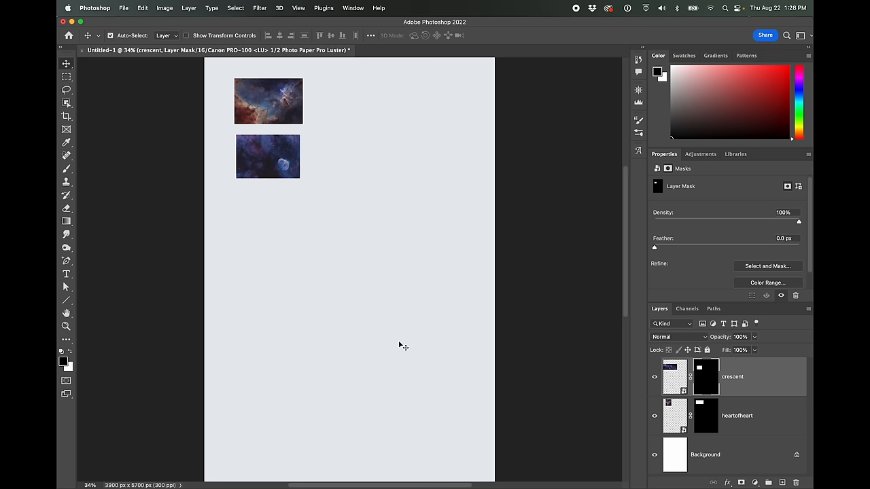
pyautogui.moveTo(385, 339)
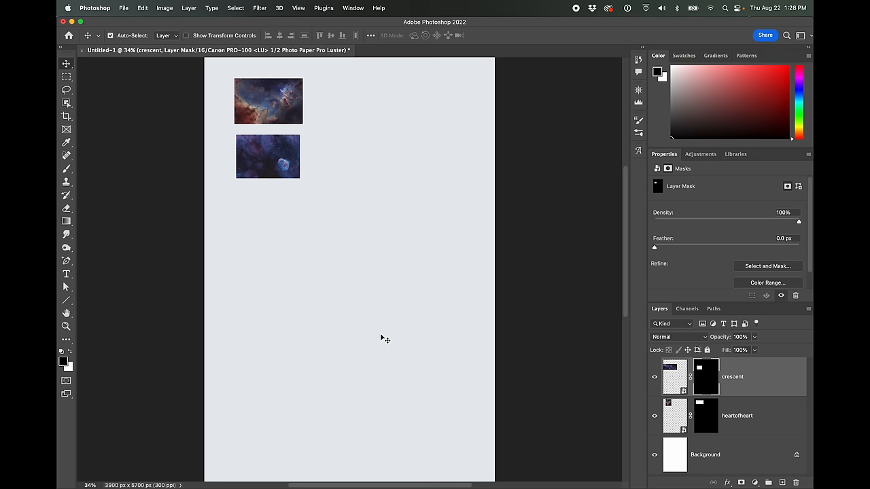
pyautogui.moveTo(121, 4)
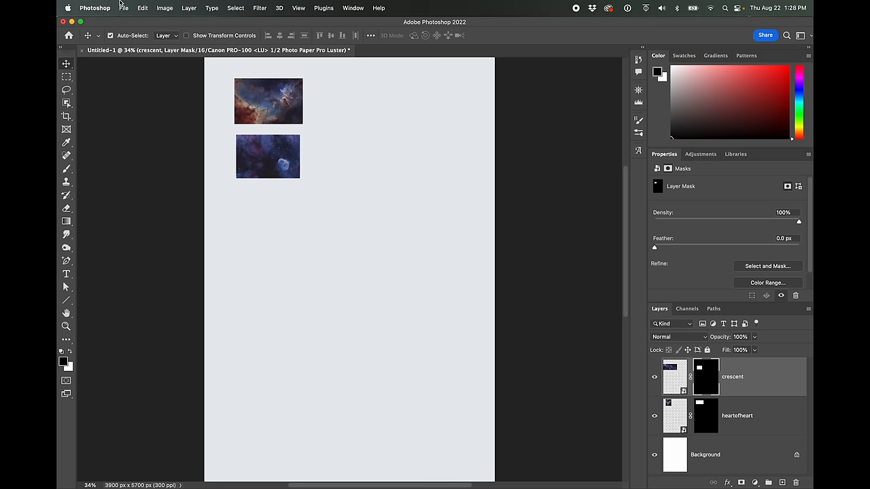
# - Choose File > Print for the nebula document
pyautogui.click(124, 8)
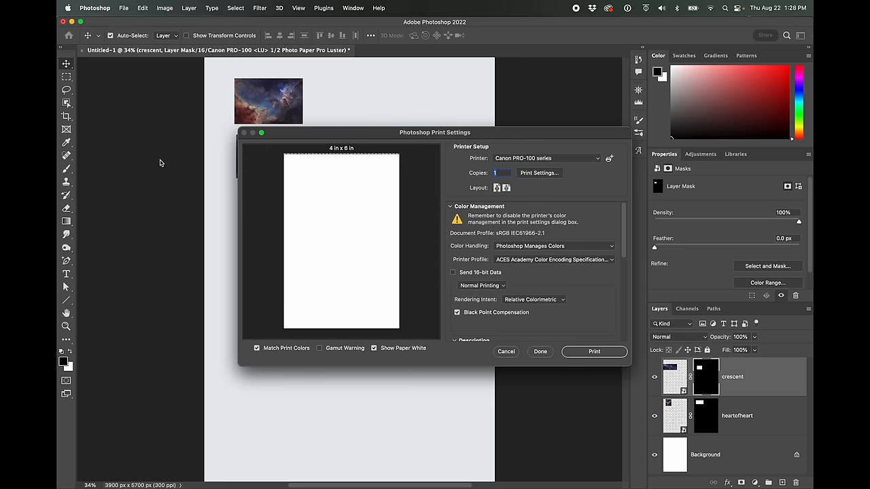
pyautogui.moveTo(283, 222)
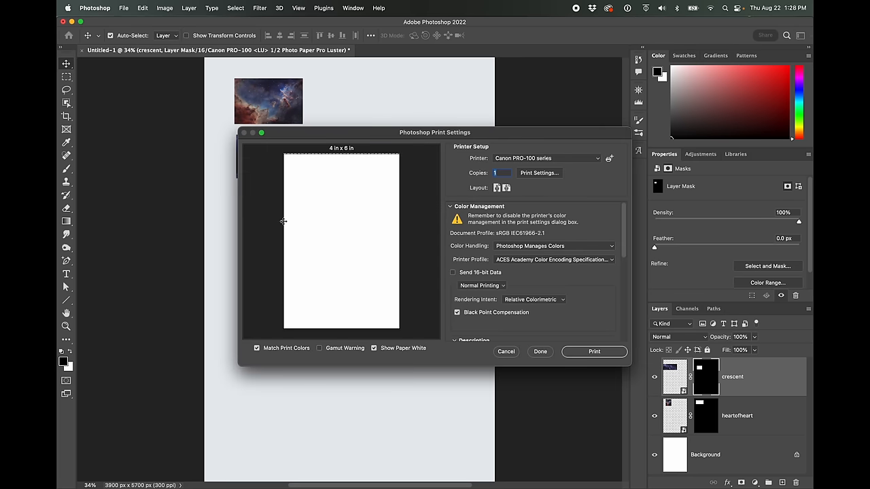
pyautogui.moveTo(275, 176)
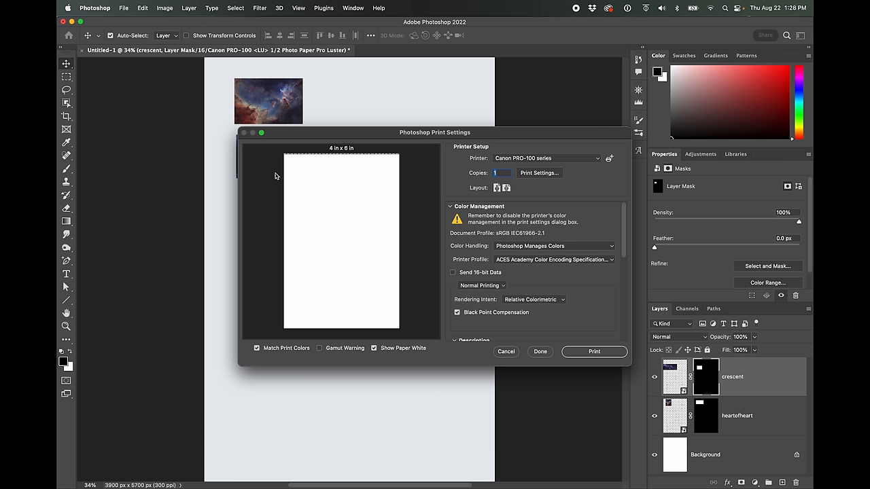
pyautogui.moveTo(354, 151)
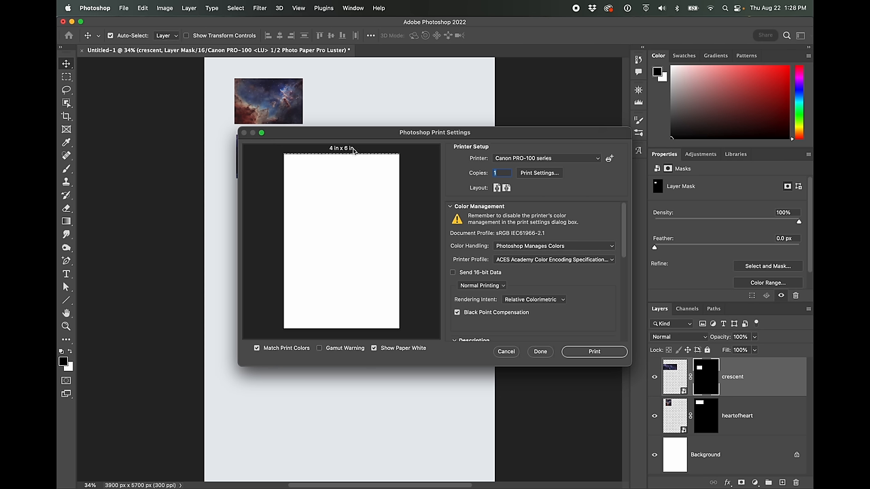
pyautogui.moveTo(464, 210)
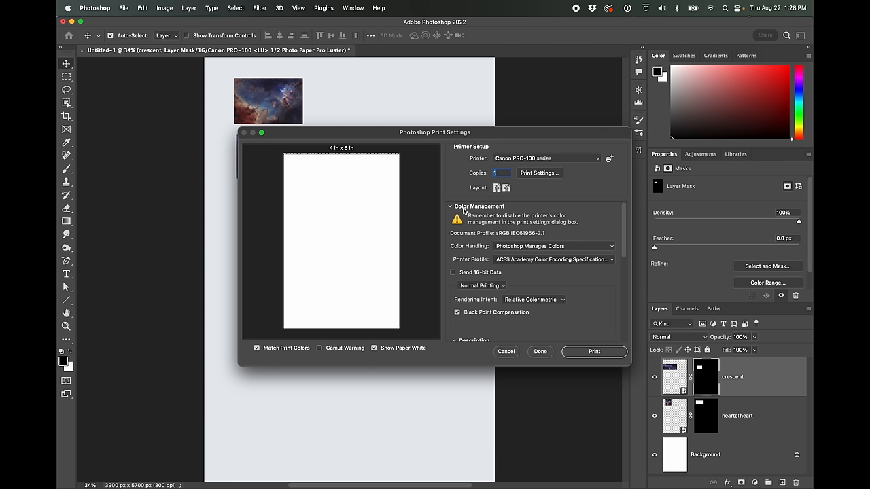
pyautogui.moveTo(534, 176)
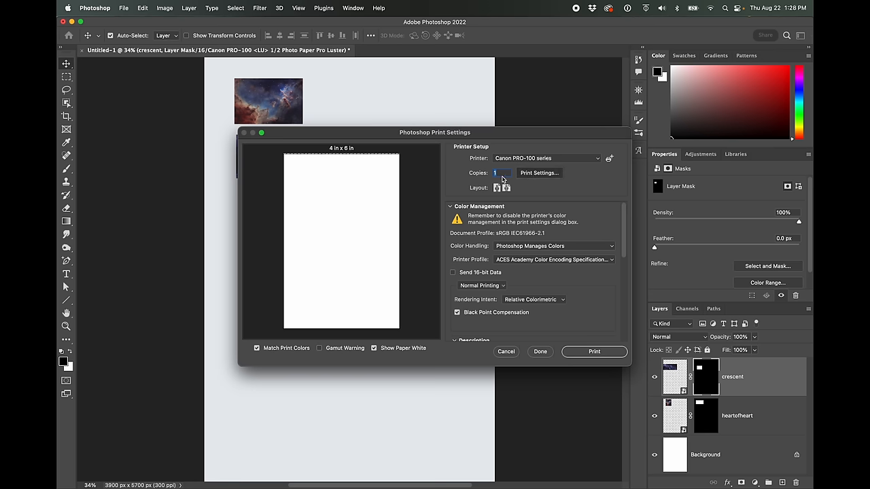
# - Change the printer paper size from 4x6 borderless to A3+ 13x19 inches
pyautogui.click(538, 173)
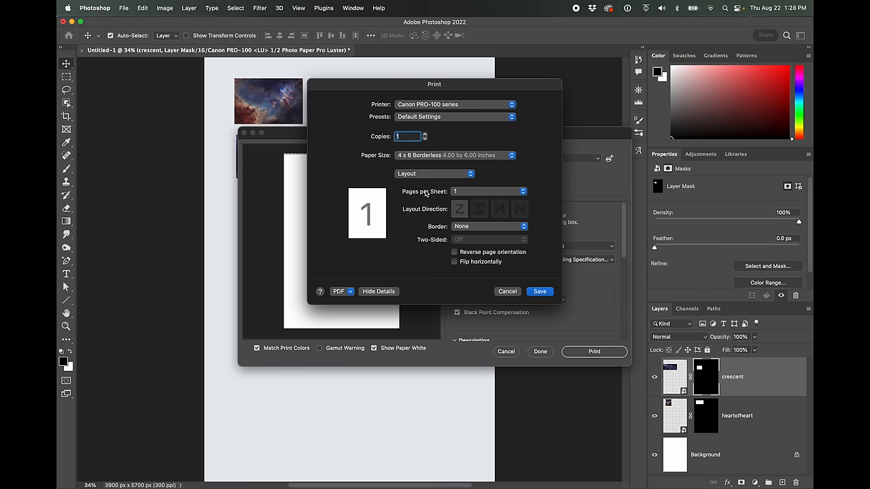
pyautogui.click(454, 155)
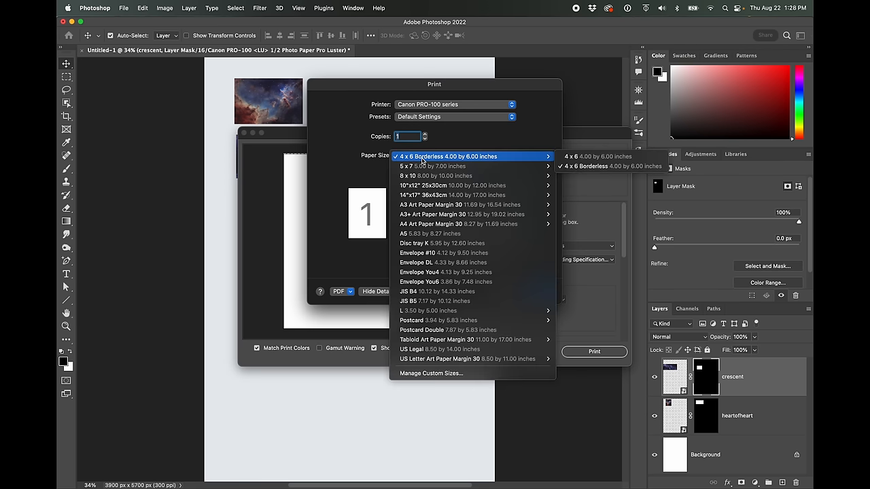
pyautogui.moveTo(452, 185)
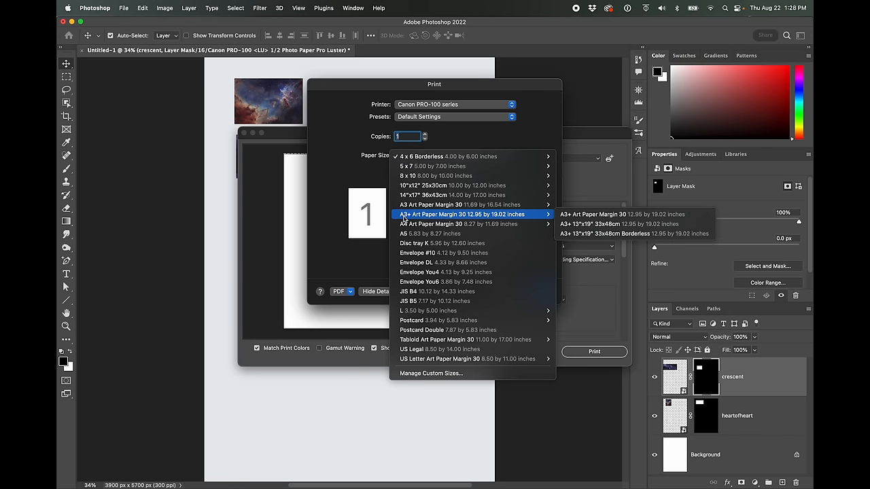
pyautogui.moveTo(492, 223)
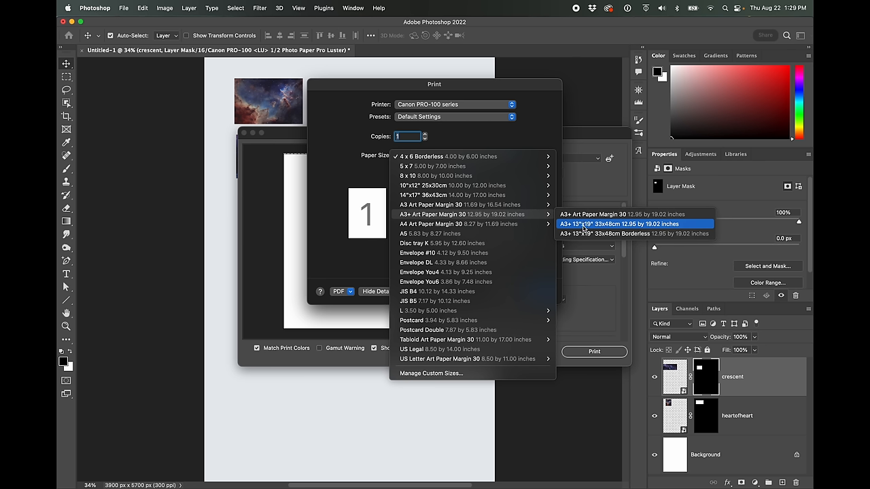
pyautogui.moveTo(585, 234)
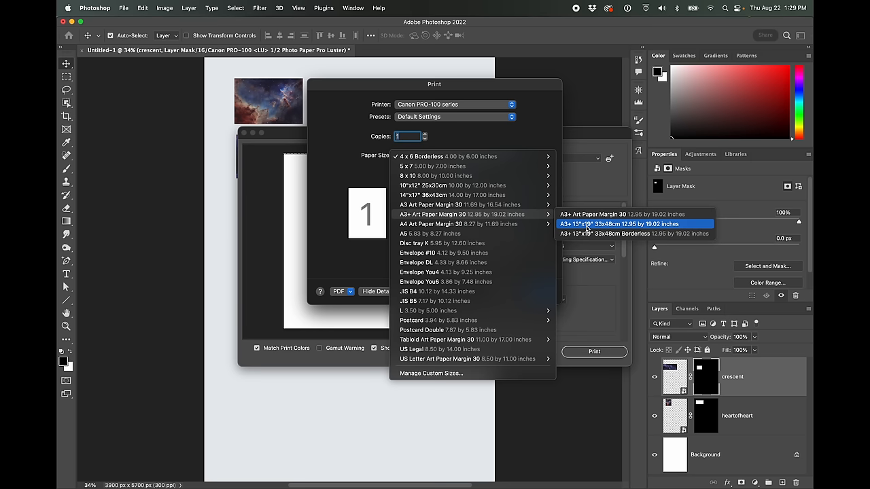
pyautogui.moveTo(585, 229)
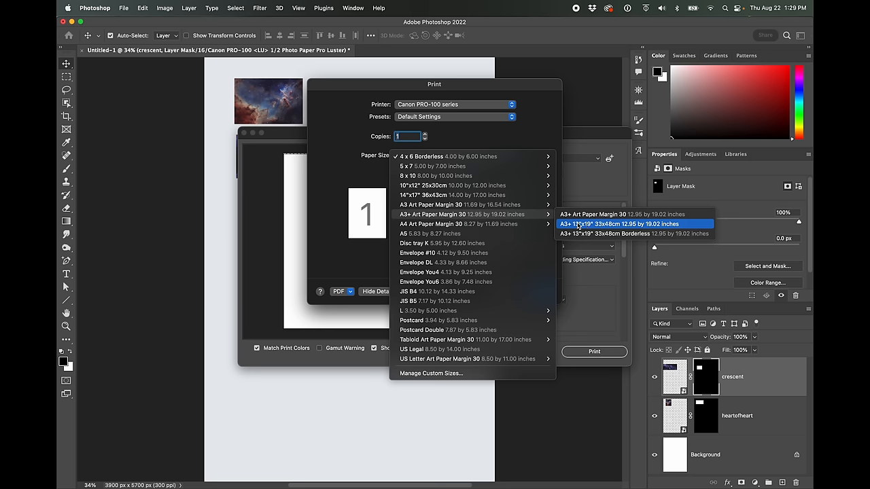
pyautogui.click(618, 224)
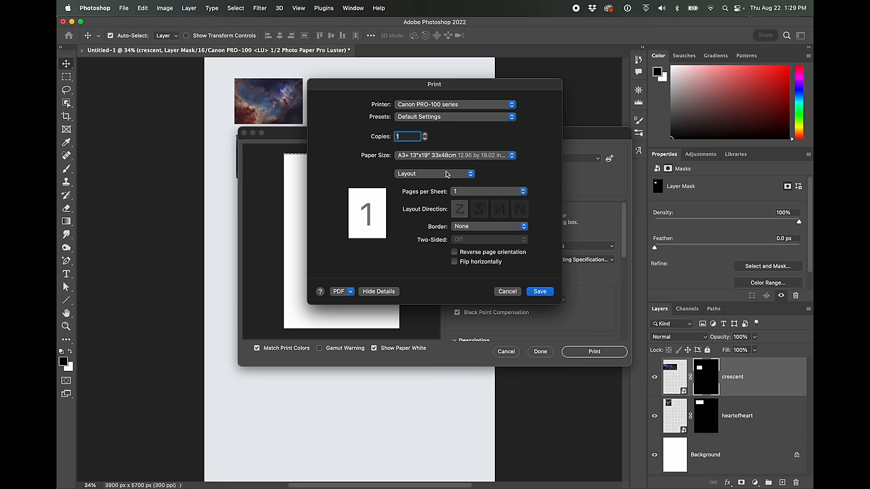
# - Set Media Type to Photo Paper Pro Luster and Print Quality to High, then save
pyautogui.click(435, 173)
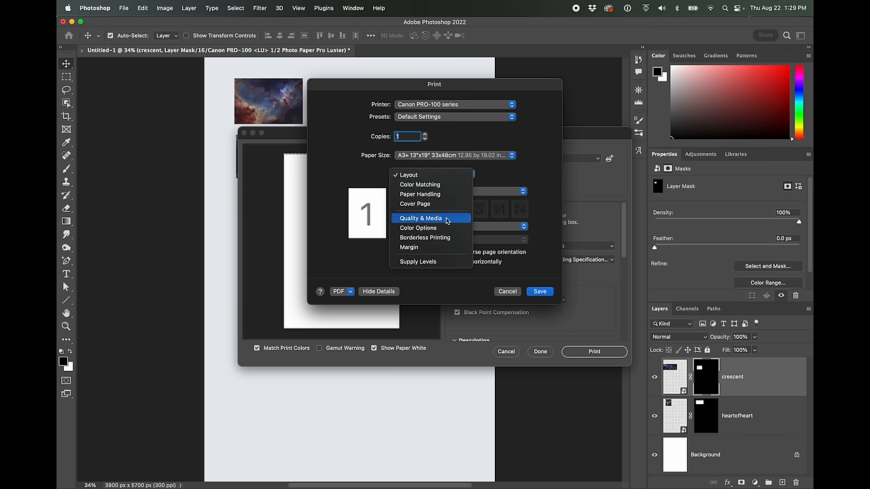
pyautogui.click(420, 218)
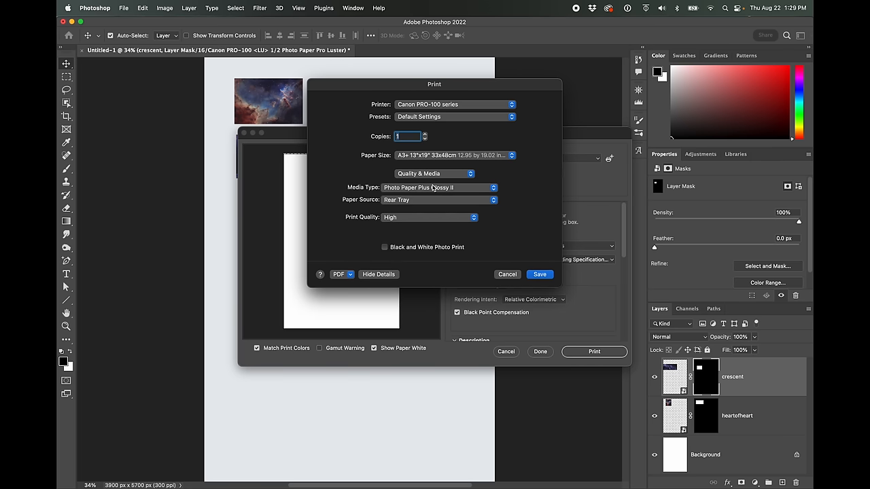
pyautogui.click(439, 188)
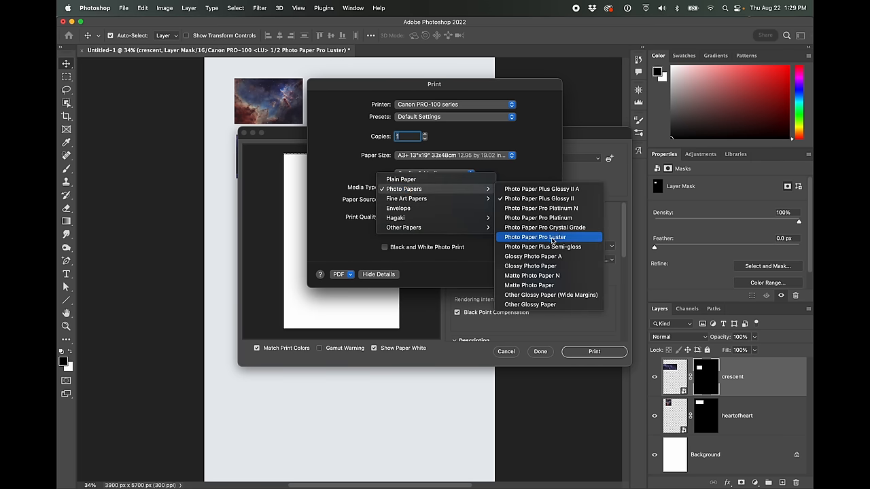
pyautogui.click(535, 237)
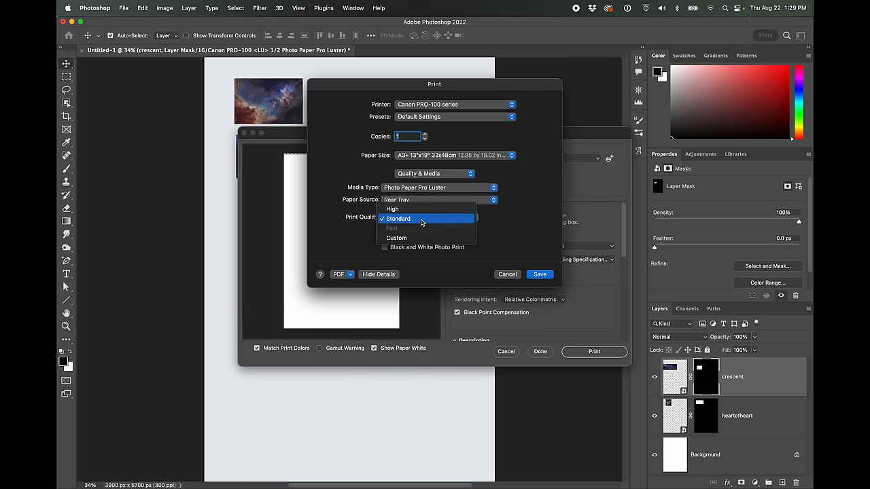
pyautogui.click(392, 209)
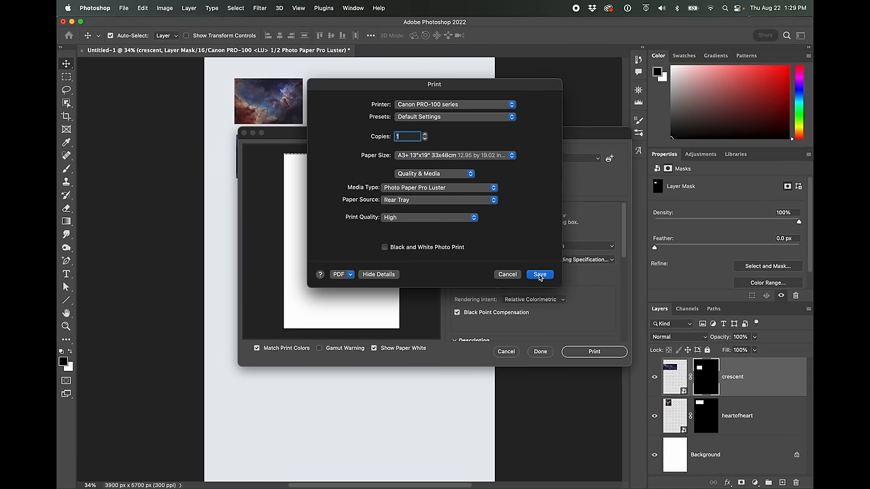
pyautogui.click(538, 275)
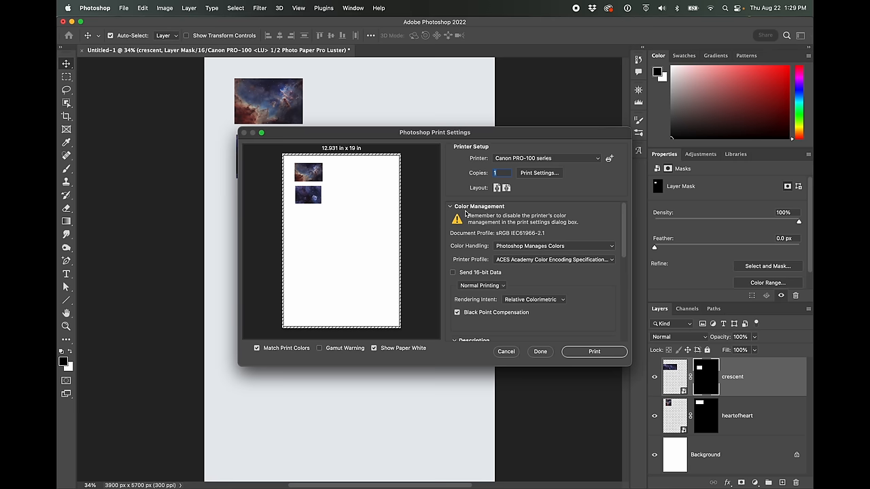
pyautogui.moveTo(516, 285)
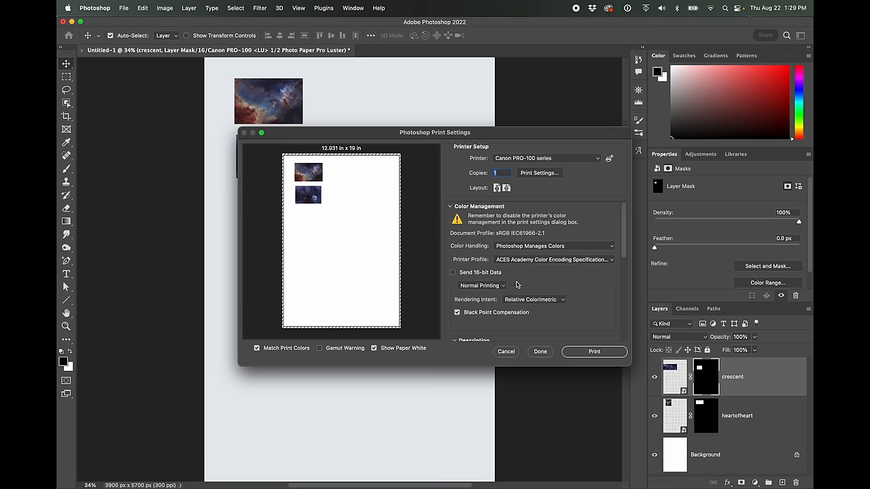
pyautogui.moveTo(528, 250)
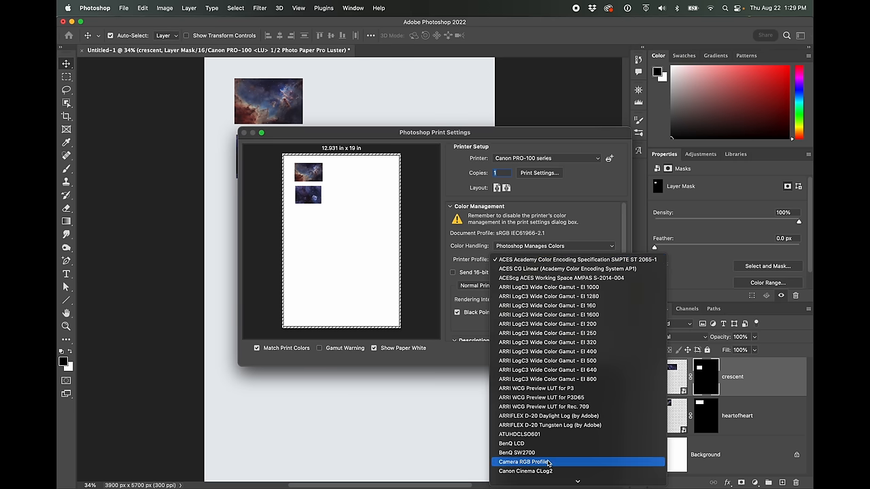
# - Choose the Canon PRO-100 <LU> 1/2 Photo Paper Pro Luster profile and enable Send 16-bit Data
pyautogui.scroll(-3)
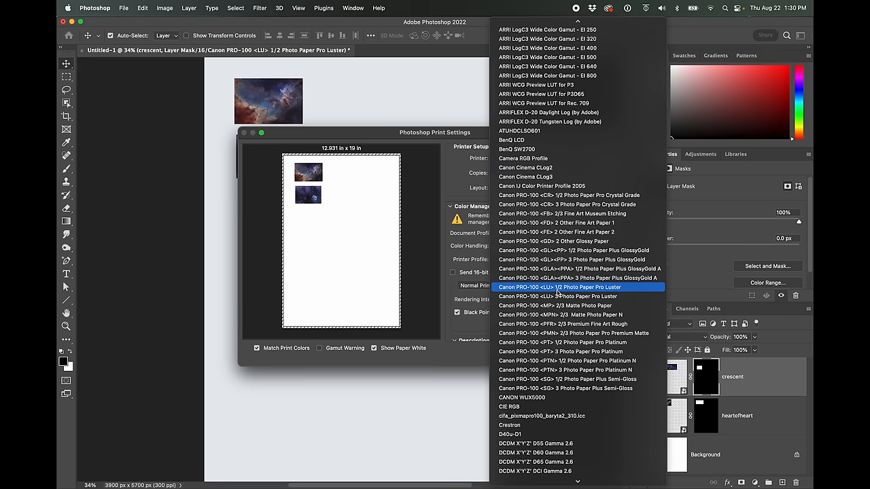
pyautogui.moveTo(559, 294)
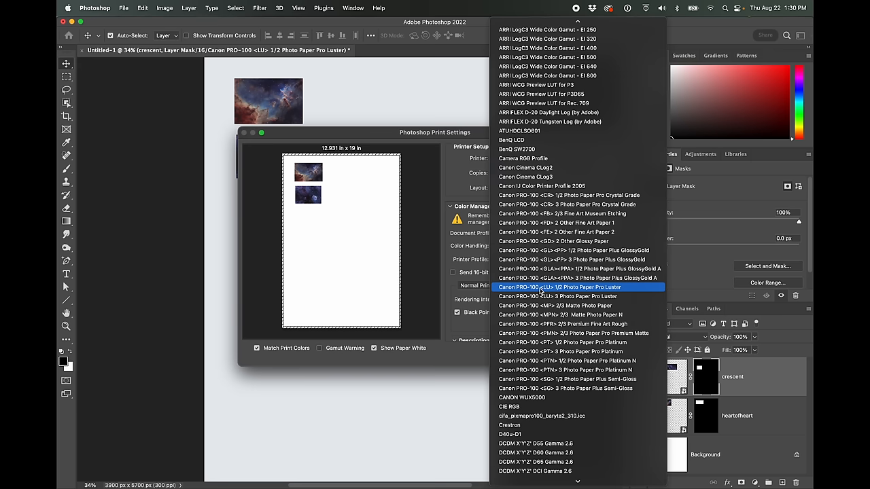
pyautogui.click(560, 287)
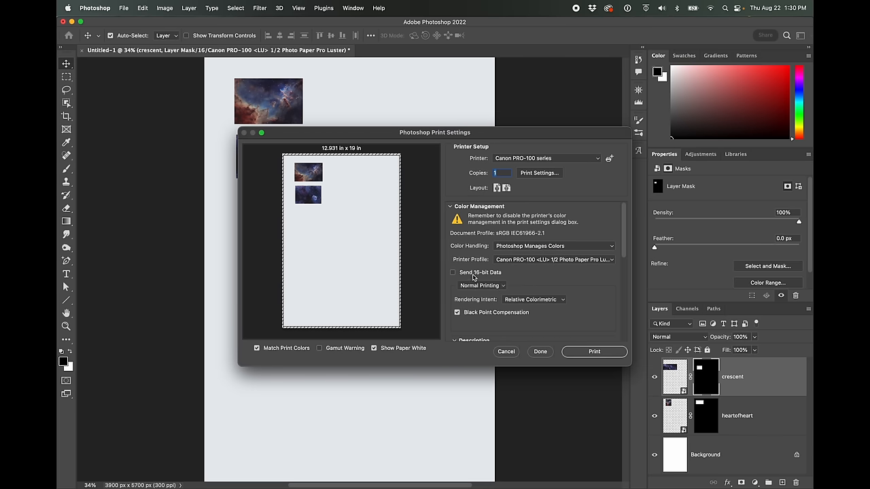
pyautogui.click(452, 272)
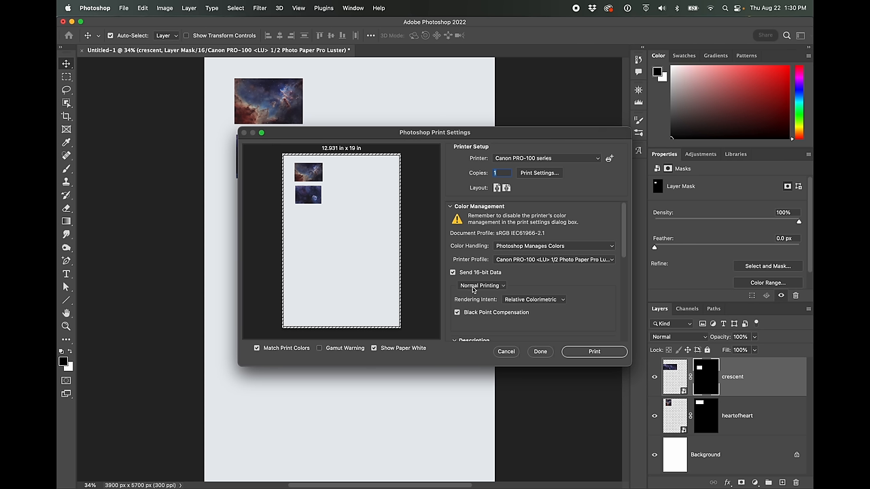
pyautogui.moveTo(476, 339)
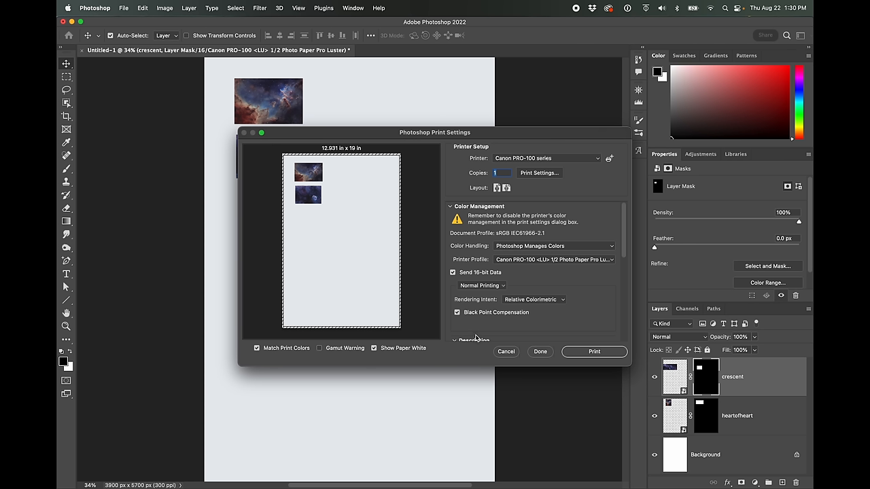
pyautogui.moveTo(482, 277)
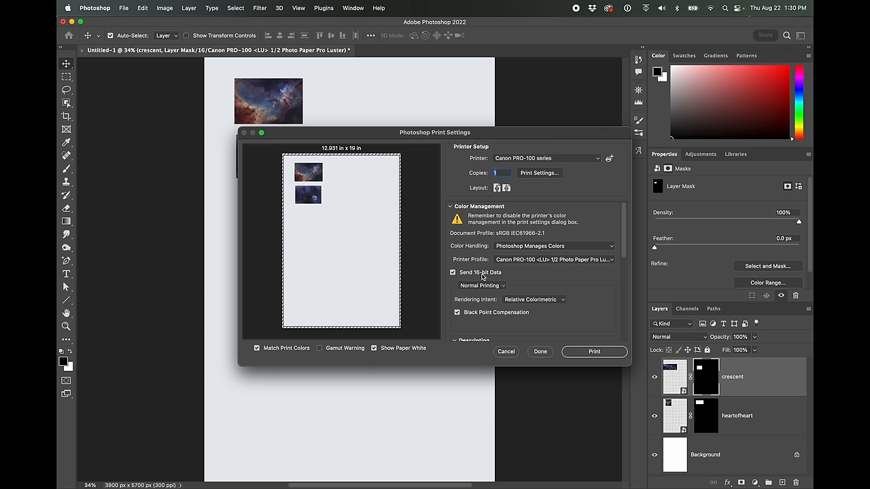
pyautogui.moveTo(481, 275)
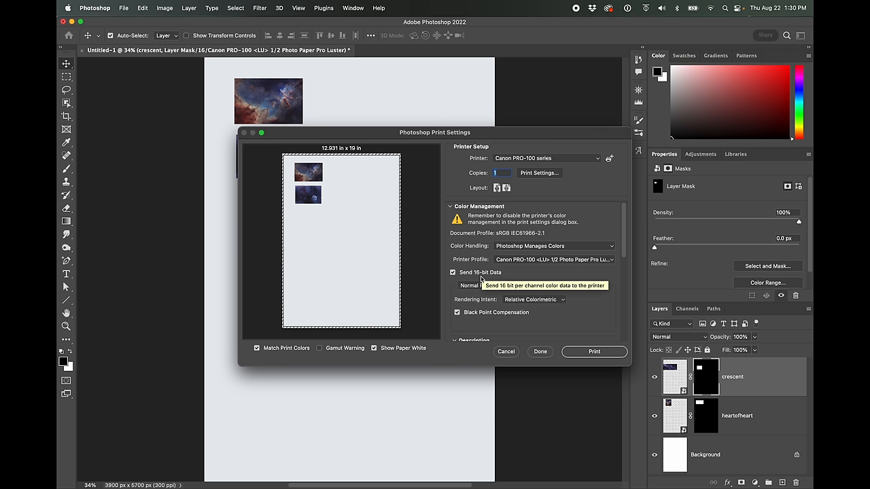
pyautogui.moveTo(469, 329)
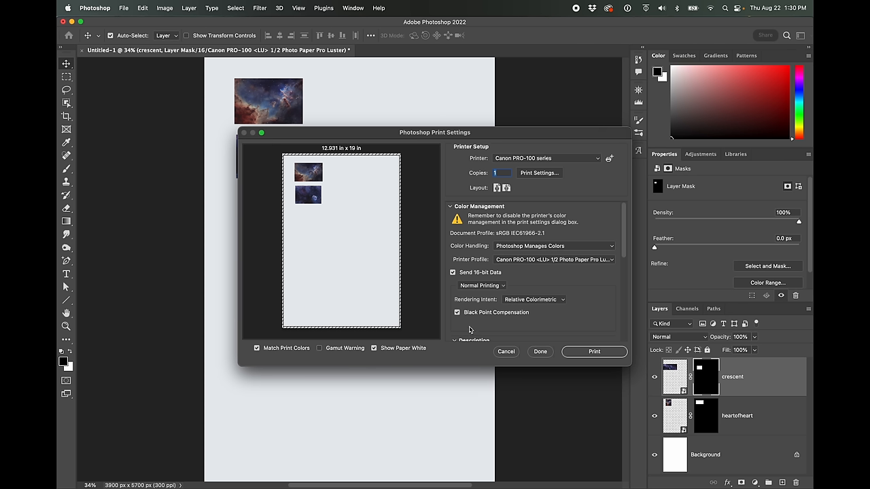
pyautogui.moveTo(469, 329)
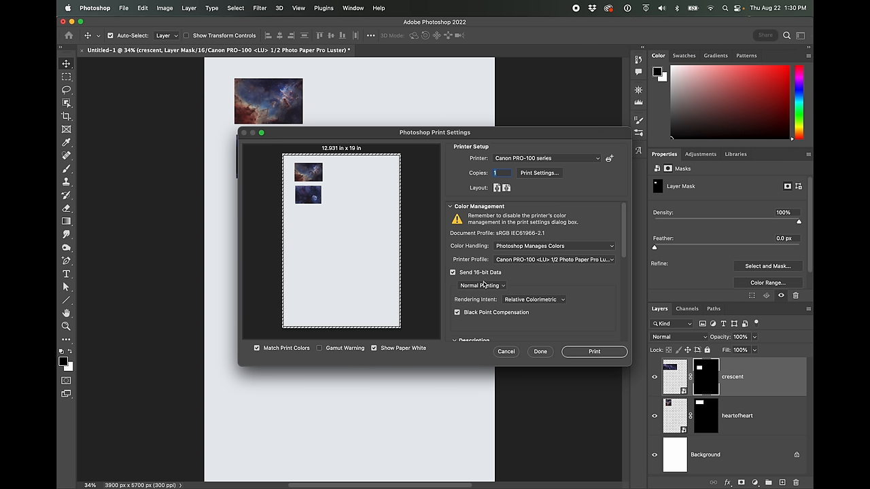
pyautogui.moveTo(410, 362)
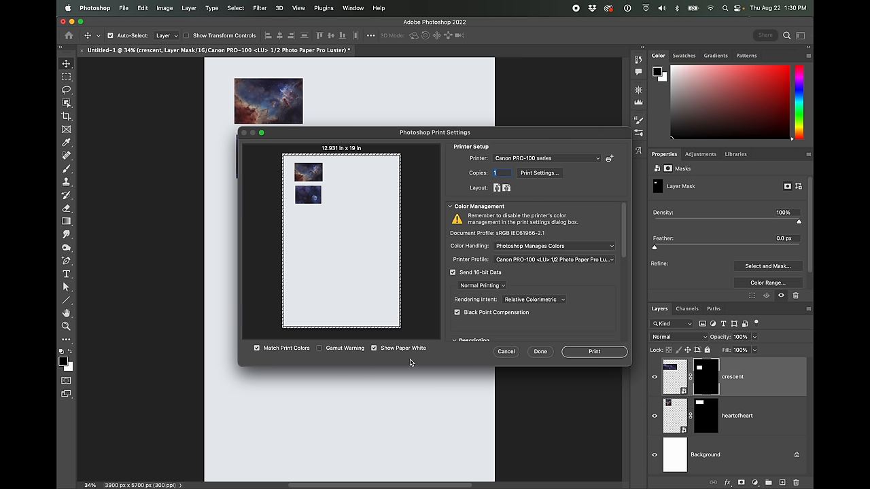
pyautogui.moveTo(489, 328)
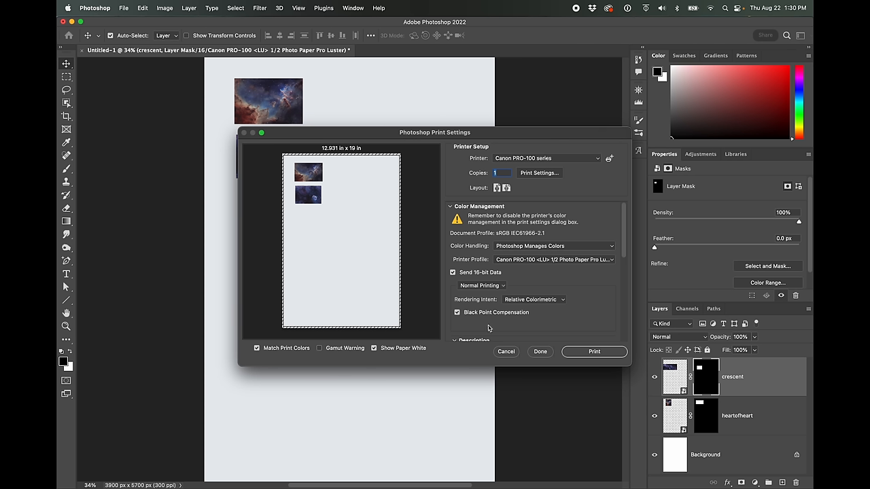
pyautogui.moveTo(575, 305)
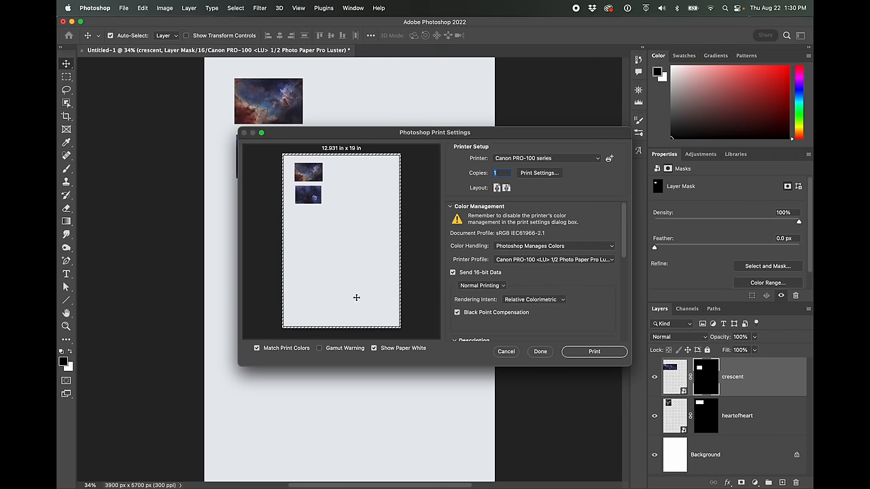
pyautogui.moveTo(366, 262)
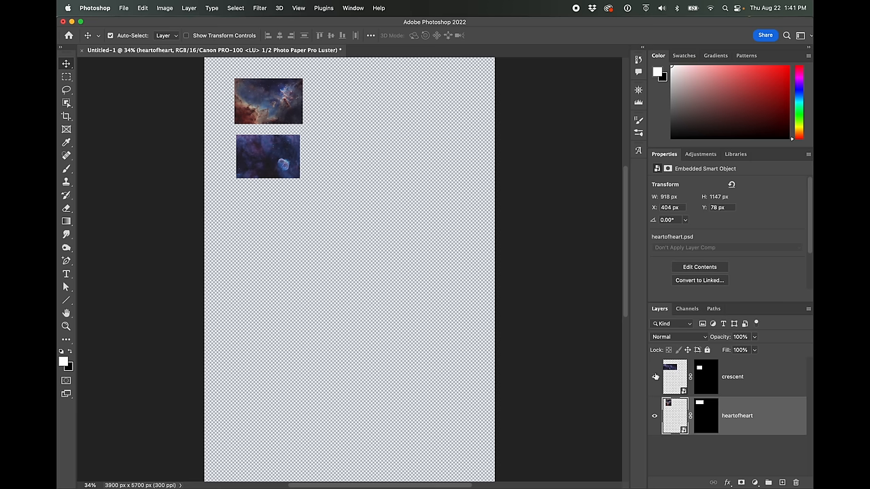
pyautogui.moveTo(654, 377)
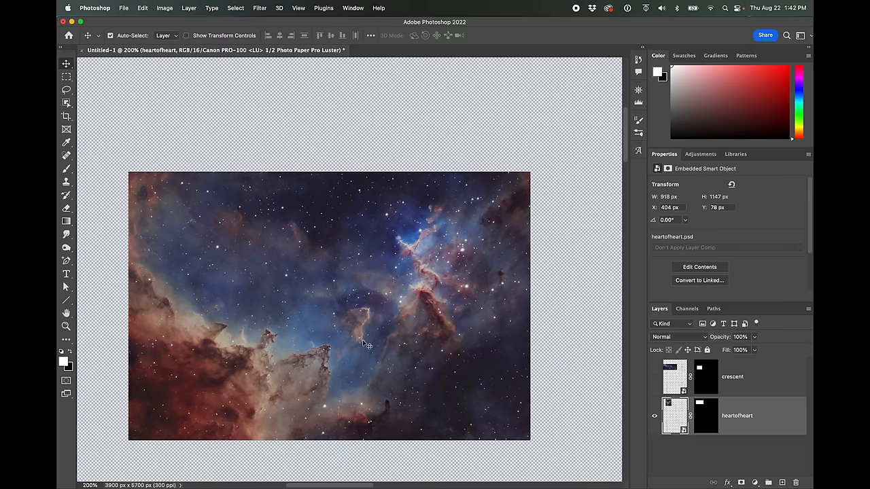
pyautogui.moveTo(346, 441)
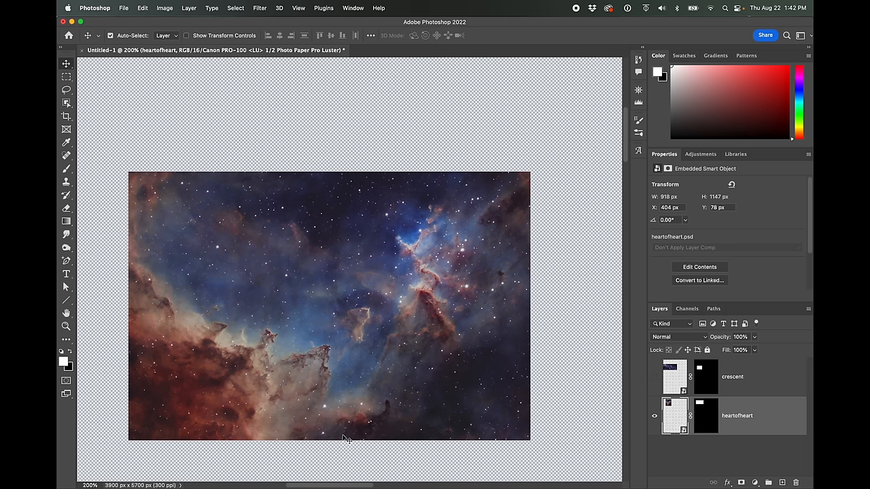
pyautogui.moveTo(215, 367)
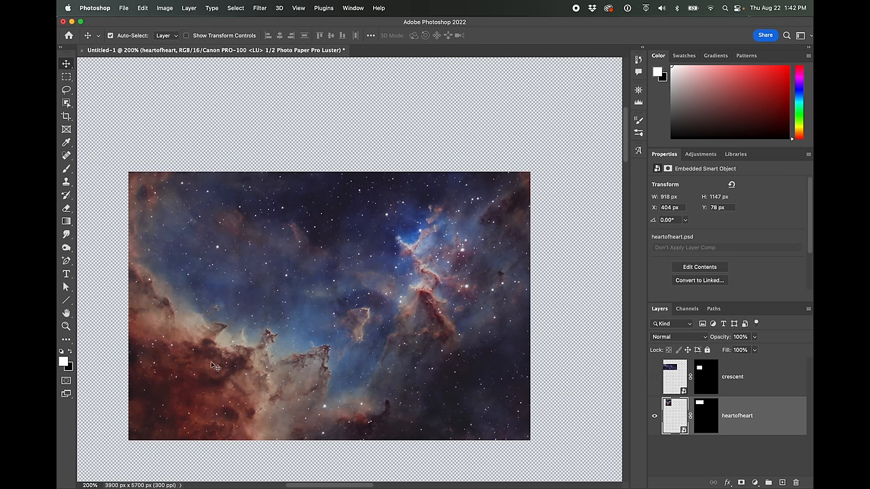
pyautogui.moveTo(419, 331)
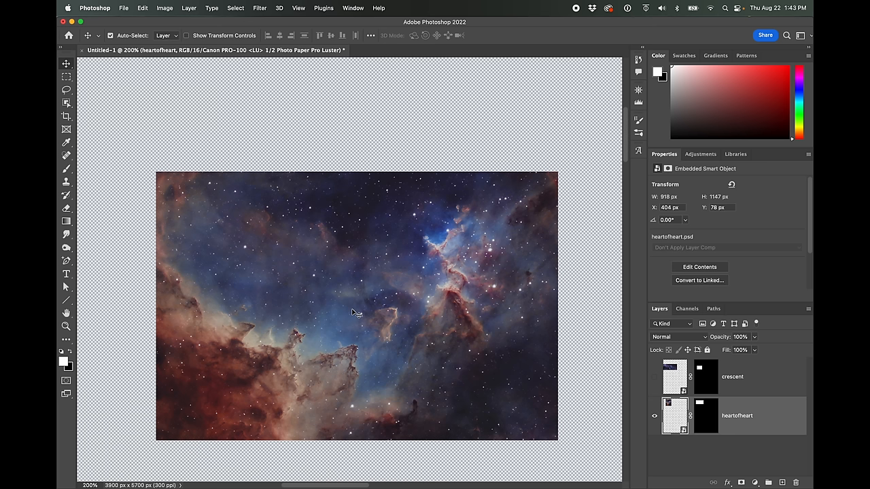
pyautogui.moveTo(566, 232)
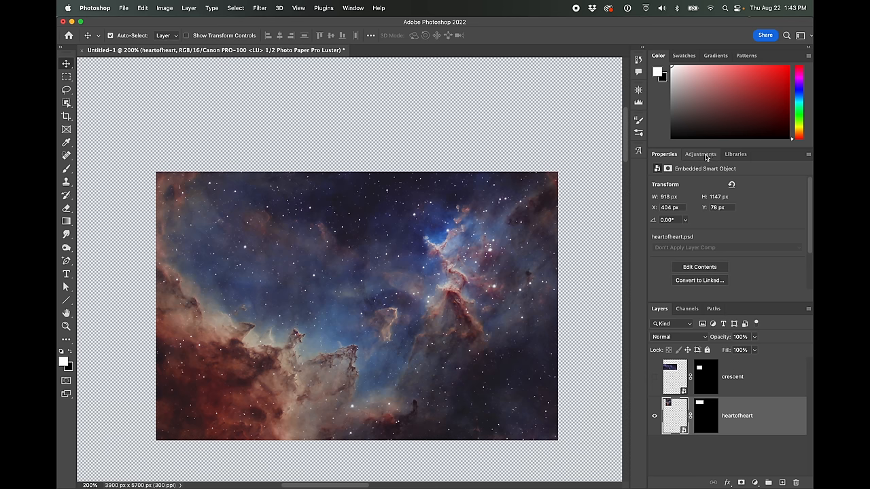
# - Add a Hue/Saturation adjustment layer over the heartofheart nebula and lower saturation to -31
pyautogui.click(700, 154)
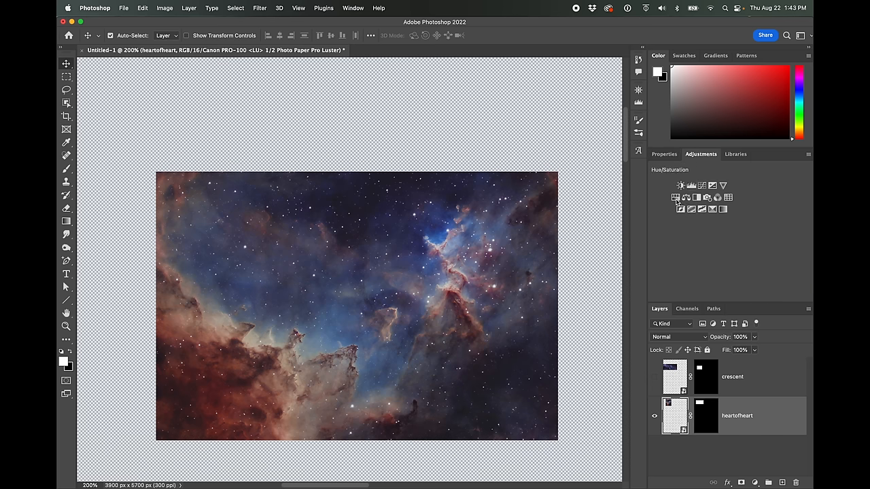
pyautogui.click(676, 198)
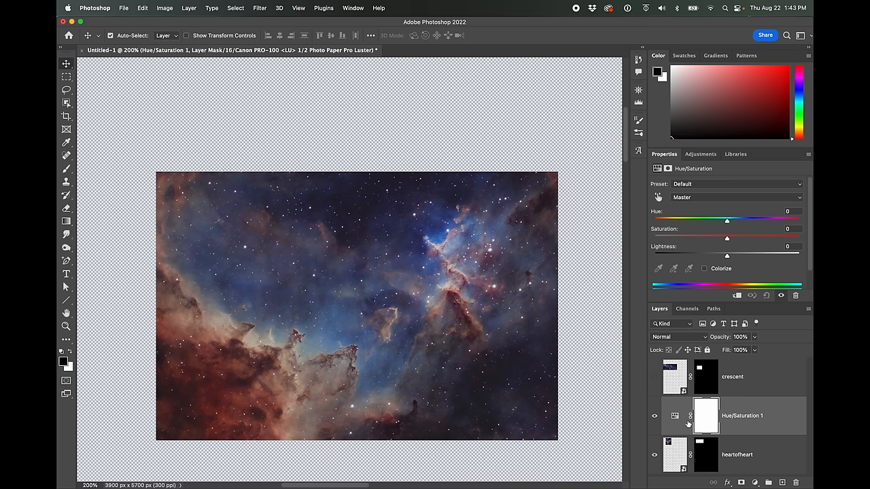
pyautogui.moveTo(725, 241)
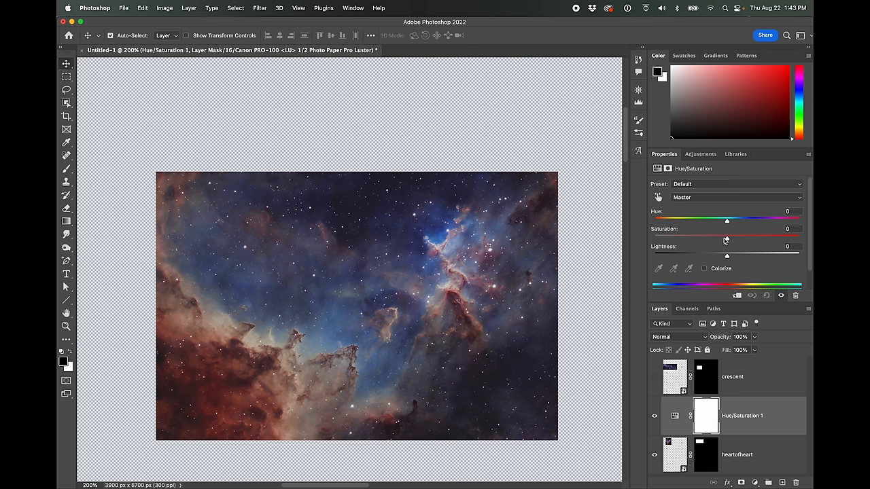
pyautogui.moveTo(727, 238); pyautogui.dragTo(719, 238)
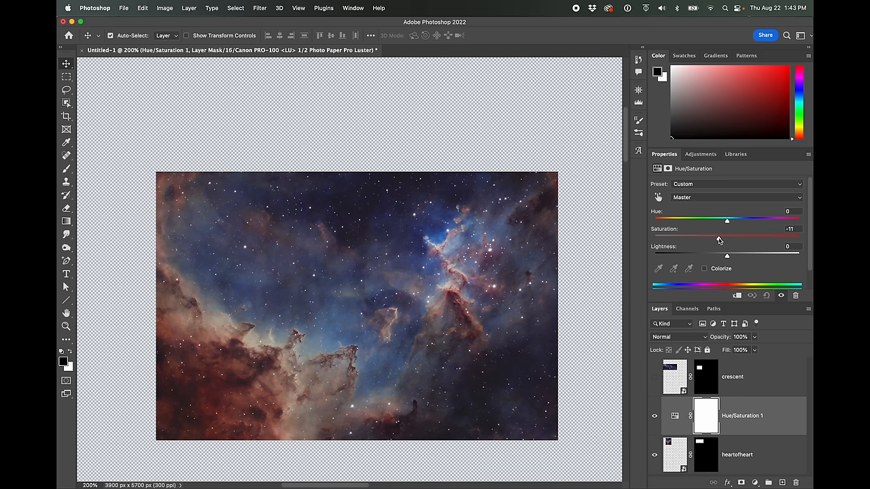
pyautogui.moveTo(727, 238); pyautogui.dragTo(713, 239)
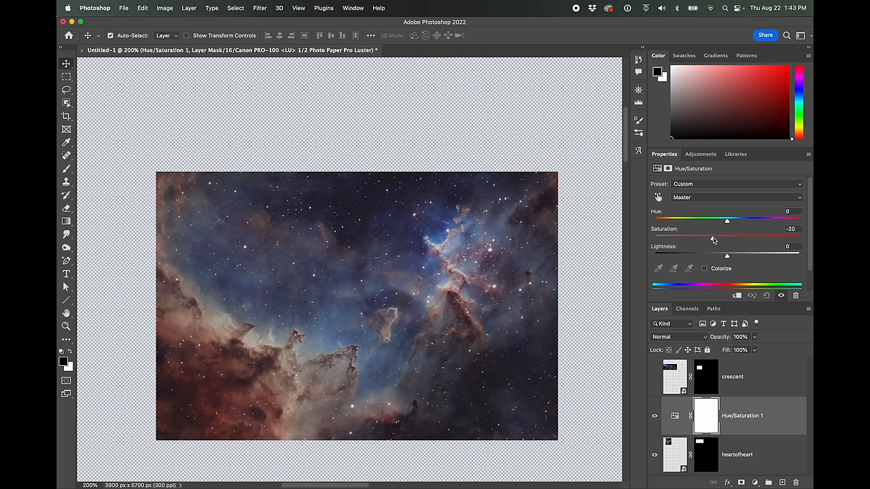
pyautogui.moveTo(727, 219); pyautogui.dragTo(722, 219)
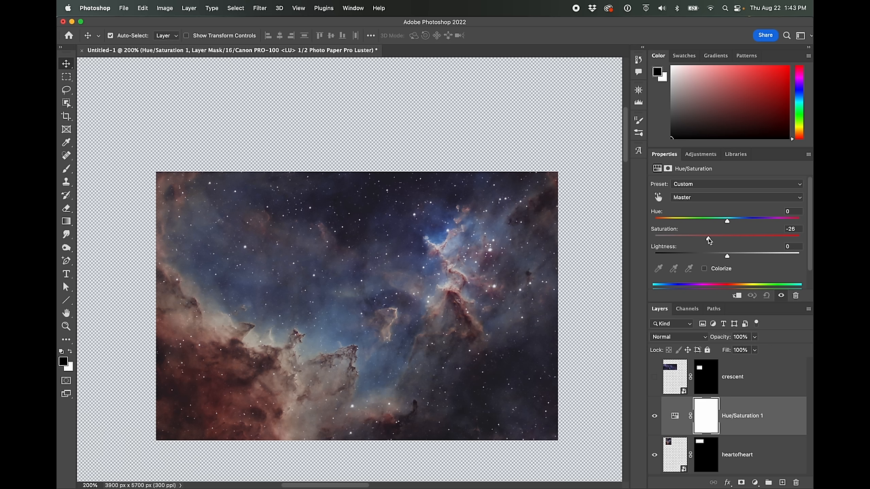
pyautogui.moveTo(726, 238); pyautogui.dragTo(704, 238)
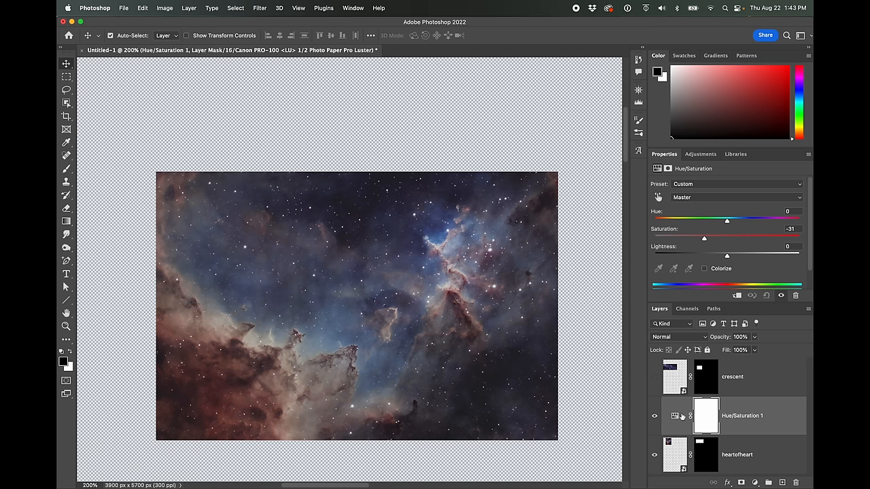
pyautogui.click(701, 154)
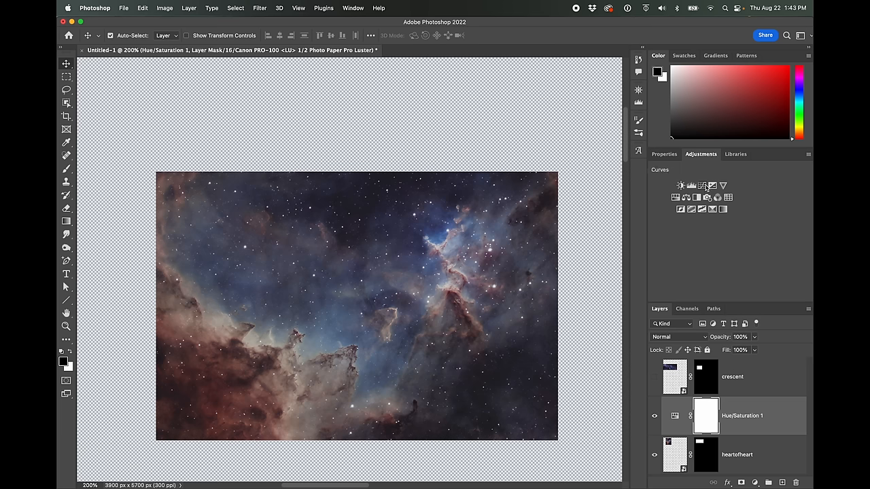
pyautogui.click(691, 185)
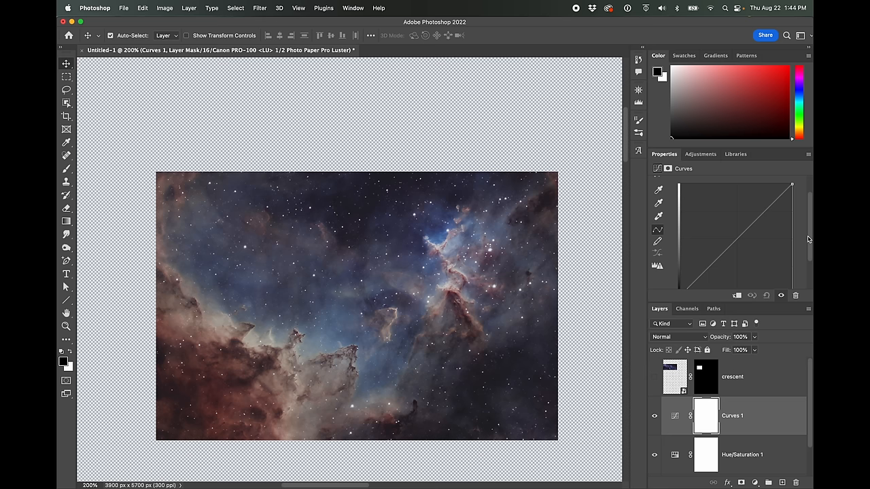
pyautogui.click(724, 255)
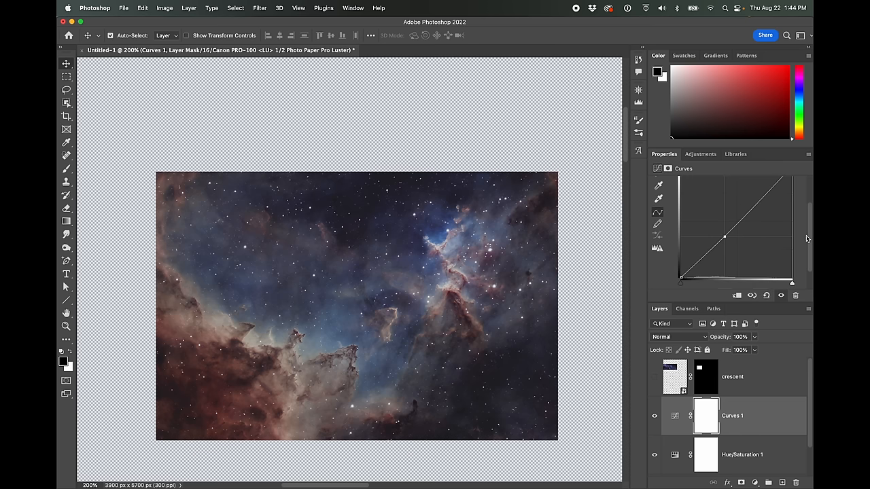
pyautogui.moveTo(705, 238)
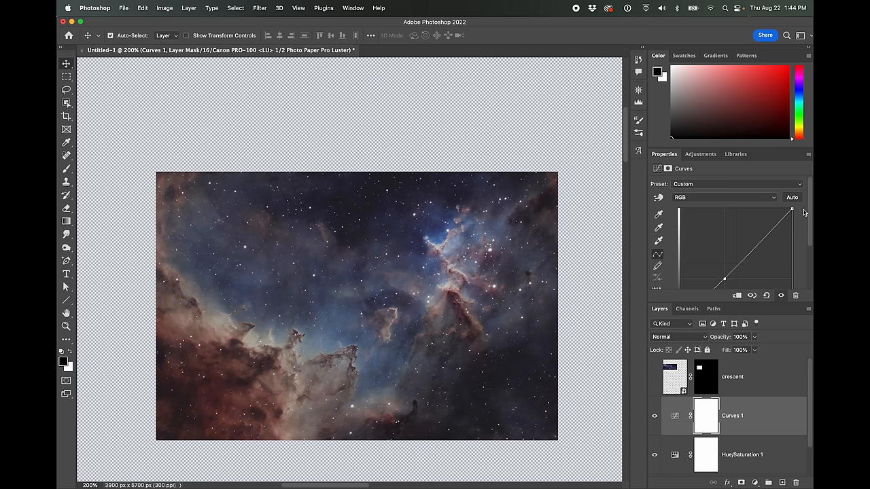
pyautogui.click(724, 197)
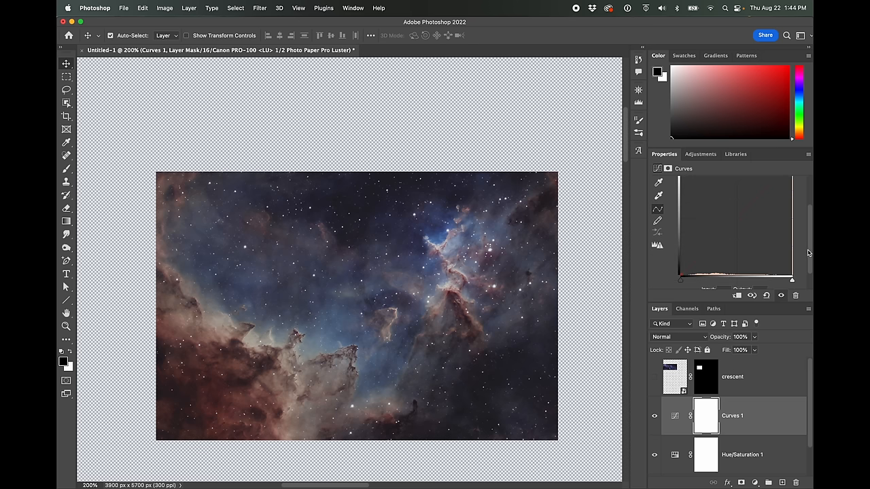
pyautogui.click(736, 224)
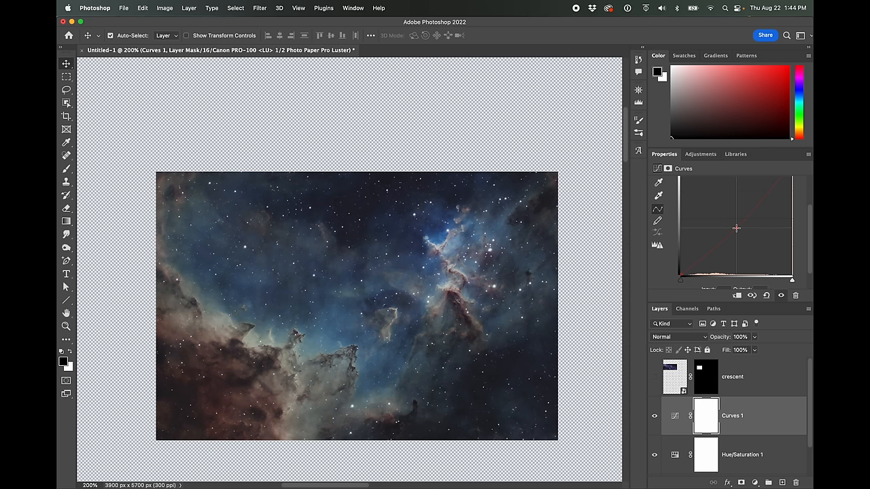
pyautogui.moveTo(737, 229); pyautogui.dragTo(736, 218)
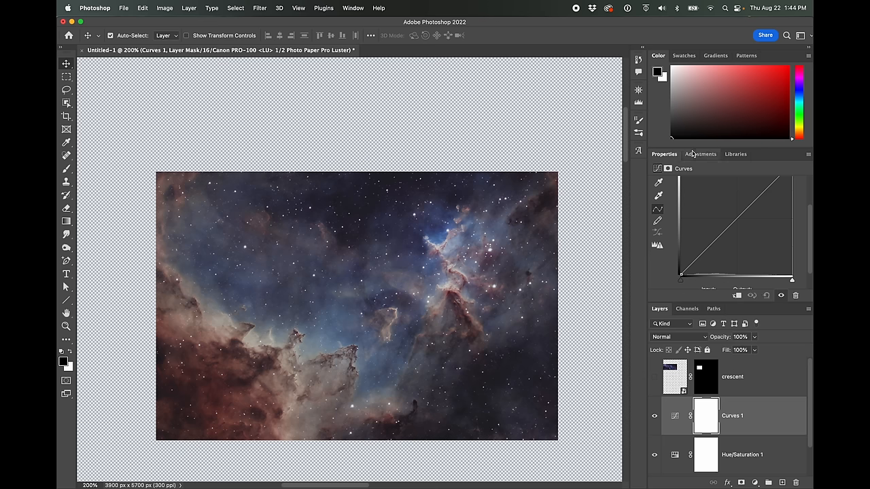
# - Adjust Color Balance 1 midtones: Cyan/Red -10, Magenta/Green +6, Yellow/Blue -3
pyautogui.click(701, 155)
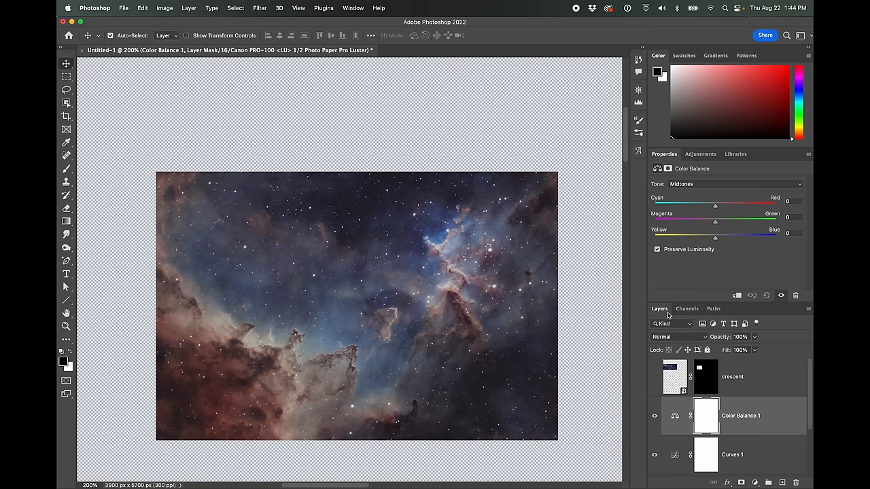
pyautogui.moveTo(719, 240)
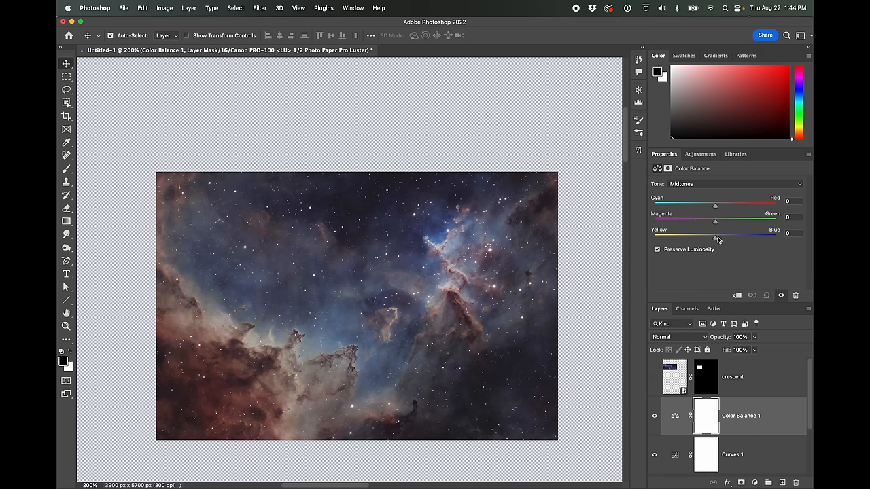
pyautogui.moveTo(715, 239); pyautogui.dragTo(709, 239)
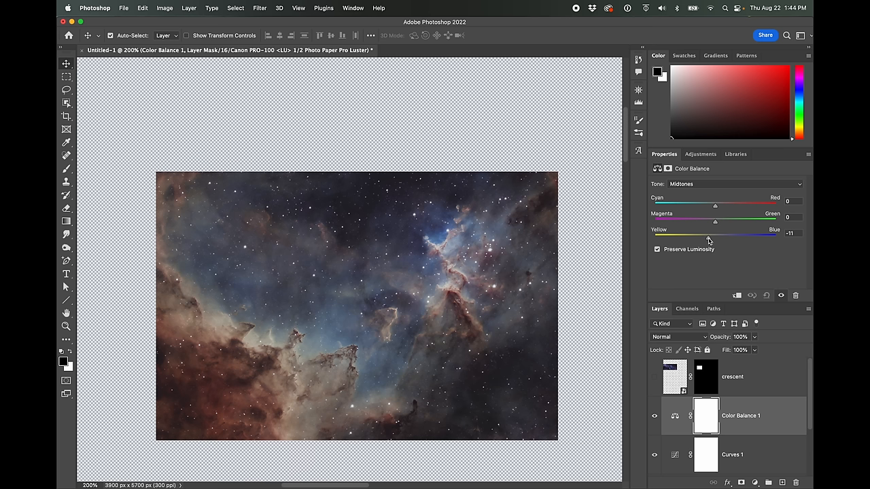
pyautogui.moveTo(715, 206); pyautogui.dragTo(707, 206)
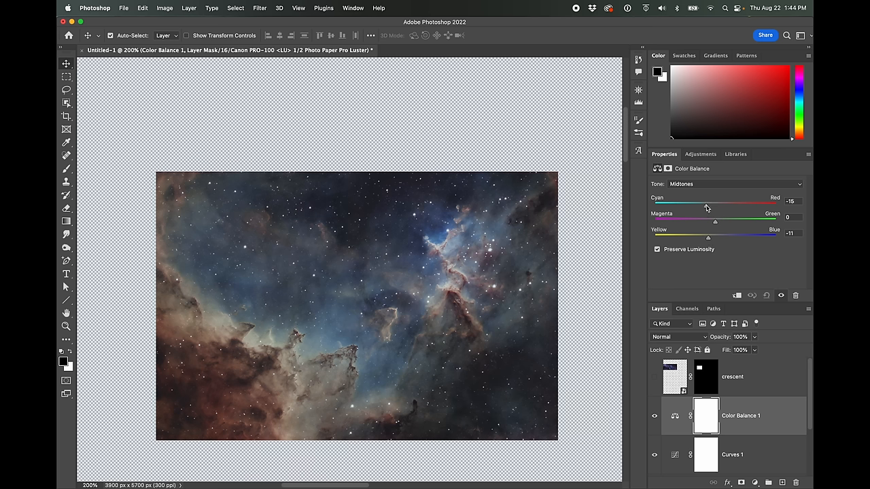
pyautogui.moveTo(705, 205); pyautogui.dragTo(709, 206)
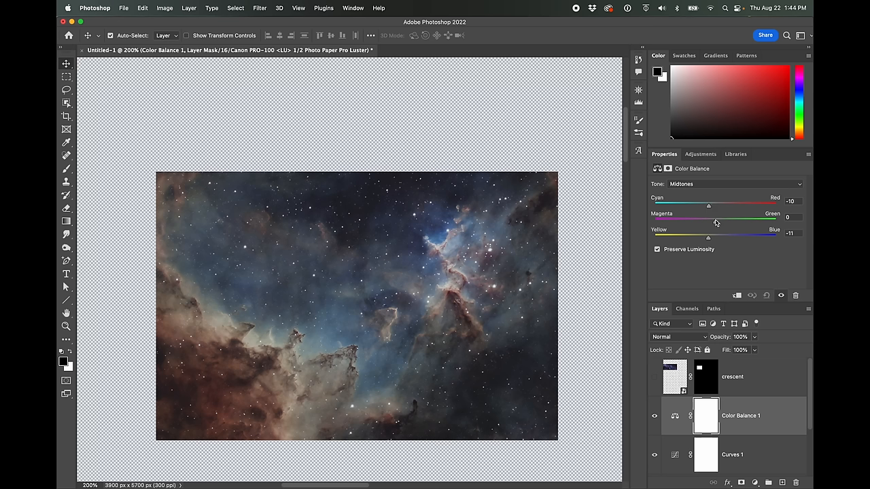
pyautogui.moveTo(708, 238); pyautogui.dragTo(713, 238)
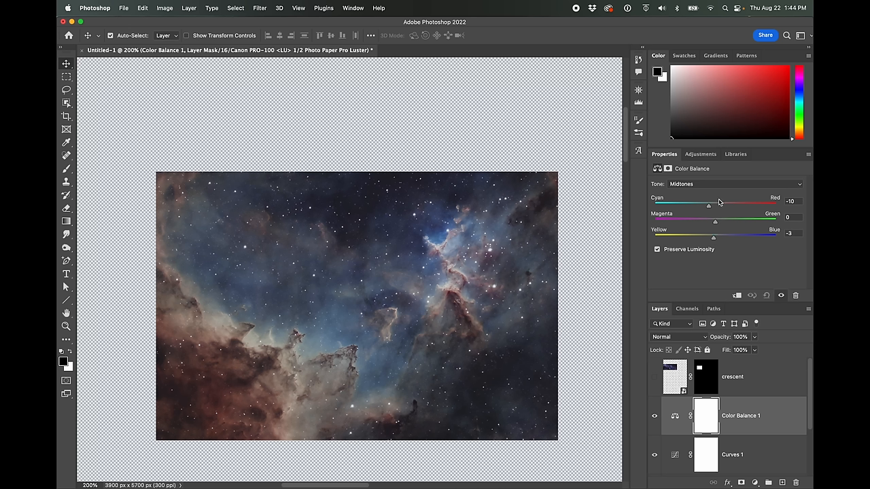
pyautogui.moveTo(715, 221); pyautogui.dragTo(728, 222)
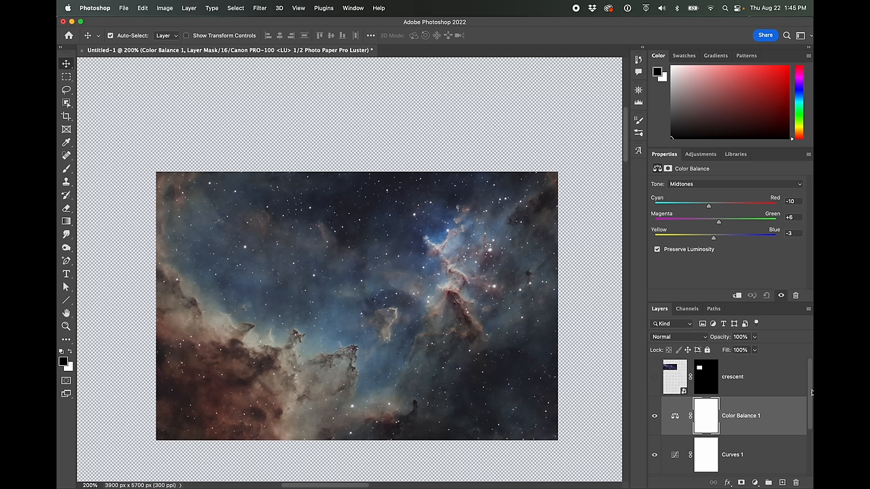
# - Ease the Hue/Saturation 1 saturation back from -31 to -22
pyautogui.scroll(-3)
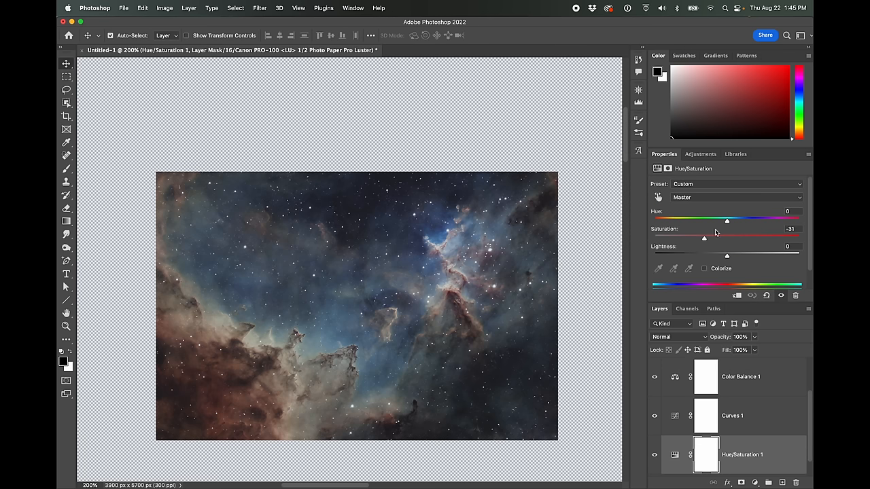
pyautogui.moveTo(703, 237); pyautogui.dragTo(707, 237)
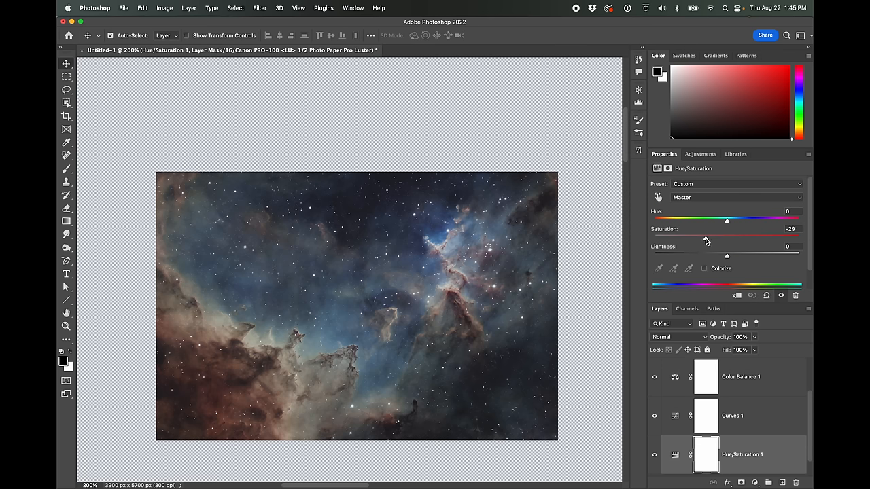
pyautogui.moveTo(705, 241); pyautogui.dragTo(711, 241)
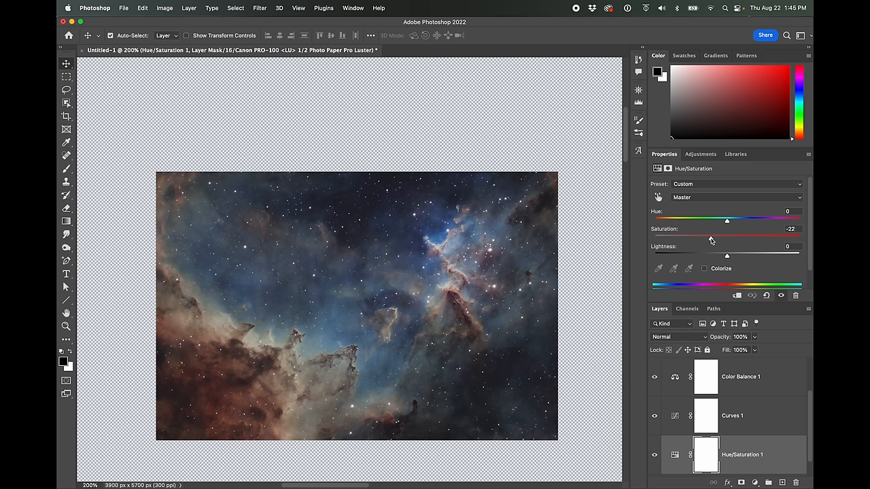
pyautogui.moveTo(633, 253)
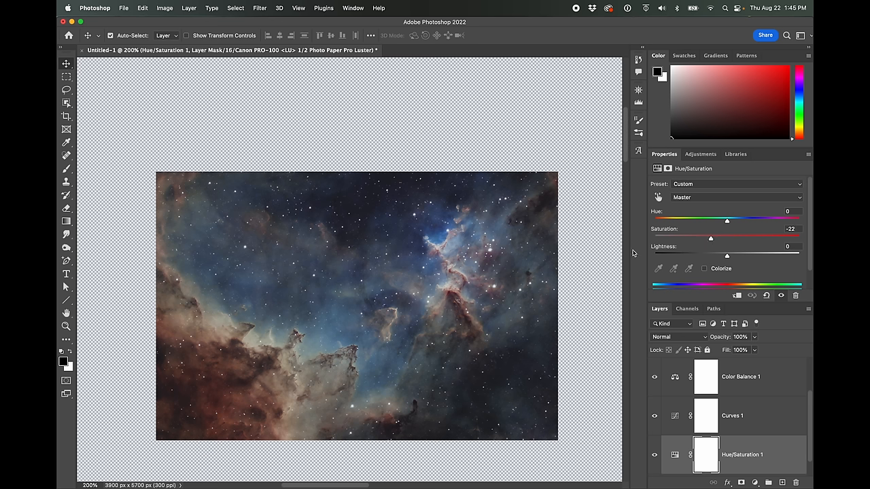
pyautogui.moveTo(522, 209)
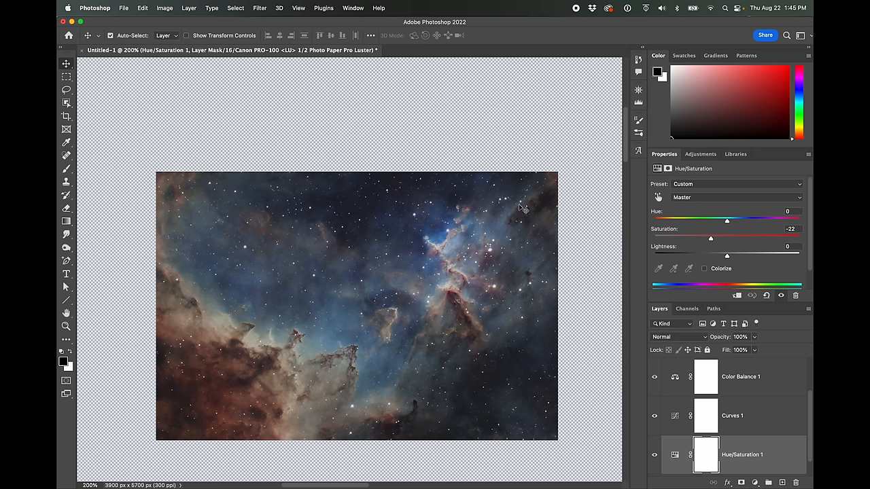
pyautogui.moveTo(325, 393)
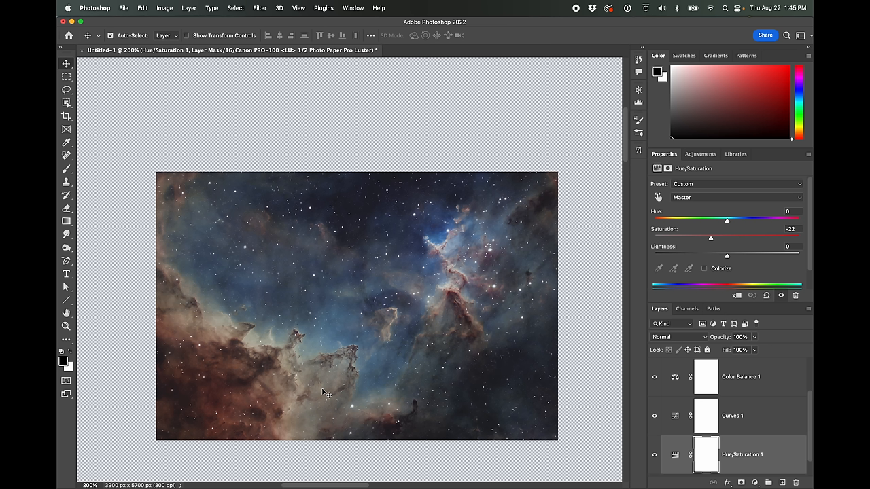
pyautogui.moveTo(798, 374)
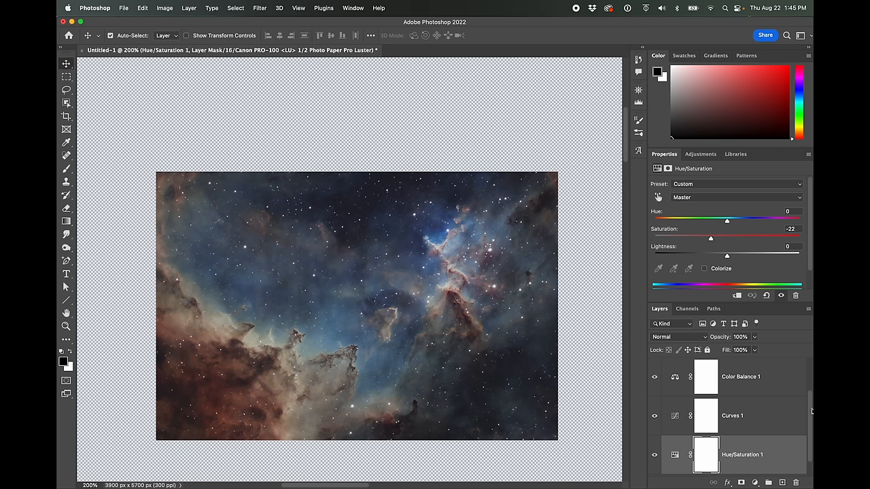
# - Select the three adjustments as the print group and toggle its visibility off and on
pyautogui.click(741, 376)
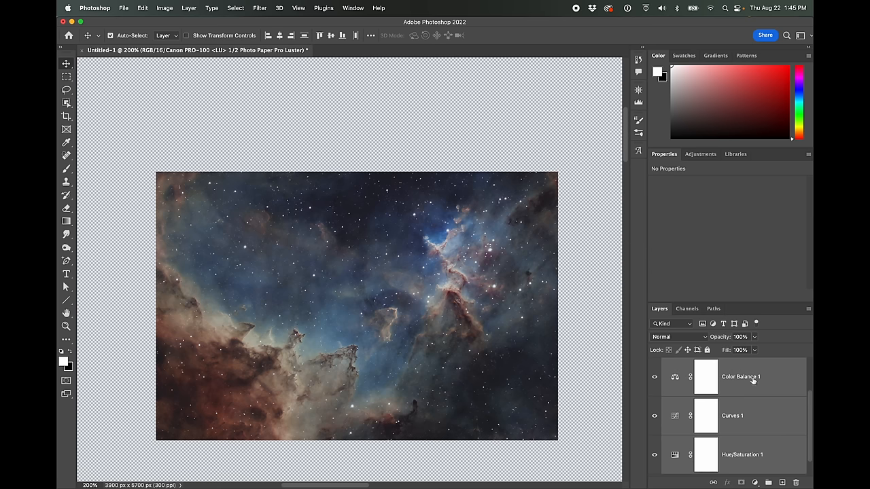
pyautogui.moveTo(753, 378)
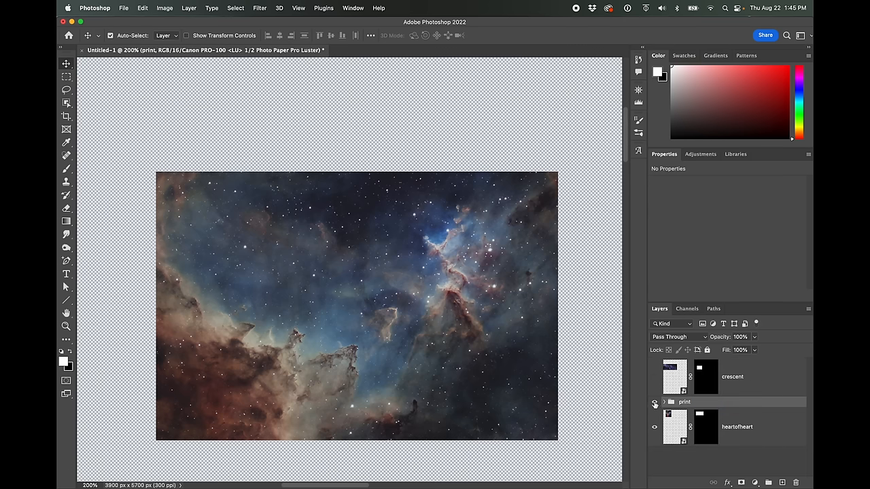
pyautogui.click(654, 402)
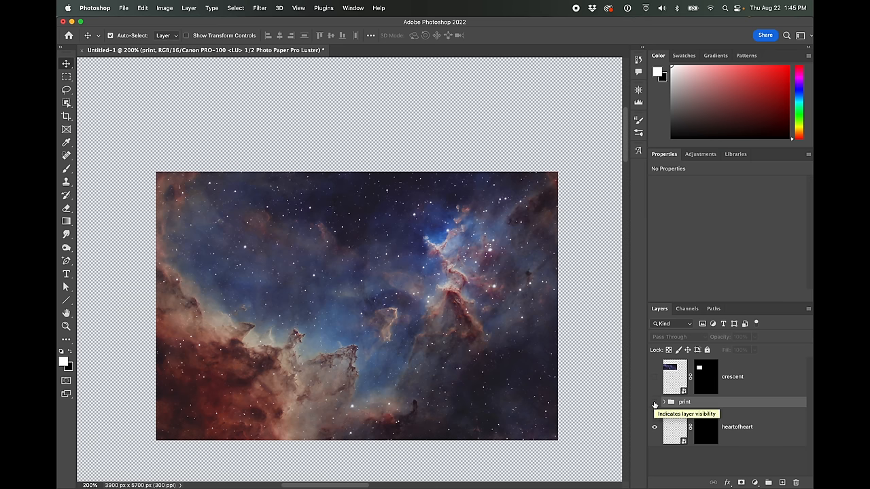
pyautogui.click(654, 401)
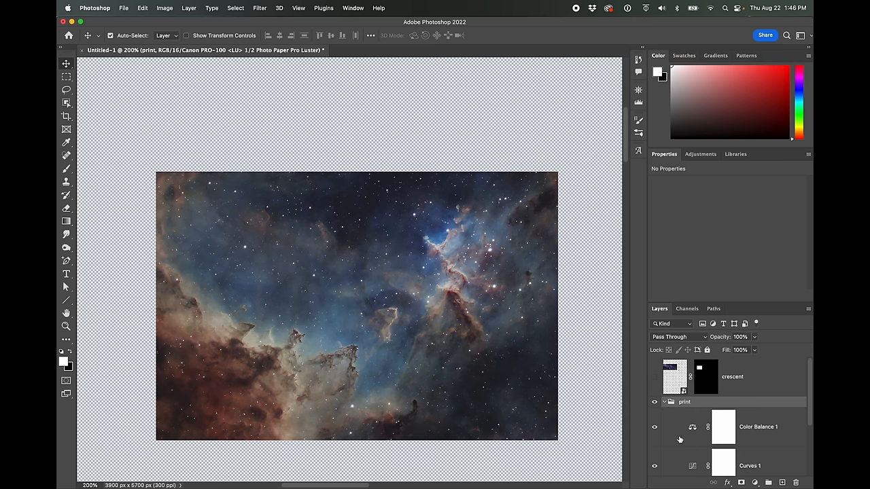
# - Inspect the Curves 1 tone curve inside print, then collapse the print folder
pyautogui.scroll(-3)
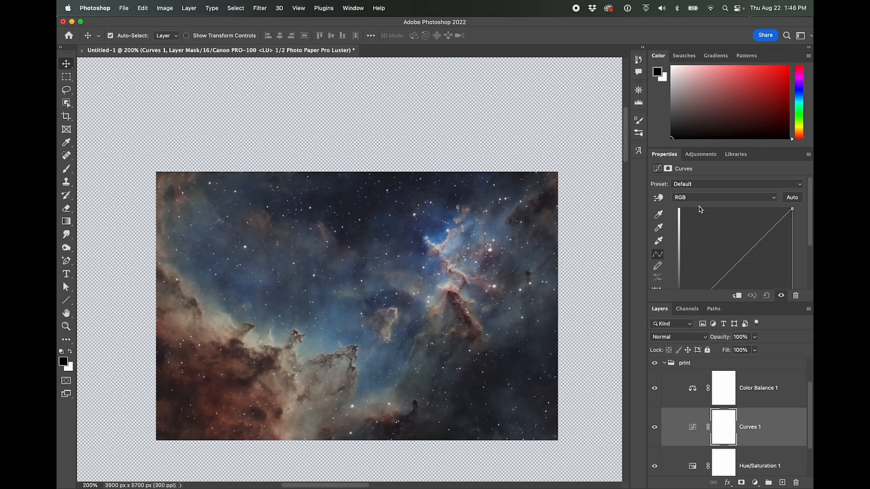
pyautogui.click(723, 197)
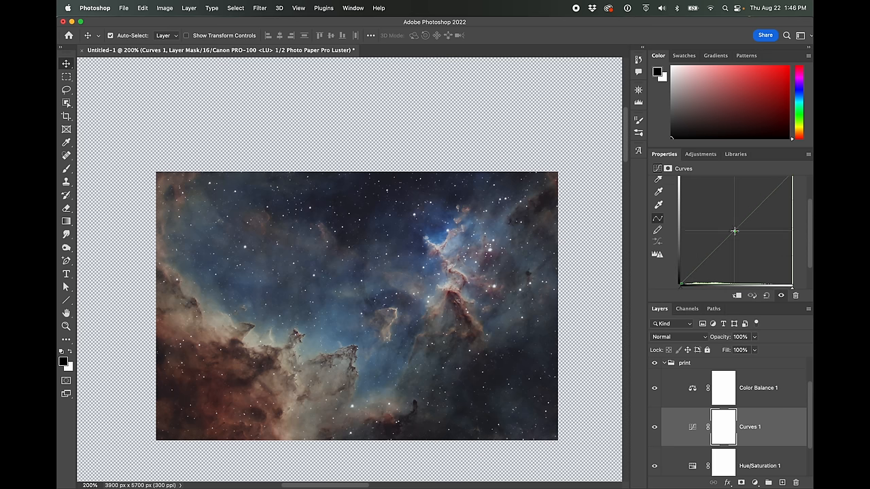
pyautogui.moveTo(734, 231); pyautogui.dragTo(734, 234)
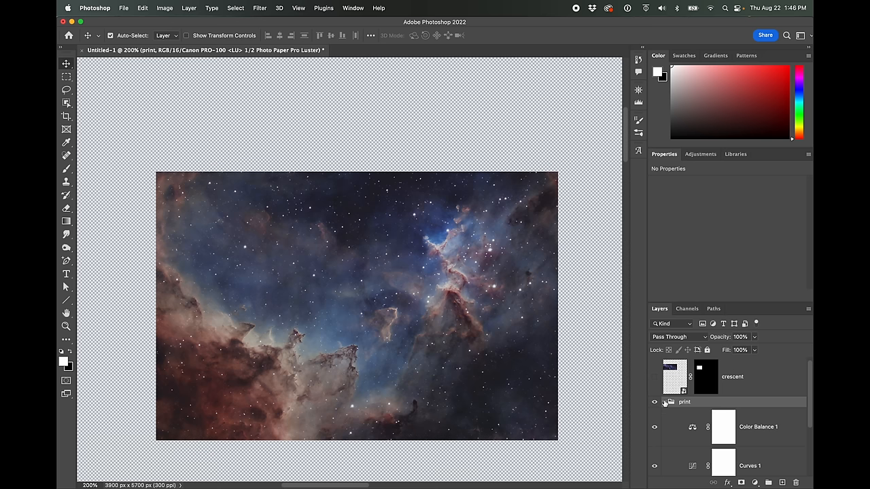
pyautogui.click(663, 402)
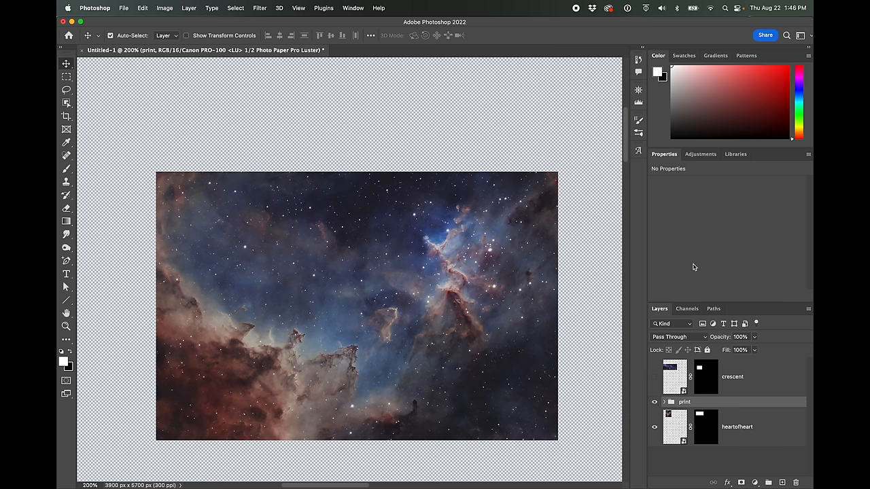
# - Add a Hue/Saturation 2 adjustment layer with saturation raised to +14
pyautogui.click(701, 154)
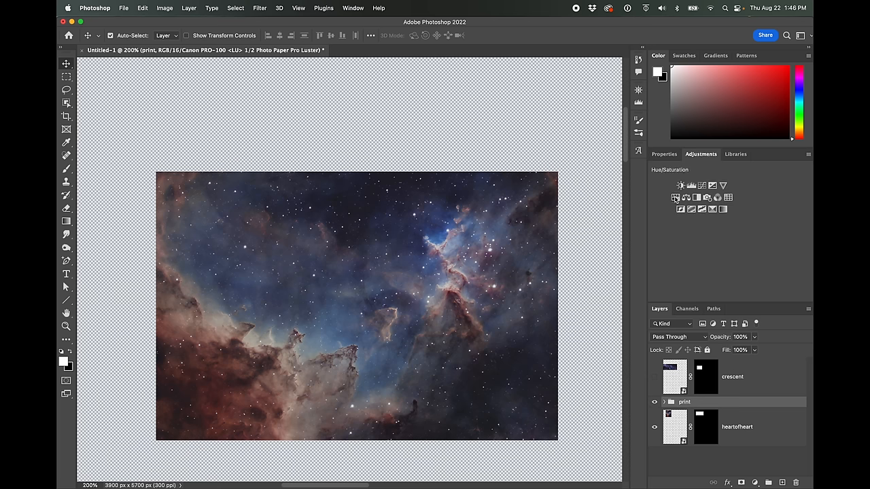
pyautogui.click(675, 198)
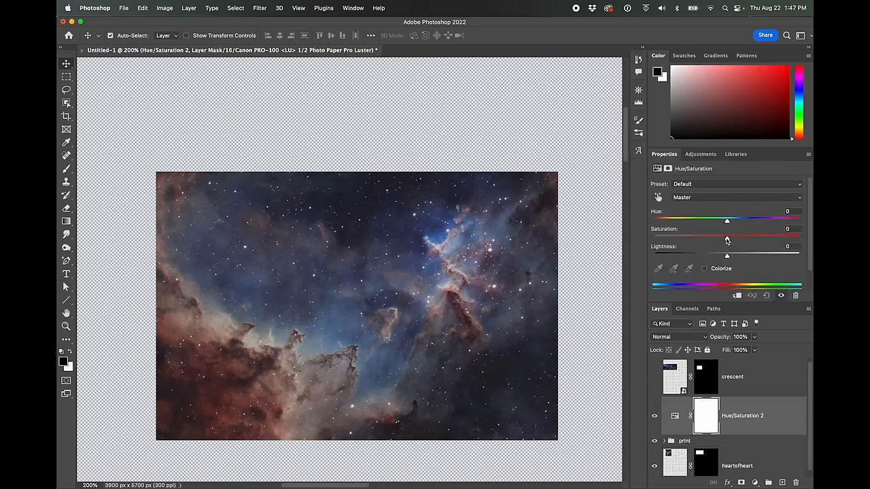
pyautogui.moveTo(726, 238); pyautogui.dragTo(736, 237)
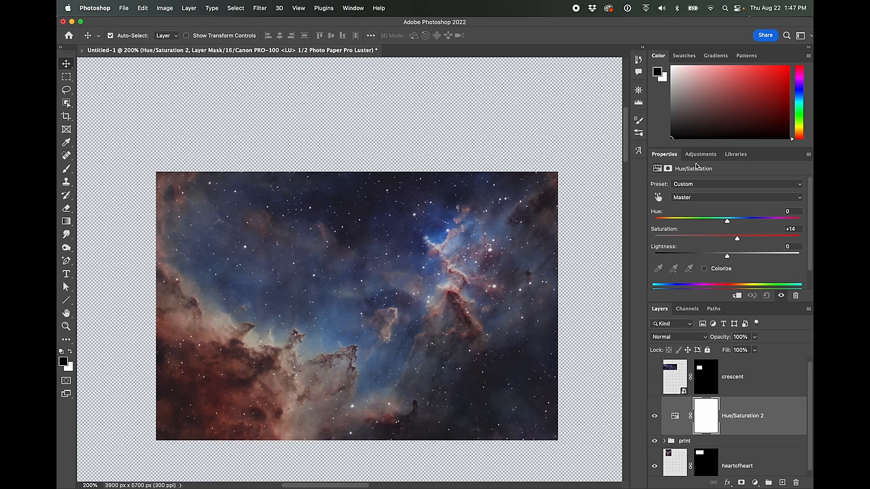
# - Add Color Balance 2 with midtones Red +6, Magenta -3, Blue +5
pyautogui.click(701, 154)
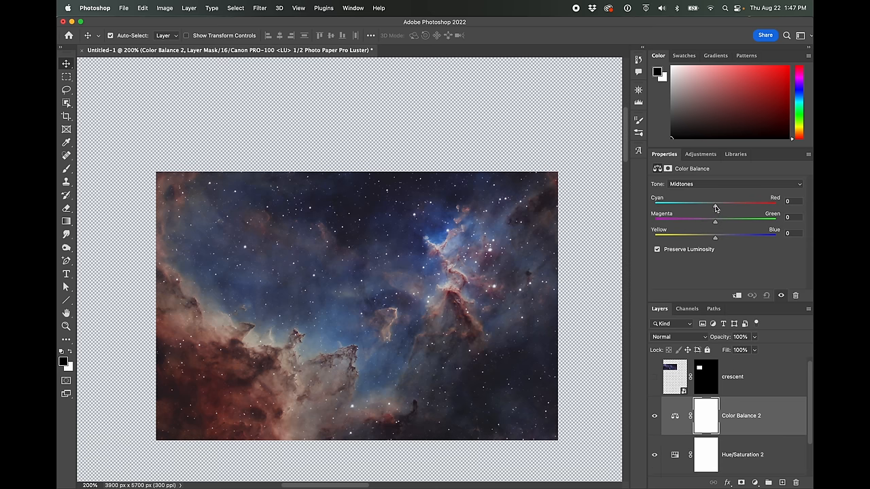
pyautogui.moveTo(715, 206); pyautogui.dragTo(719, 205)
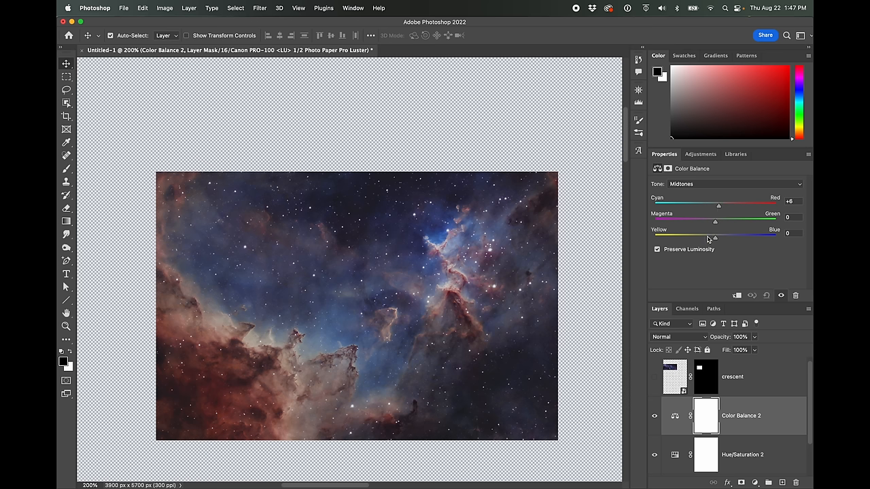
pyautogui.moveTo(715, 221); pyautogui.dragTo(715, 221)
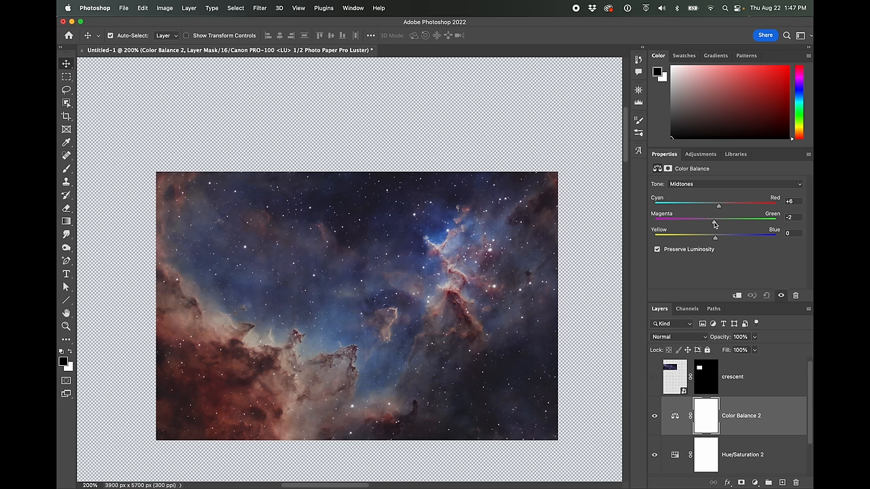
pyautogui.moveTo(718, 224); pyautogui.dragTo(715, 224)
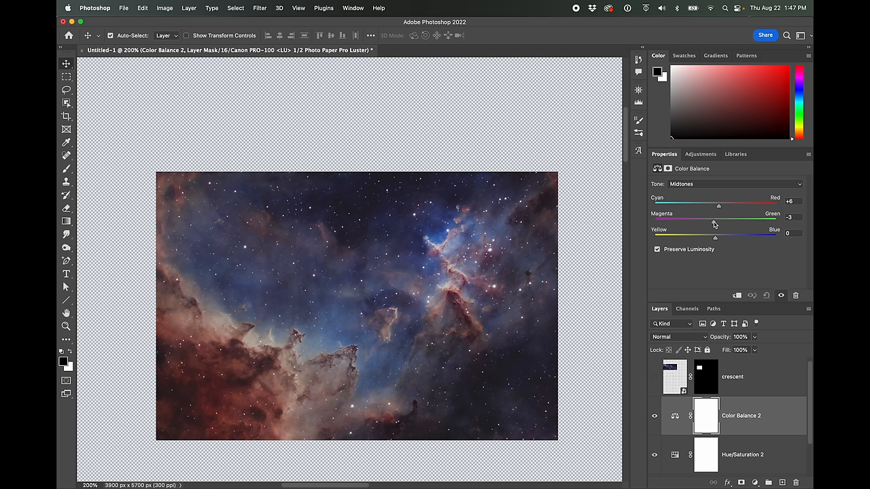
pyautogui.moveTo(715, 237); pyautogui.dragTo(720, 237)
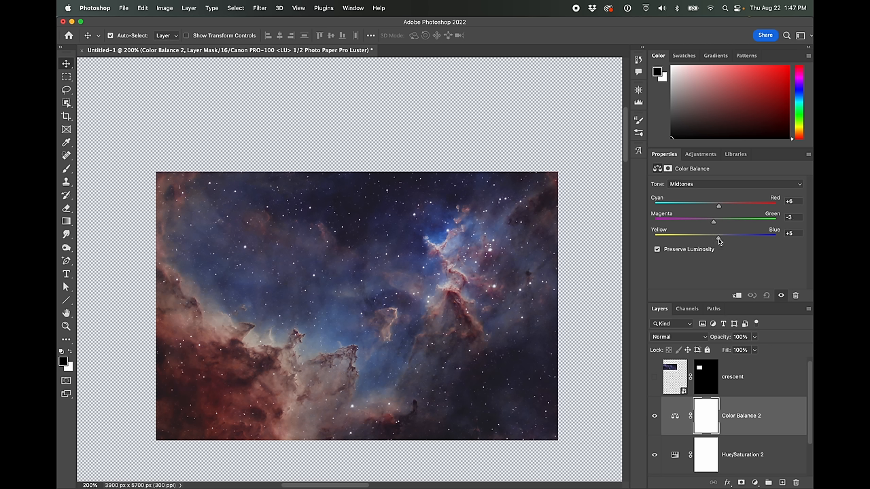
pyautogui.moveTo(798, 408)
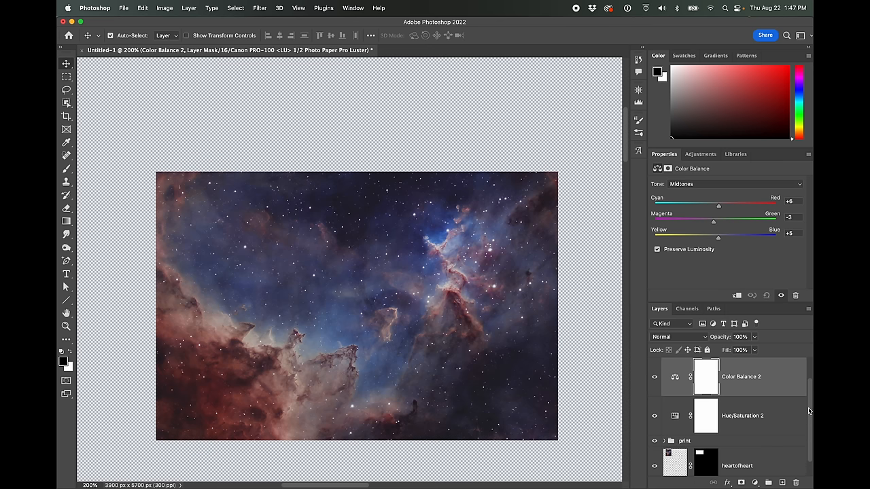
# - Add a Curves 2 adjustment layer above Color Balance 2
pyautogui.click(701, 154)
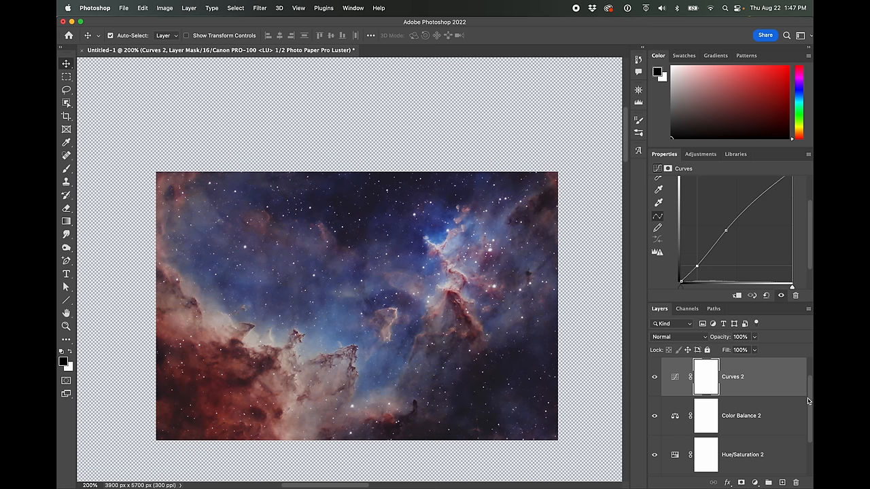
pyautogui.moveTo(764, 454)
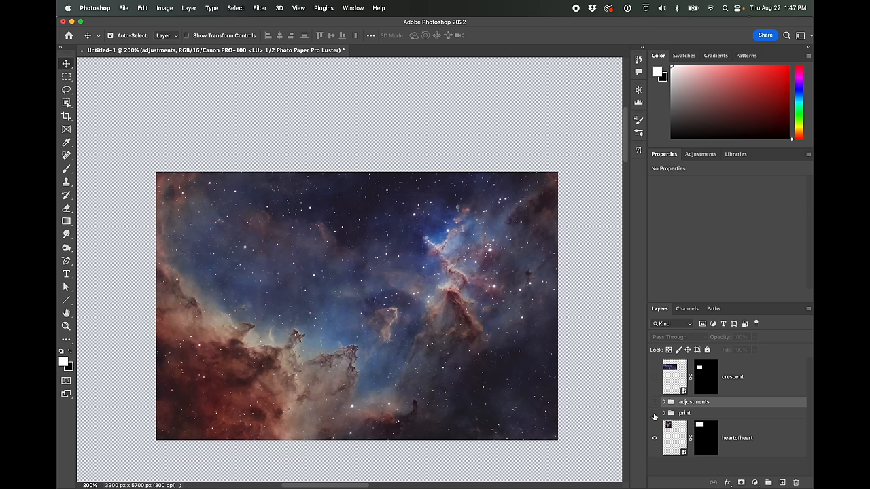
pyautogui.moveTo(657, 419)
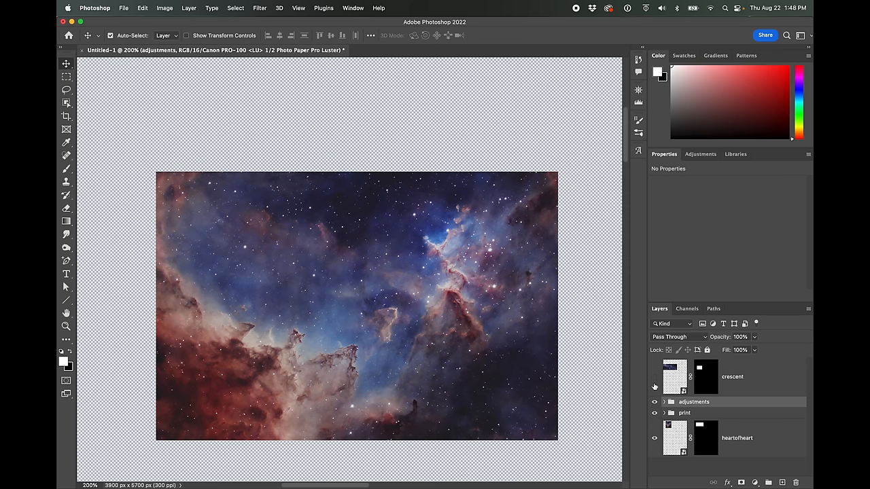
# - Toggle the adjustments folder's visibility repeatedly to compare, ending with it switched on
pyautogui.click(655, 386)
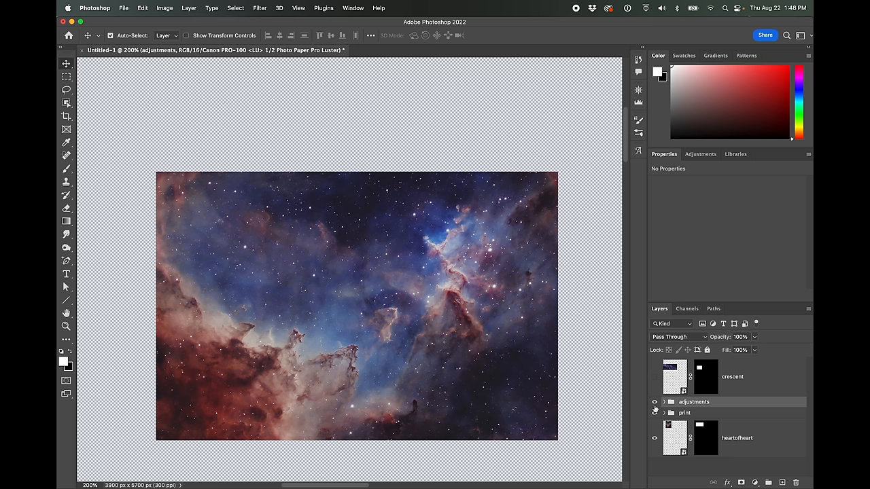
pyautogui.click(654, 401)
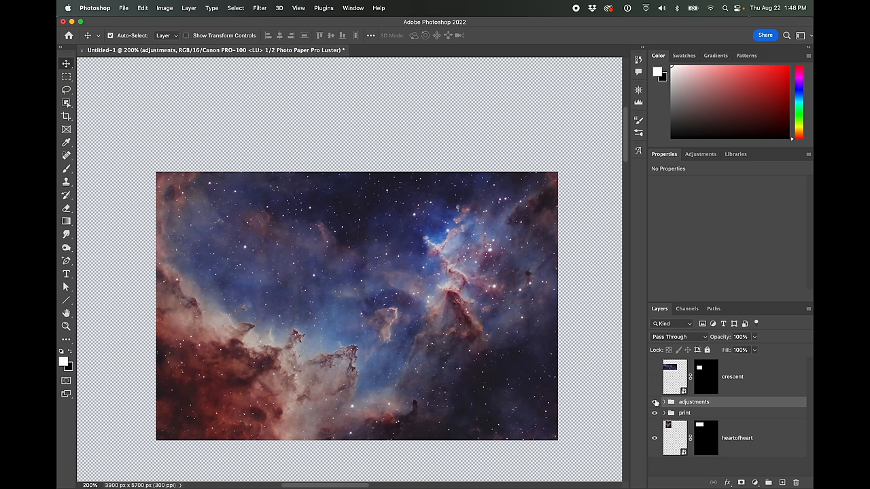
pyautogui.click(655, 402)
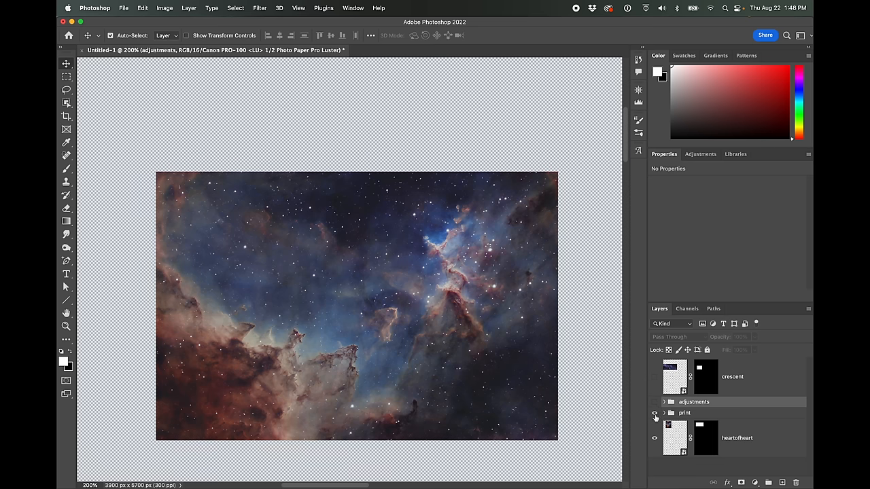
pyautogui.click(654, 402)
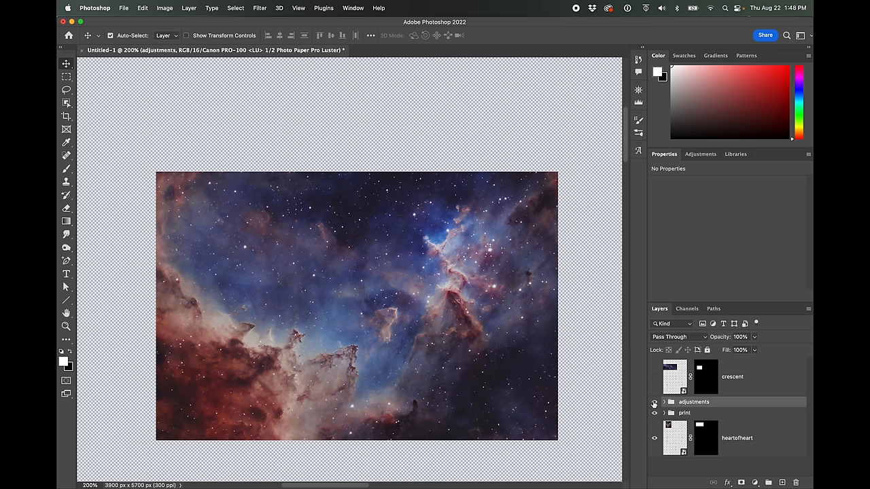
pyautogui.click(654, 412)
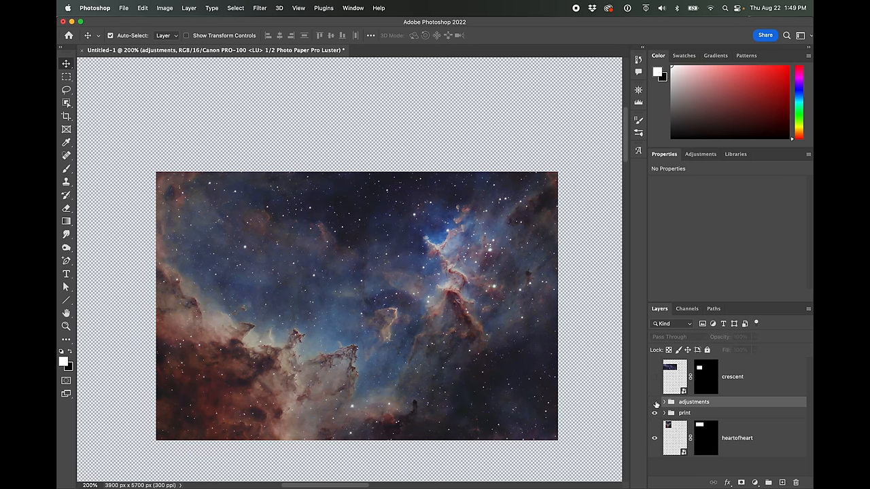
pyautogui.click(654, 401)
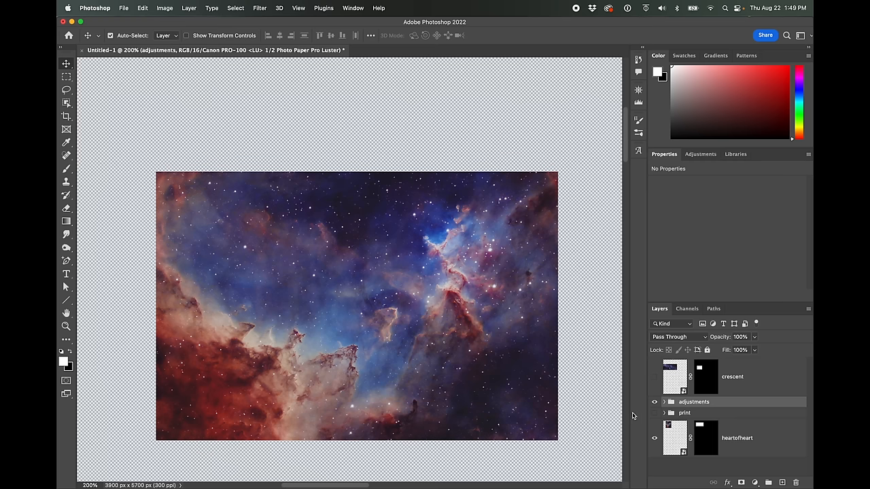
# - Toggle Proof Colors and the adjustments and print groups to compare, leaving both groups visible
pyautogui.click(298, 8)
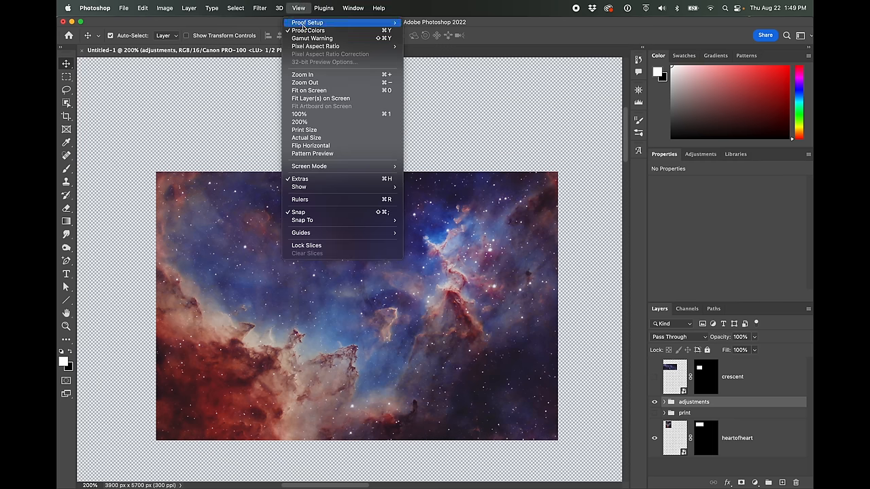
pyautogui.click(298, 8)
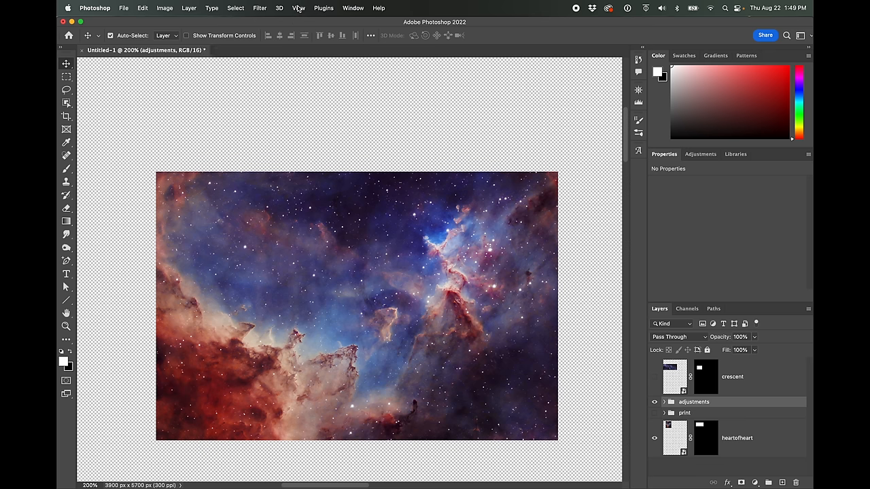
pyautogui.click(298, 9)
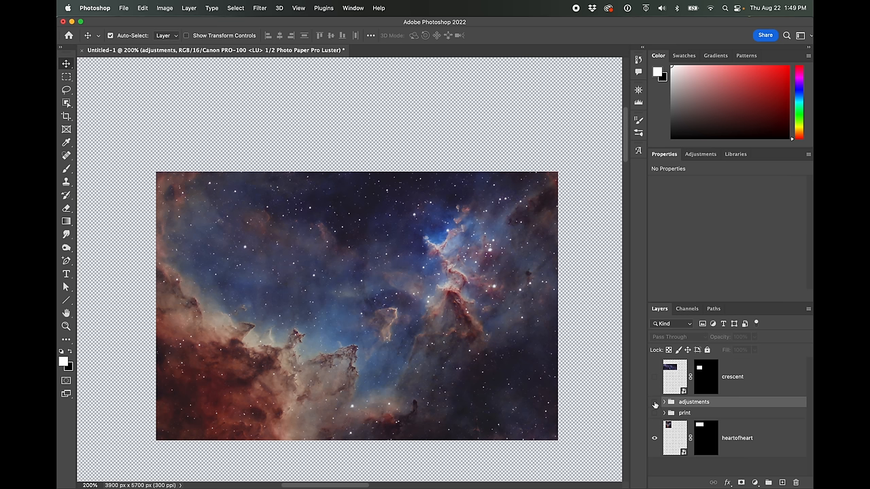
pyautogui.click(654, 402)
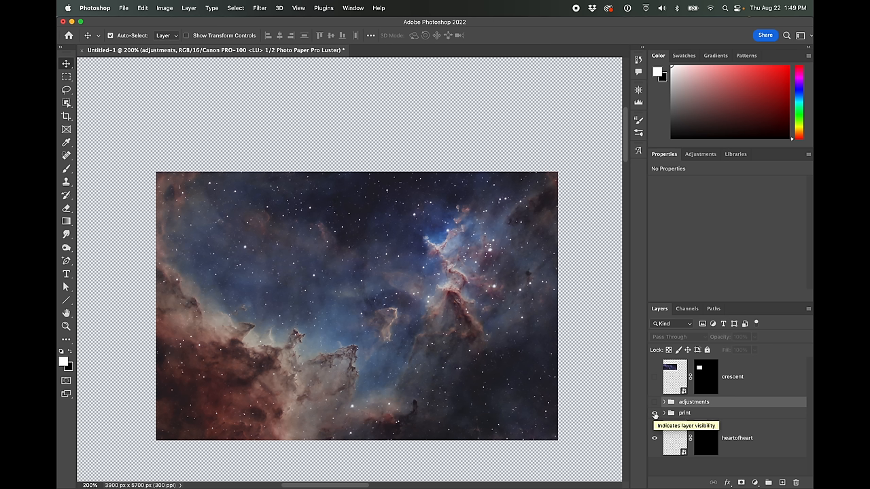
pyautogui.click(655, 414)
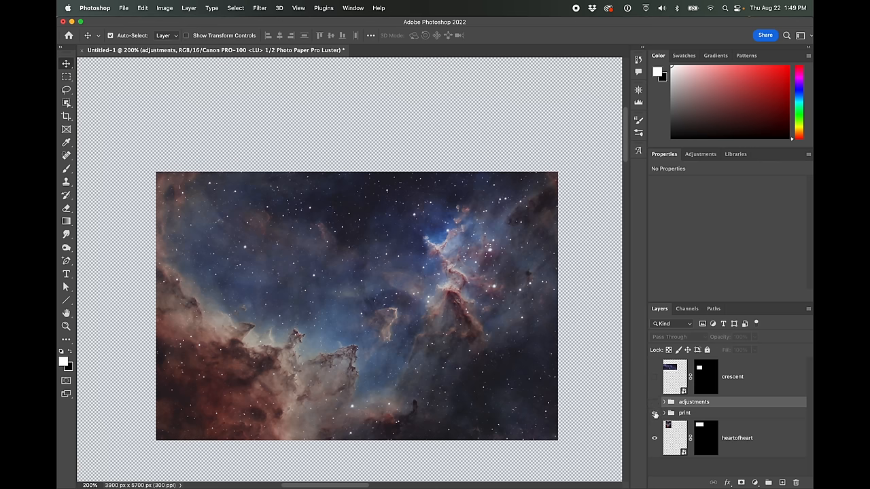
pyautogui.click(654, 401)
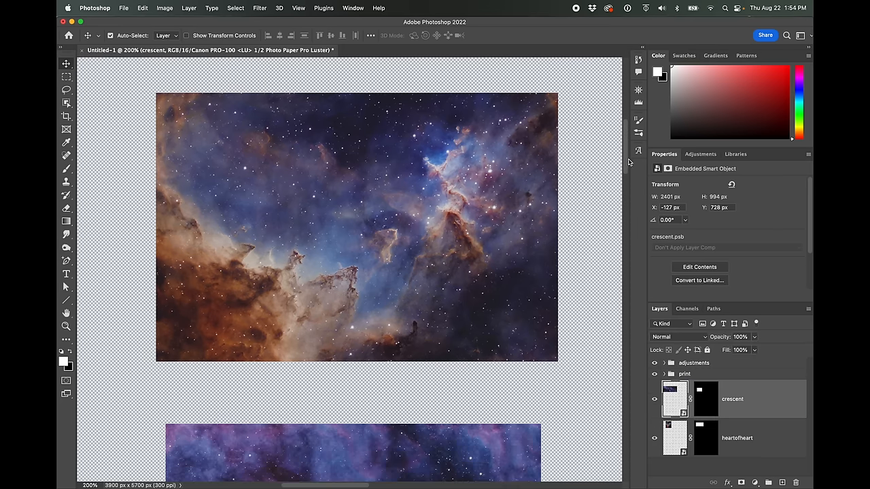
pyautogui.scroll(-3)
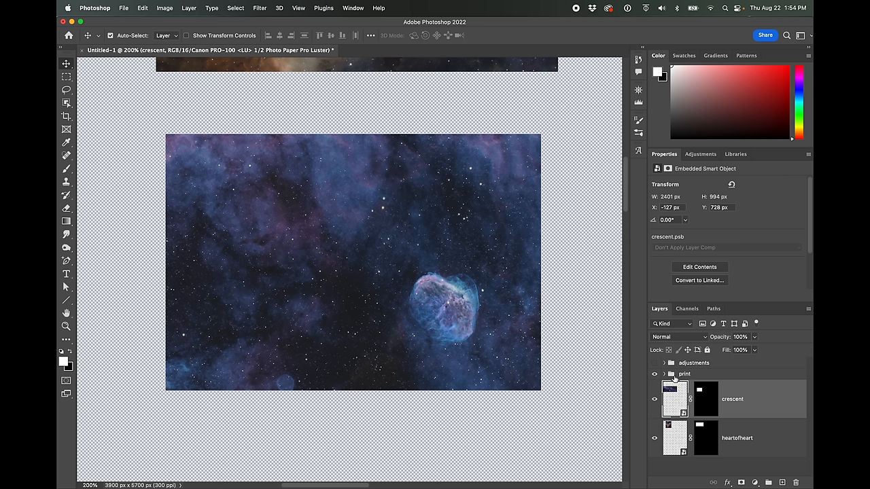
pyautogui.moveTo(688, 363)
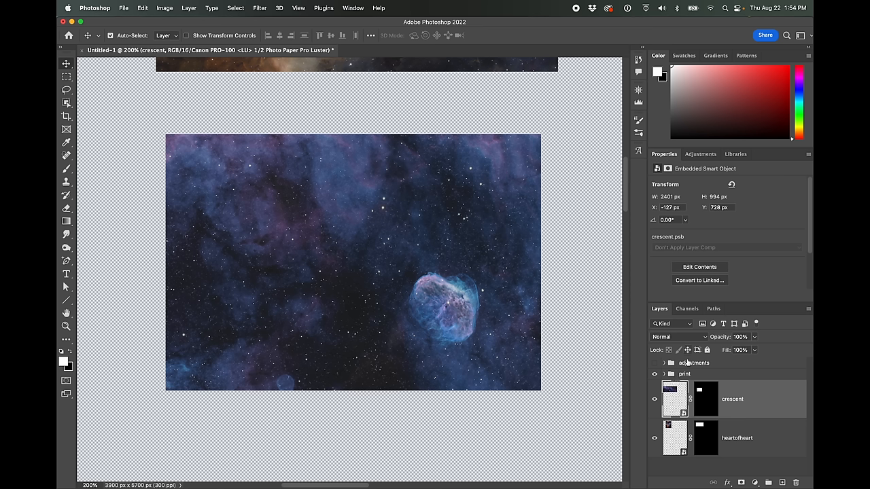
pyautogui.click(654, 363)
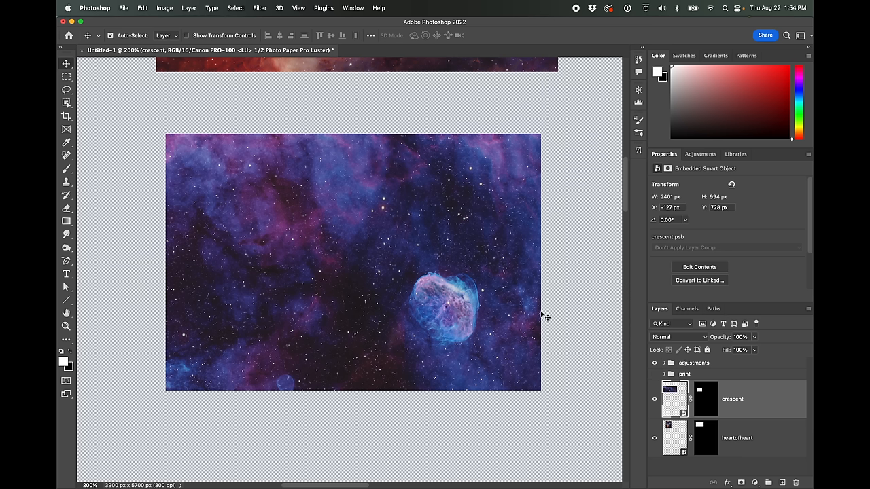
pyautogui.moveTo(438, 374)
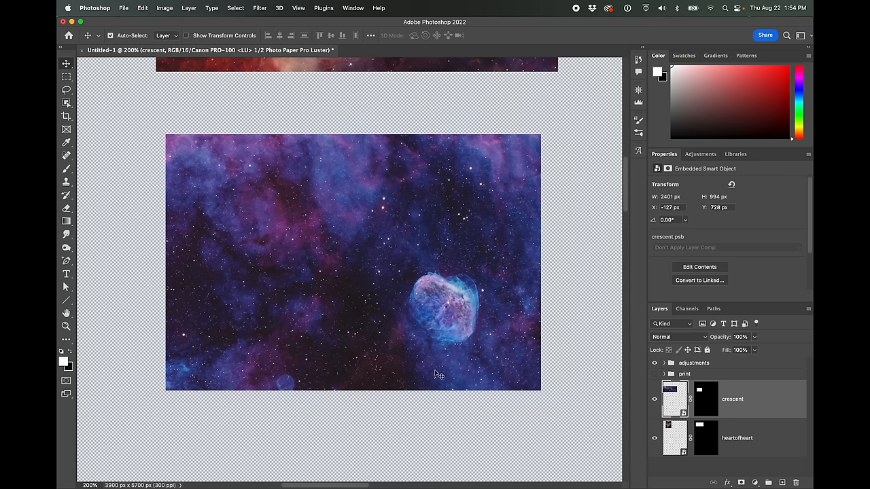
pyautogui.moveTo(628, 177)
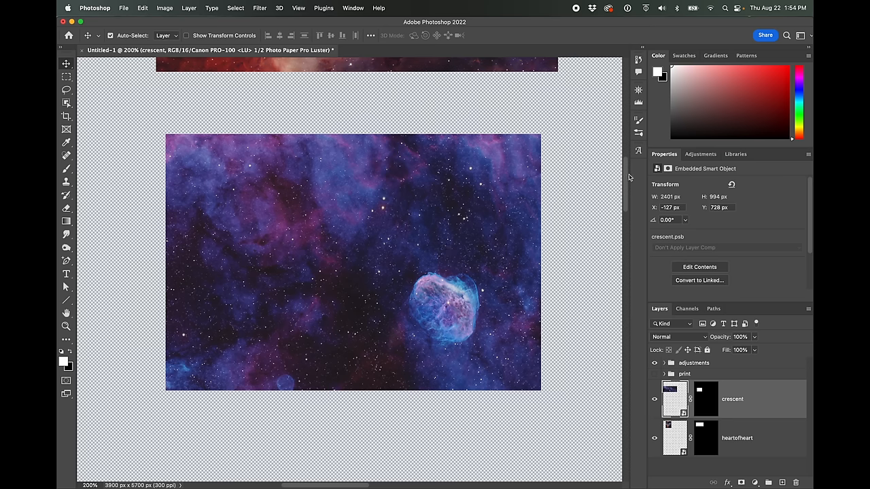
pyautogui.scroll(-3)
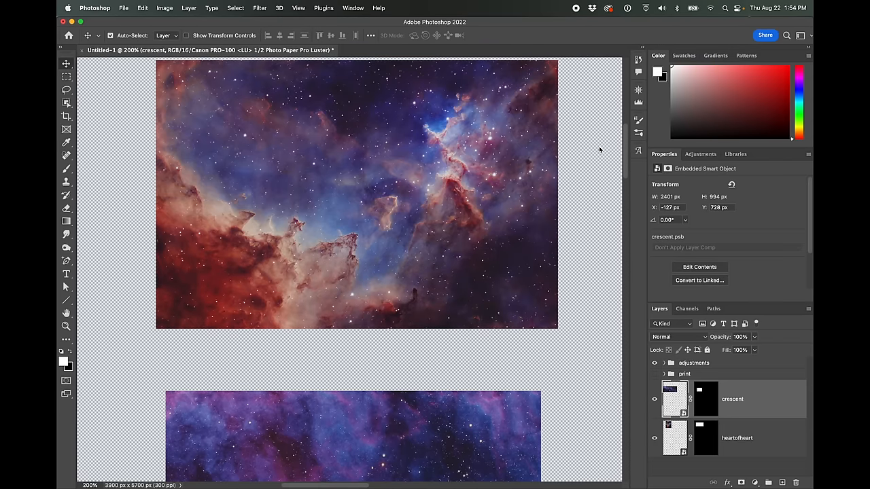
pyautogui.scroll(-3)
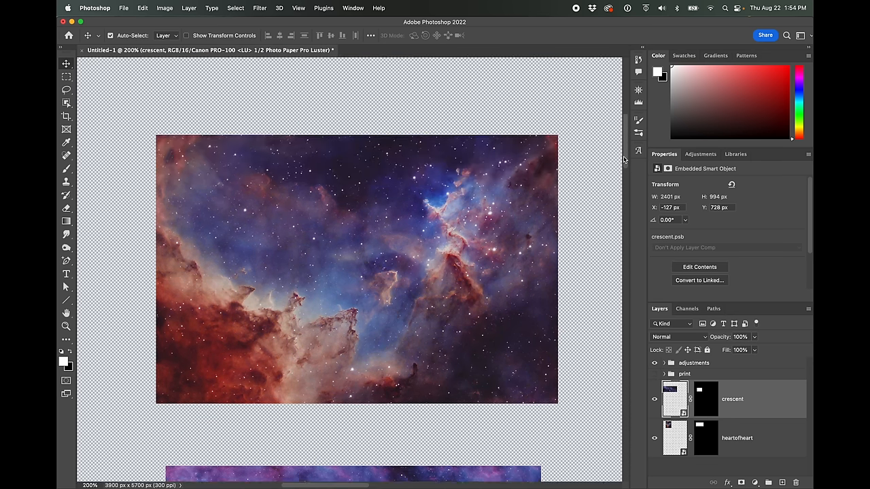
pyautogui.scroll(-3)
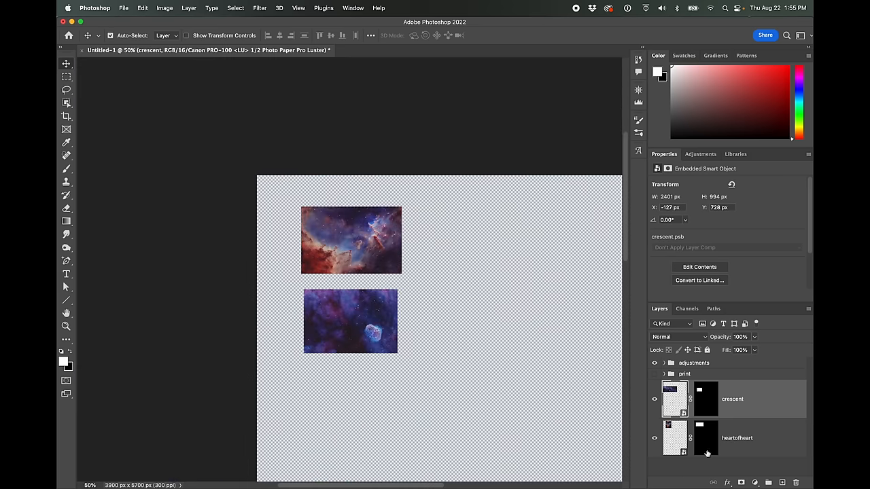
pyautogui.moveTo(236, 217)
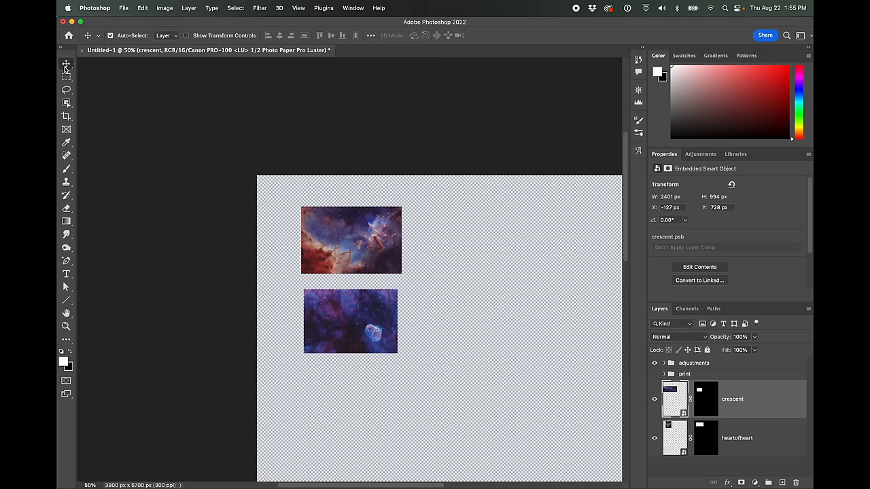
# - Switch to the Move tool for repositioning the crescent and heartofheart layers
pyautogui.click(737, 437)
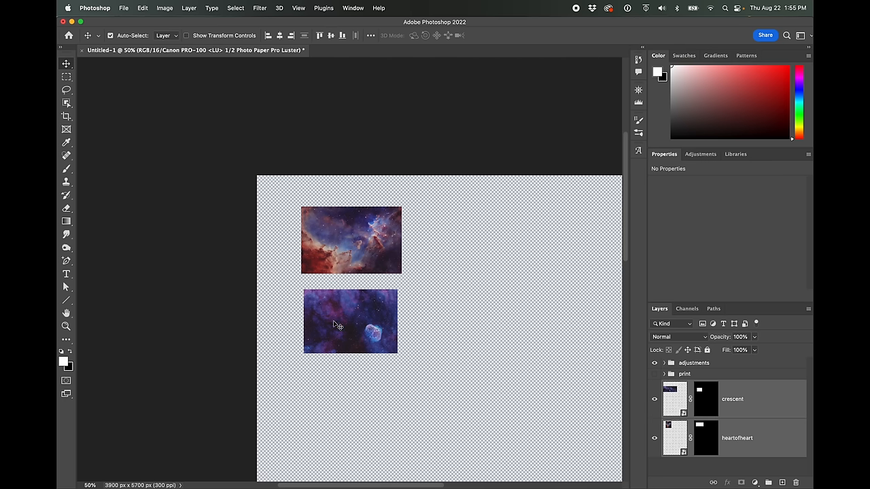
pyautogui.moveTo(331, 325)
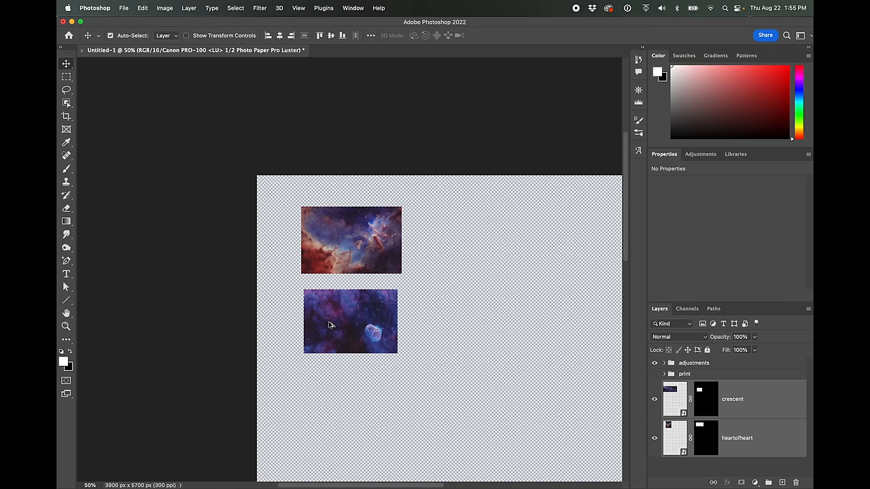
pyautogui.moveTo(329, 327)
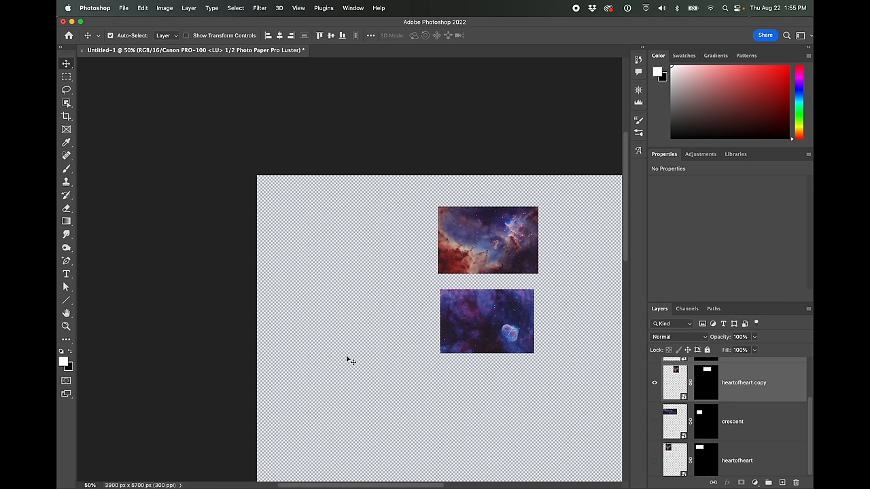
pyautogui.moveTo(622, 267)
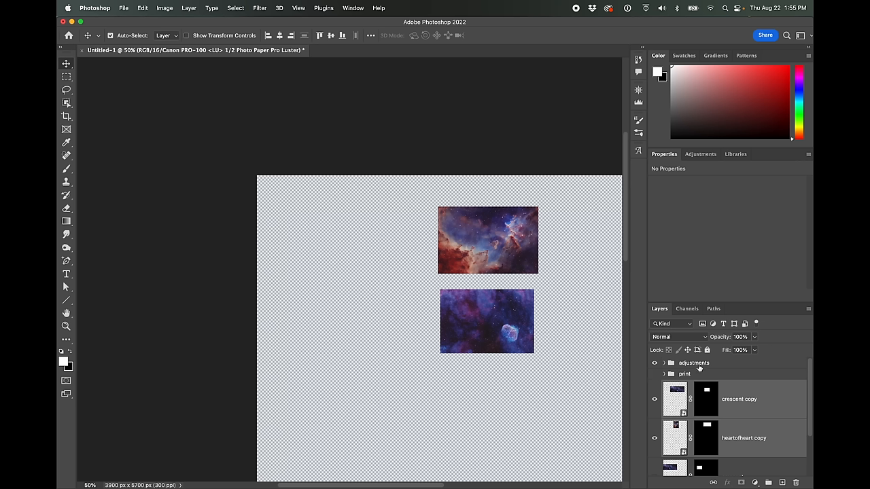
pyautogui.moveTo(670, 363)
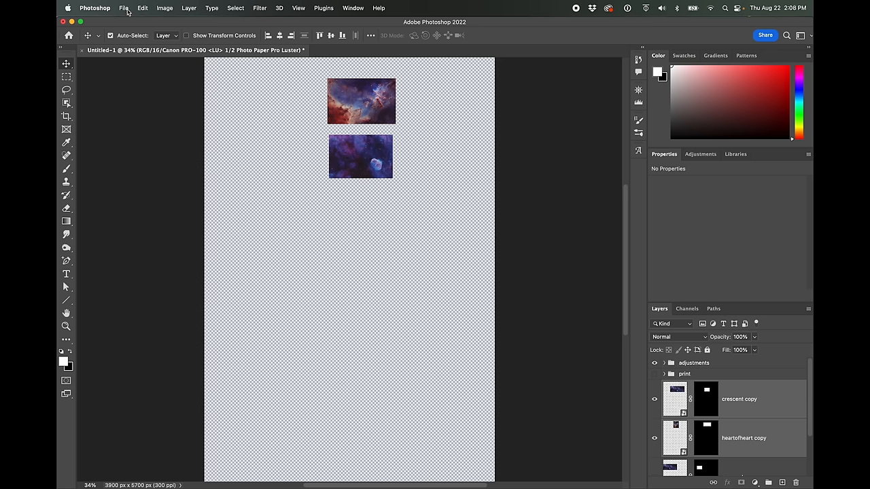
# - Create an Untitled-2 document from the 13 x 19 in @ 300 ppi preset and show rulers
pyautogui.click(124, 7)
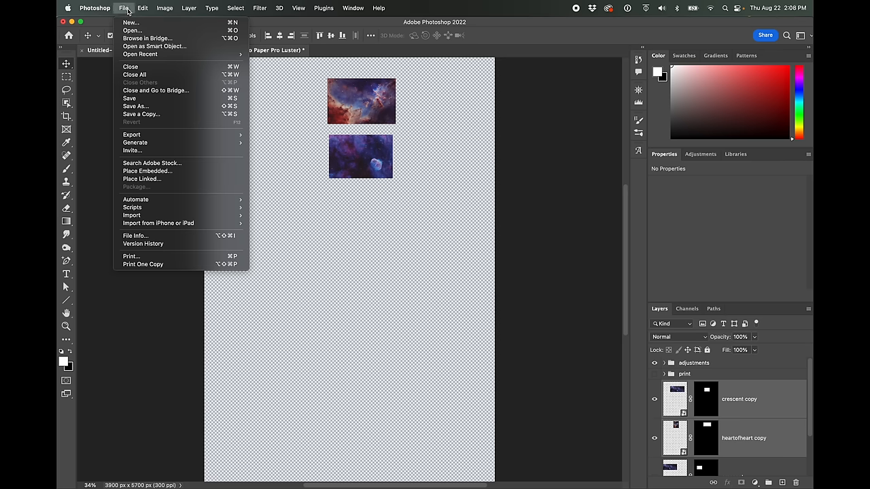
pyautogui.moveTo(147, 171)
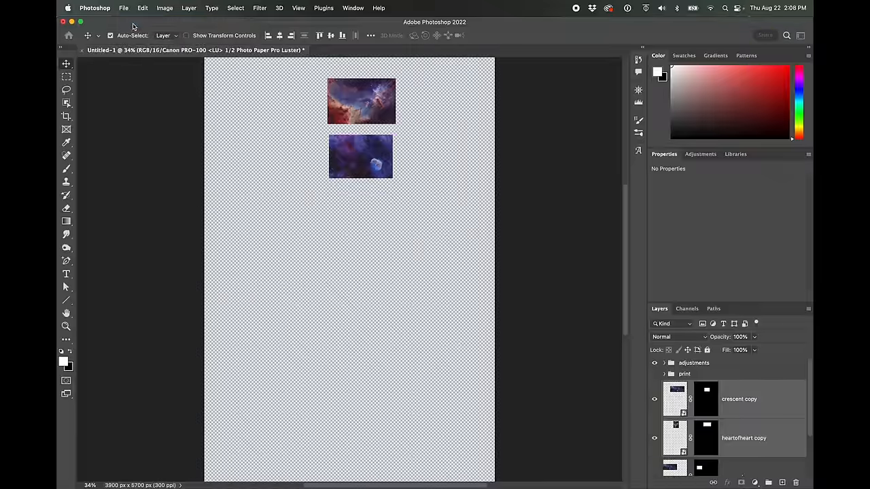
pyautogui.click(123, 7)
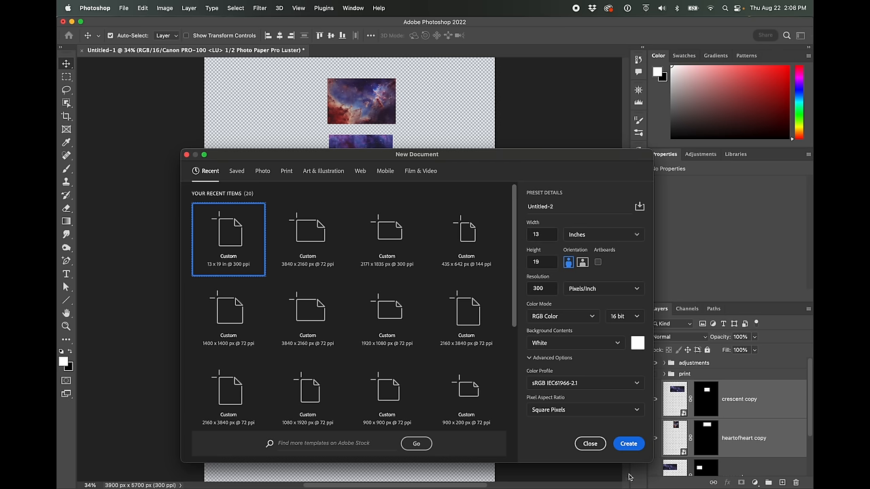
pyautogui.click(628, 444)
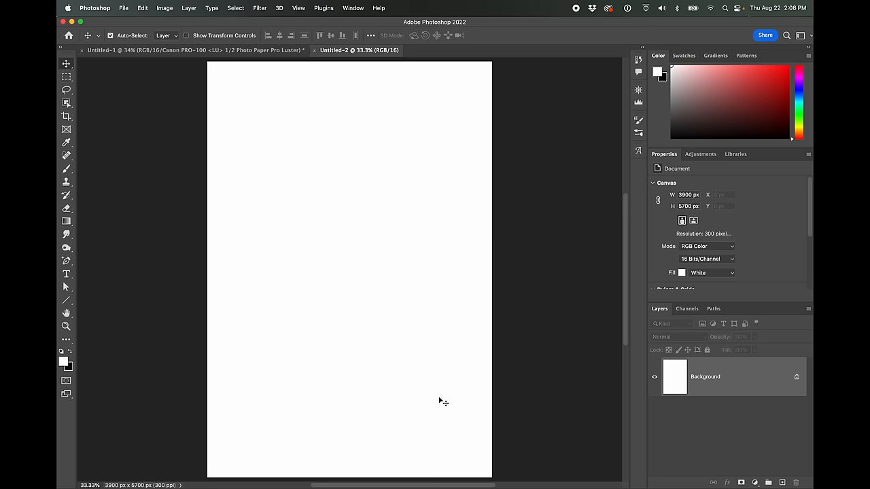
pyautogui.moveTo(338, 244)
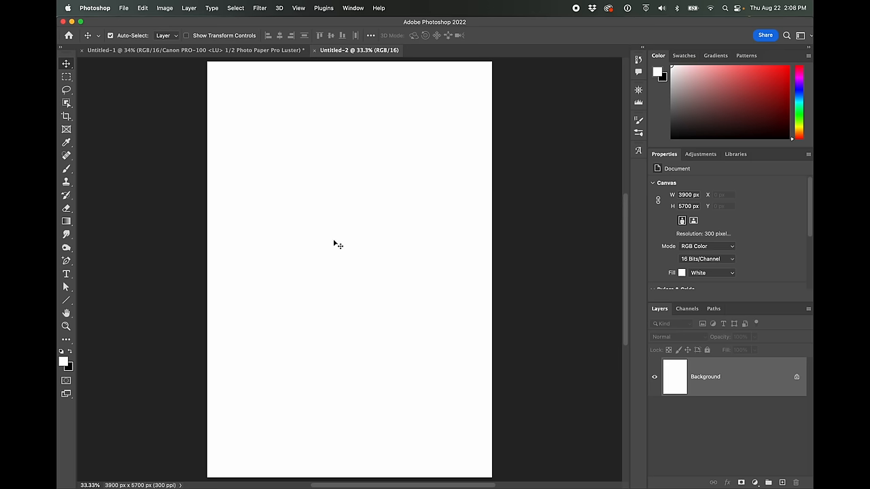
pyautogui.moveTo(200, 165)
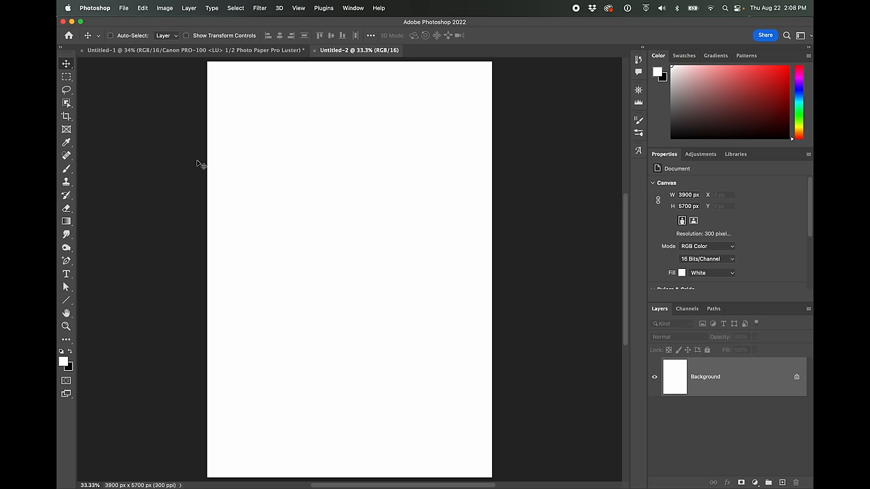
pyautogui.press('cmd+r')
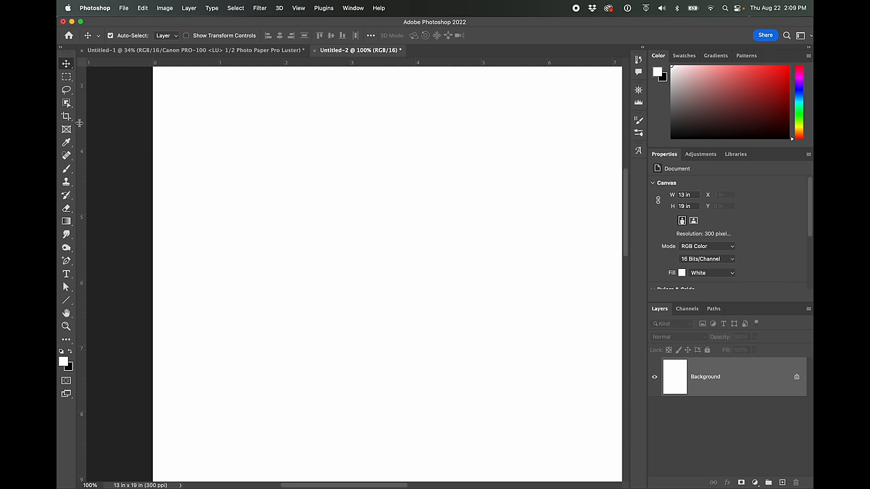
pyautogui.moveTo(93, 111)
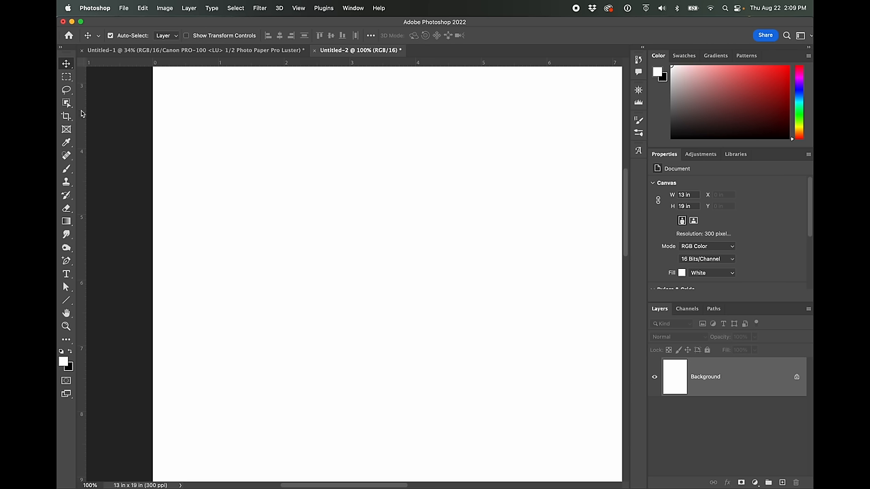
pyautogui.moveTo(85, 112); pyautogui.dragTo(219, 112)
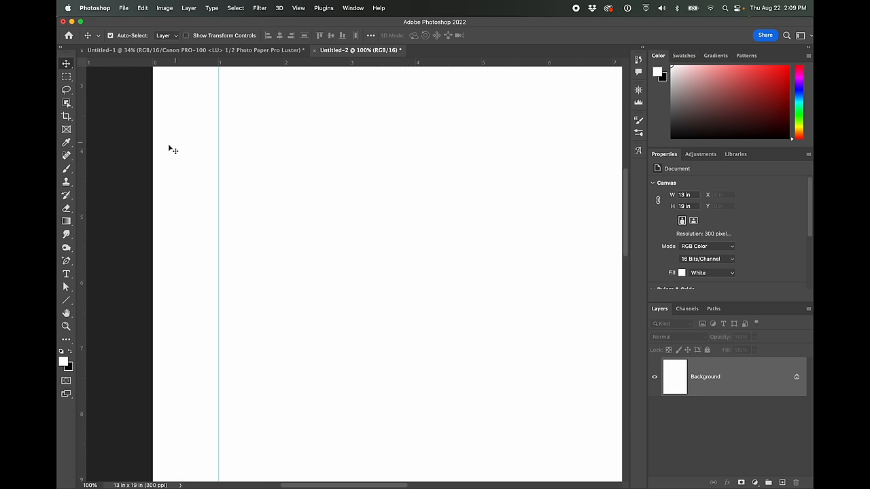
pyautogui.moveTo(290, 485)
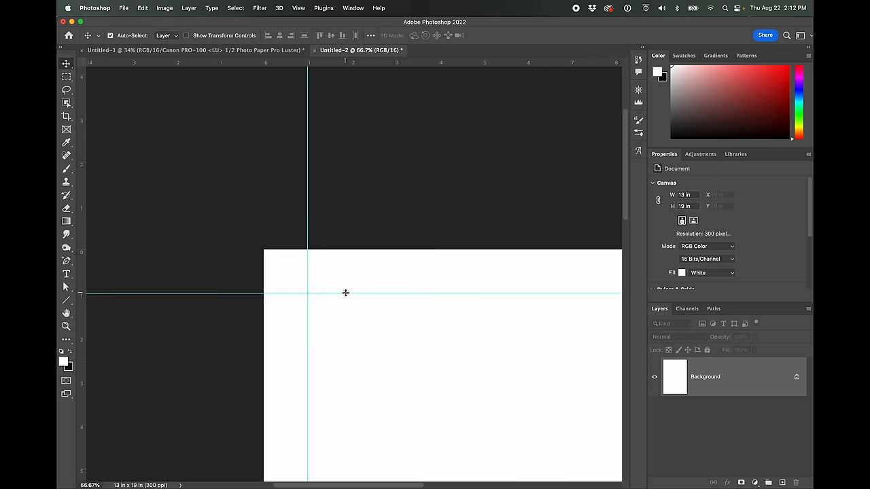
pyautogui.moveTo(345, 293); pyautogui.dragTo(341, 335)
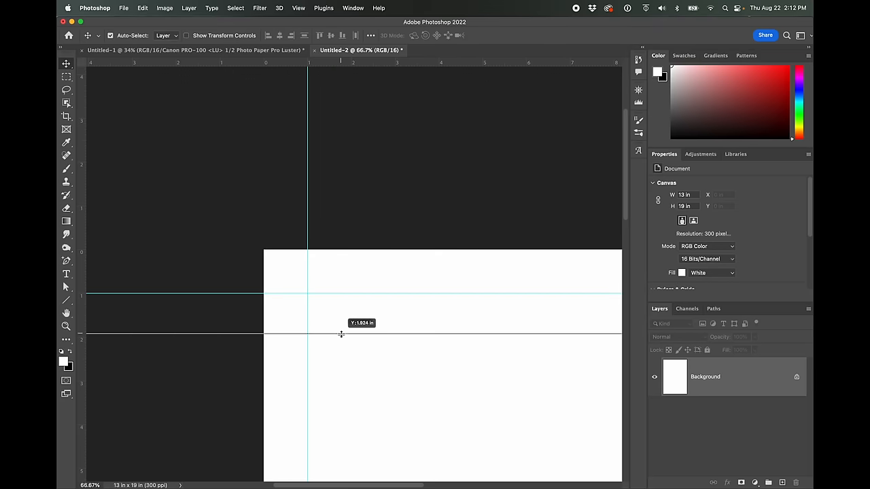
pyautogui.moveTo(340, 335); pyautogui.dragTo(340, 364)
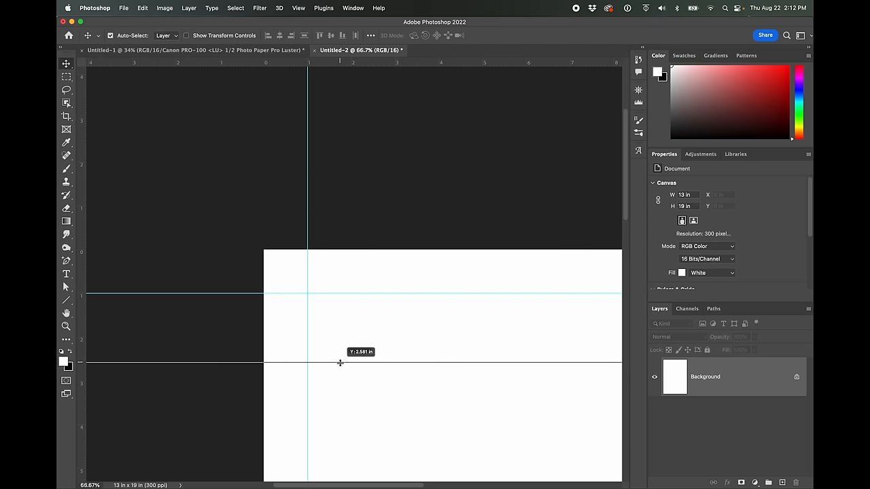
pyautogui.moveTo(340, 364); pyautogui.dragTo(340, 363)
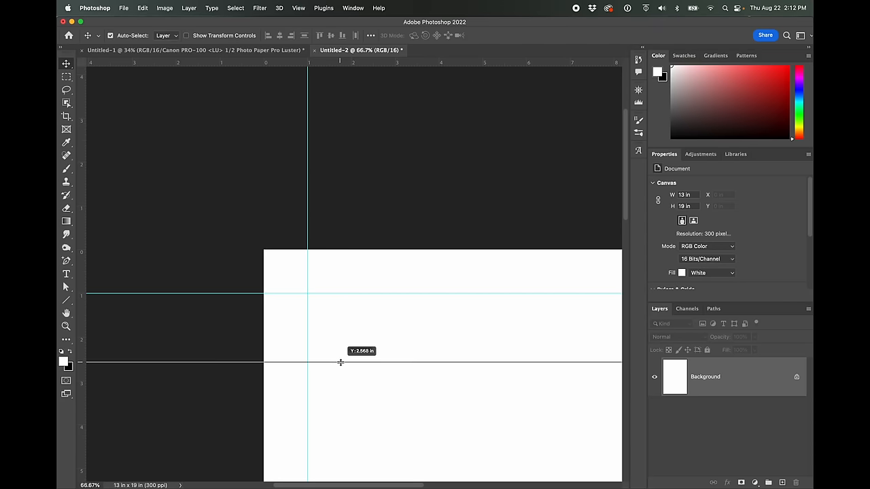
pyautogui.moveTo(341, 364); pyautogui.dragTo(341, 361)
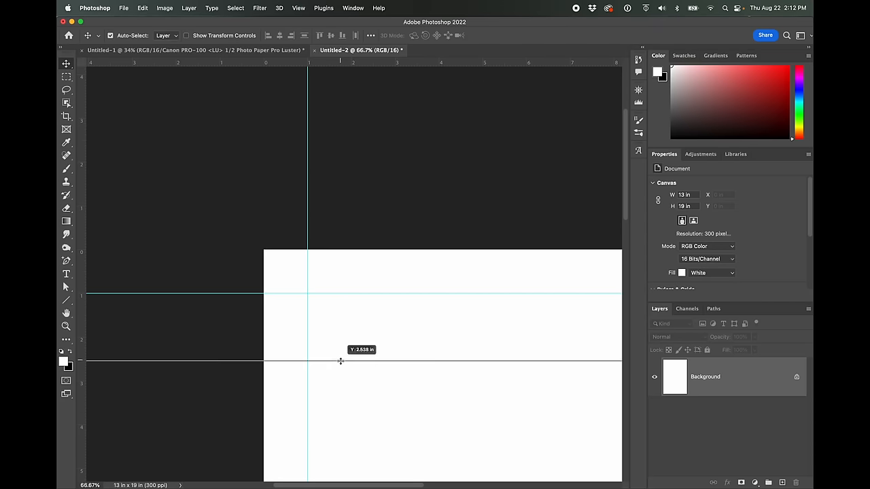
pyautogui.moveTo(340, 360); pyautogui.dragTo(339, 358)
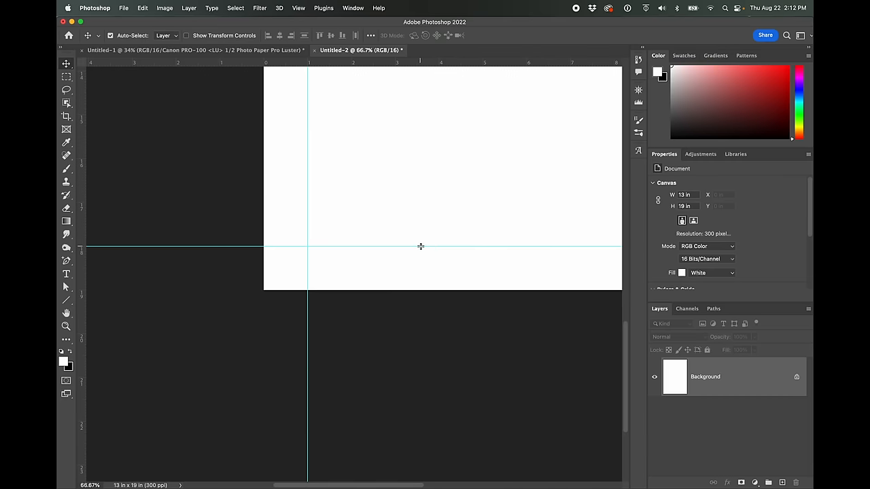
pyautogui.moveTo(421, 246); pyautogui.dragTo(439, 182)
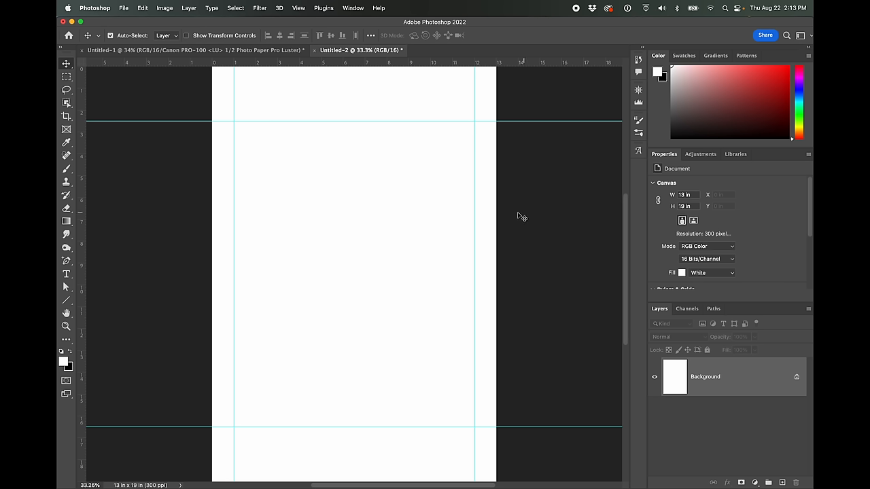
pyautogui.moveTo(419, 145)
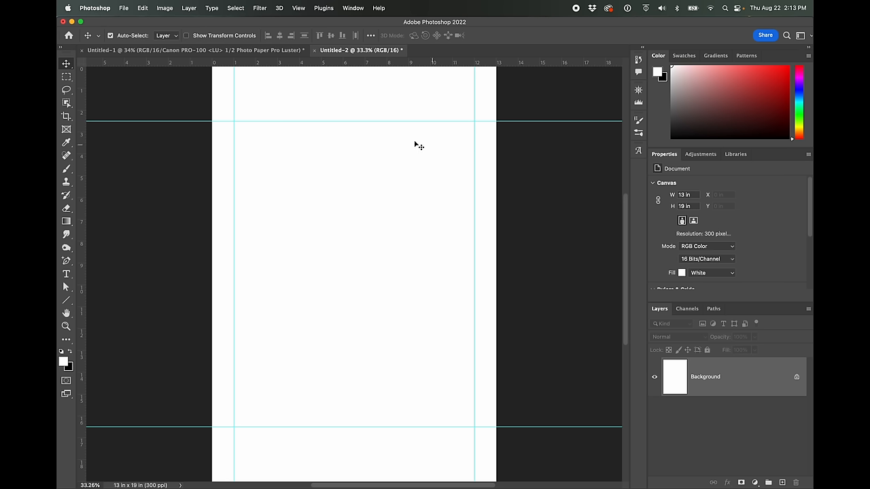
pyautogui.moveTo(265, 350)
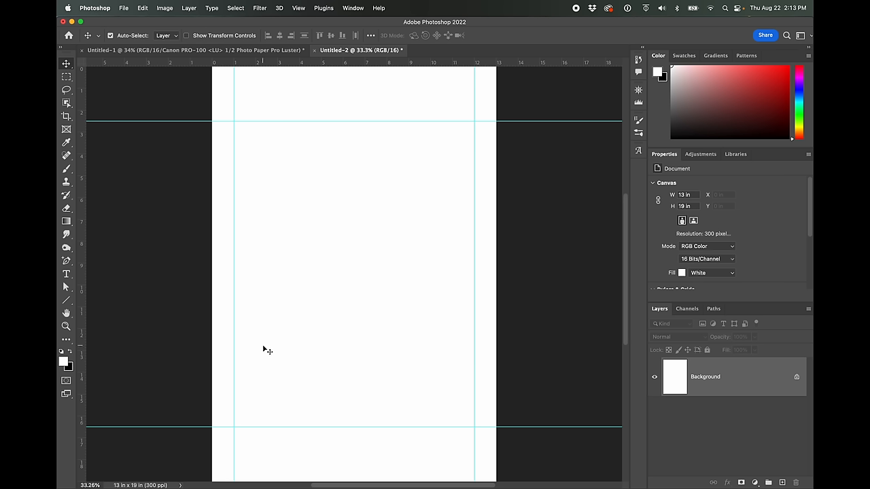
pyautogui.moveTo(346, 210)
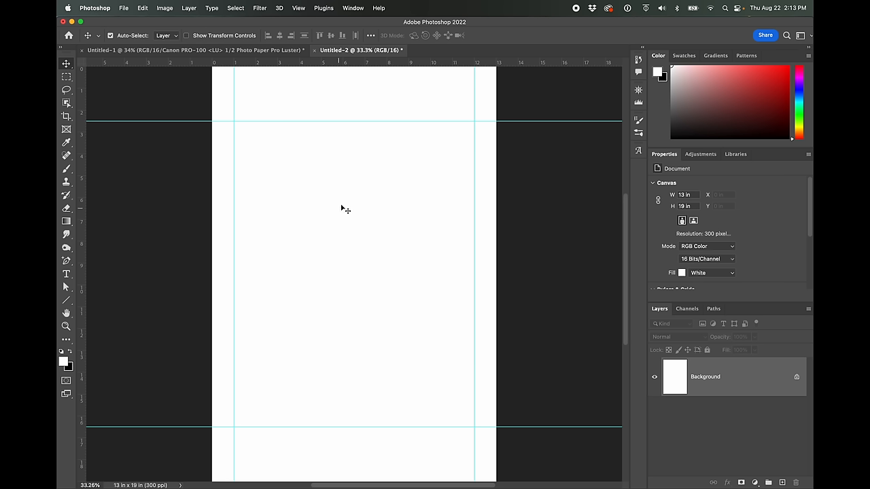
pyautogui.moveTo(234, 139)
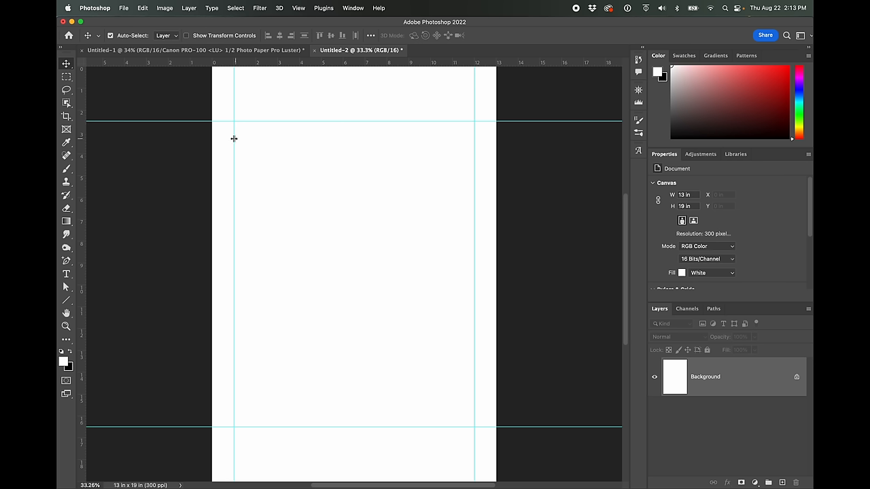
pyautogui.moveTo(438, 401)
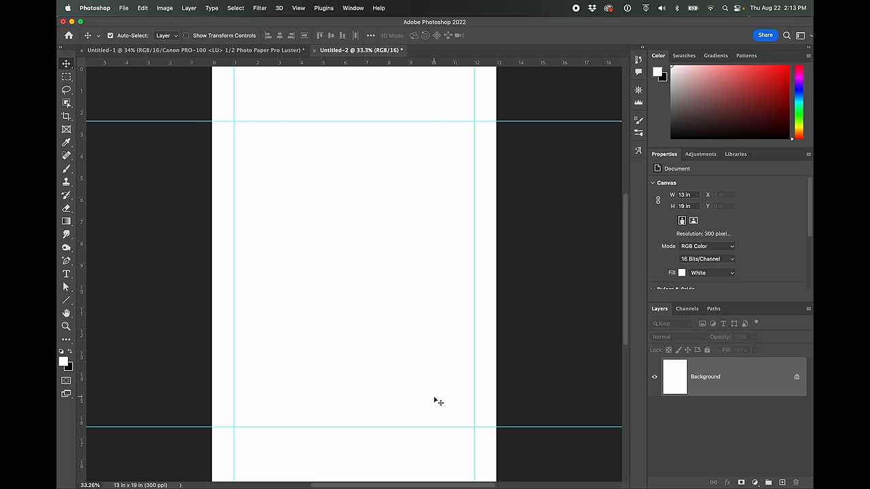
pyautogui.moveTo(476, 243)
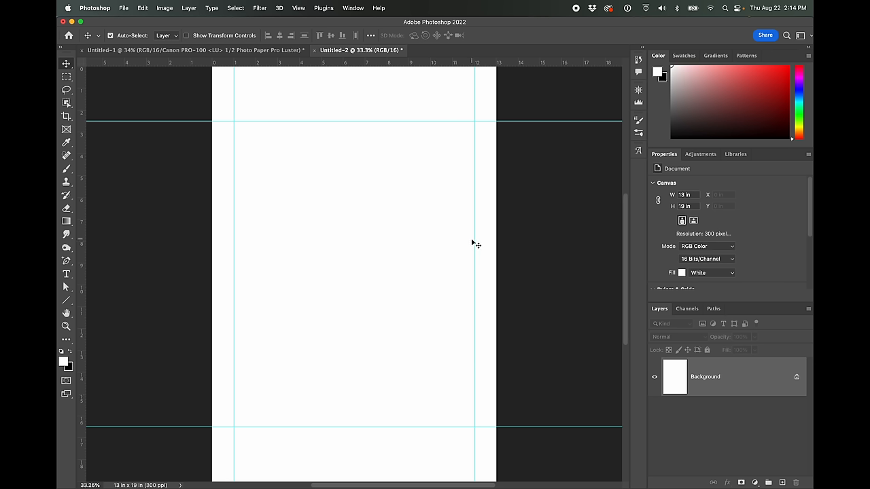
pyautogui.moveTo(471, 244)
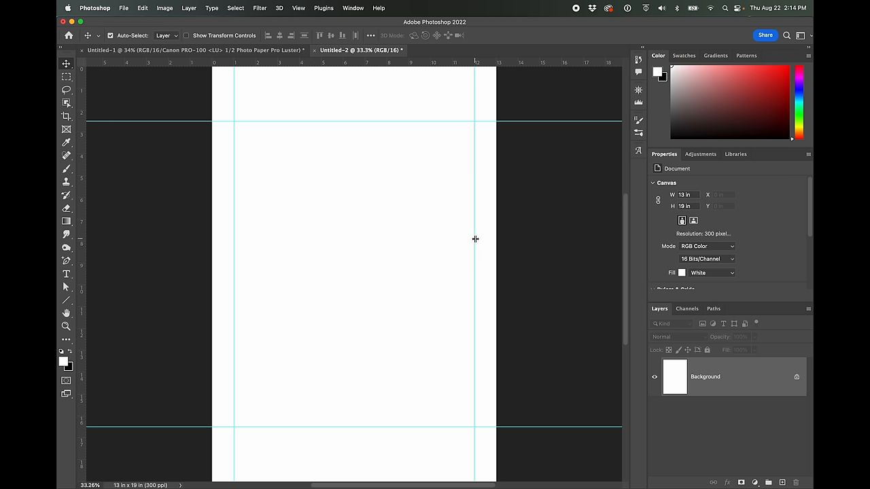
pyautogui.moveTo(487, 248)
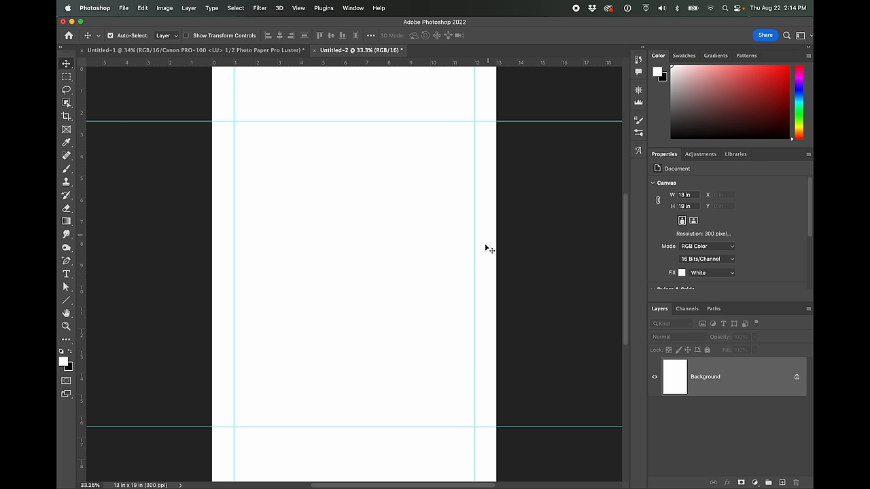
pyautogui.moveTo(500, 286)
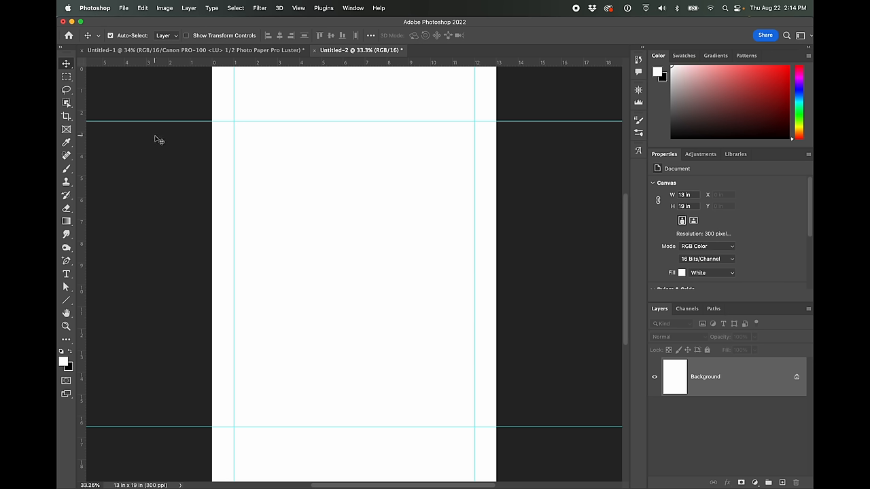
pyautogui.click(123, 8)
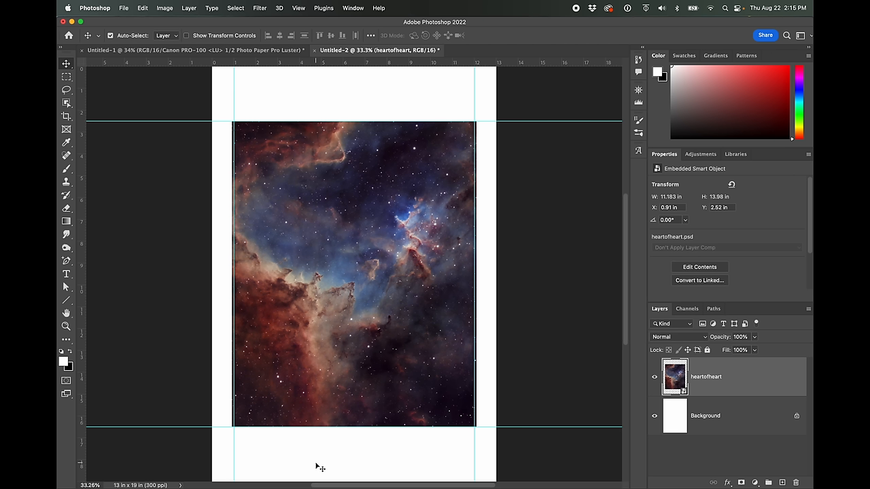
pyautogui.moveTo(321, 462)
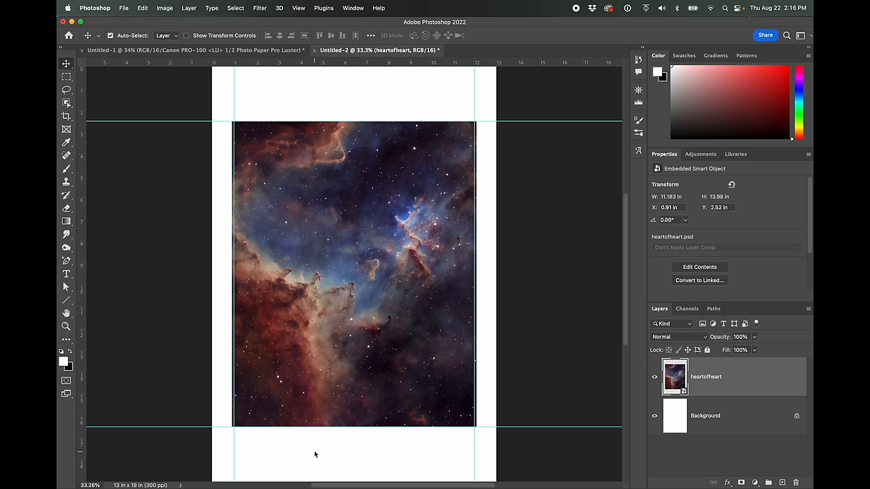
pyautogui.moveTo(318, 170)
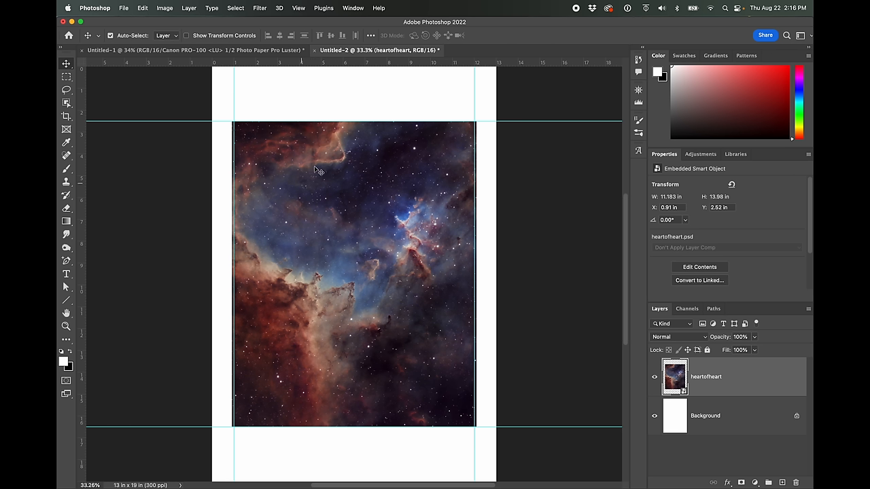
pyautogui.moveTo(403, 223)
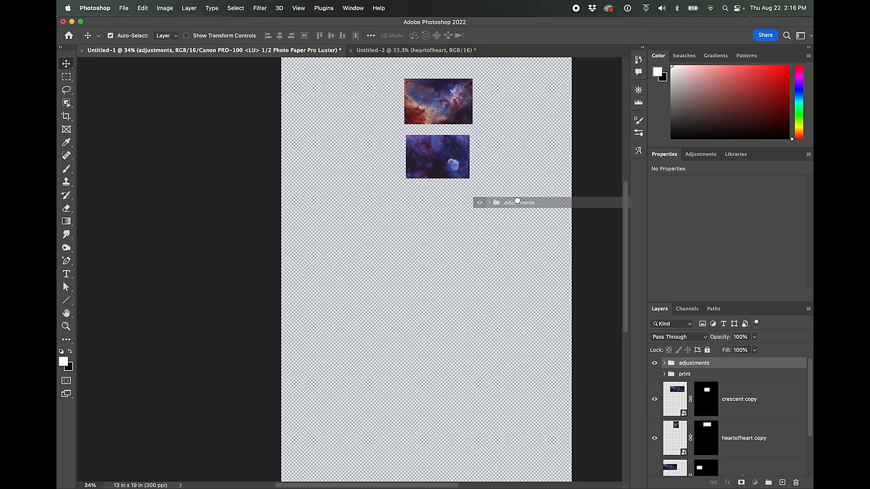
# - Drop the adjustments group from Untitled-1 into Untitled-2 above heartofheart
pyautogui.click(415, 50)
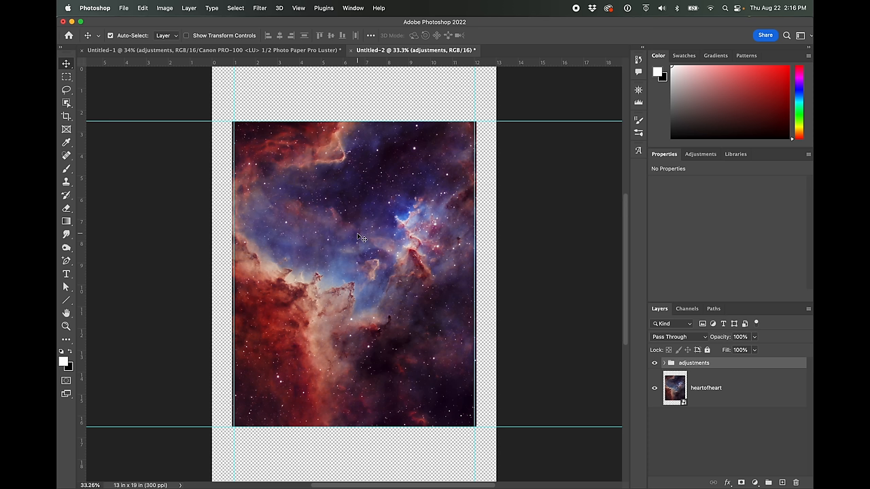
pyautogui.moveTo(455, 105)
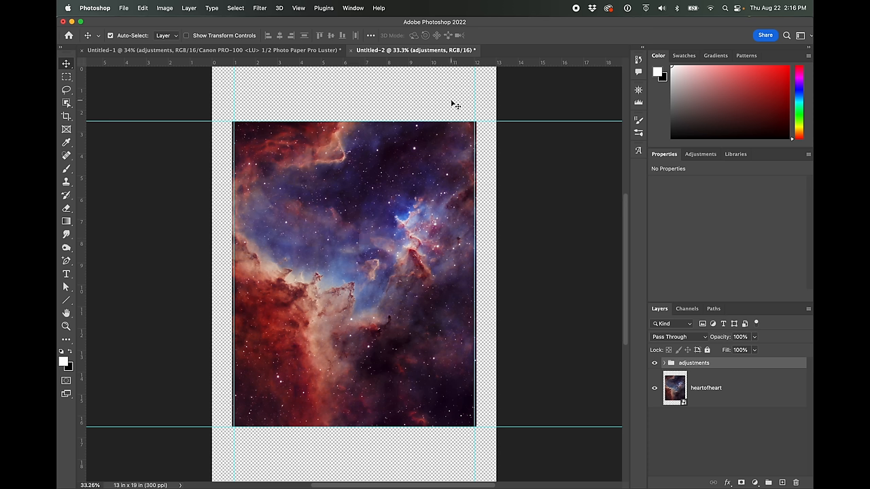
pyautogui.moveTo(320, 130)
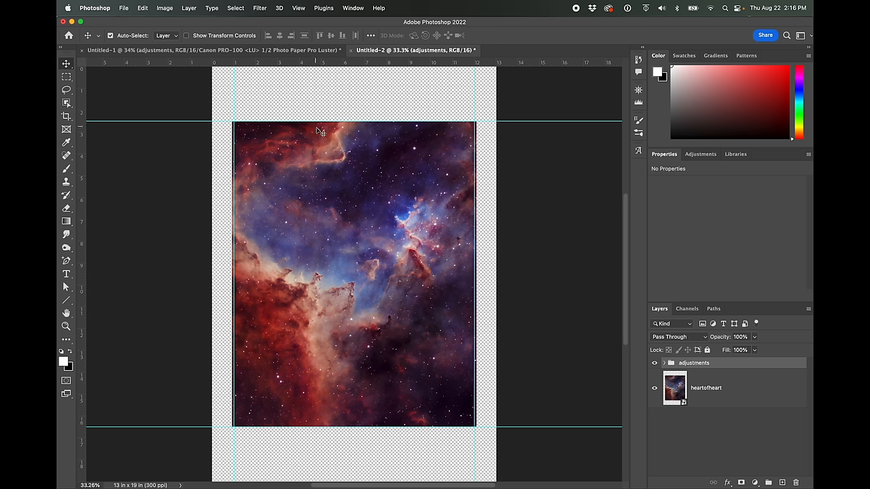
pyautogui.moveTo(328, 481)
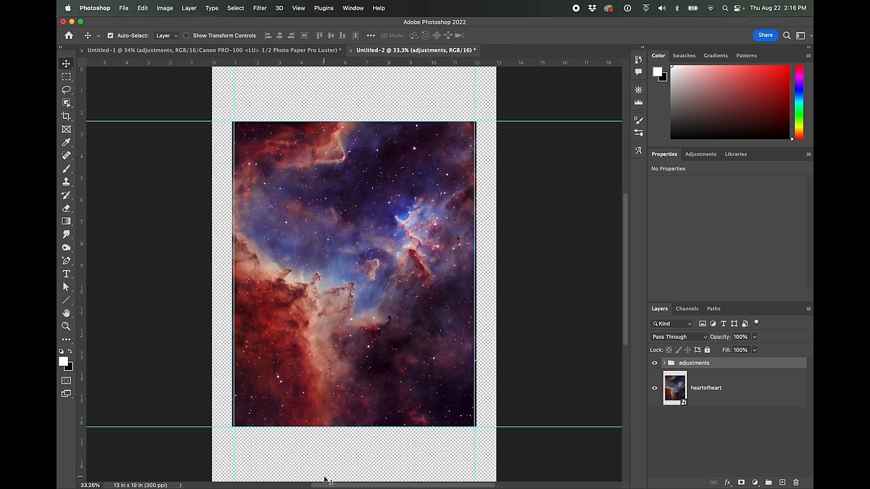
pyautogui.moveTo(632, 382)
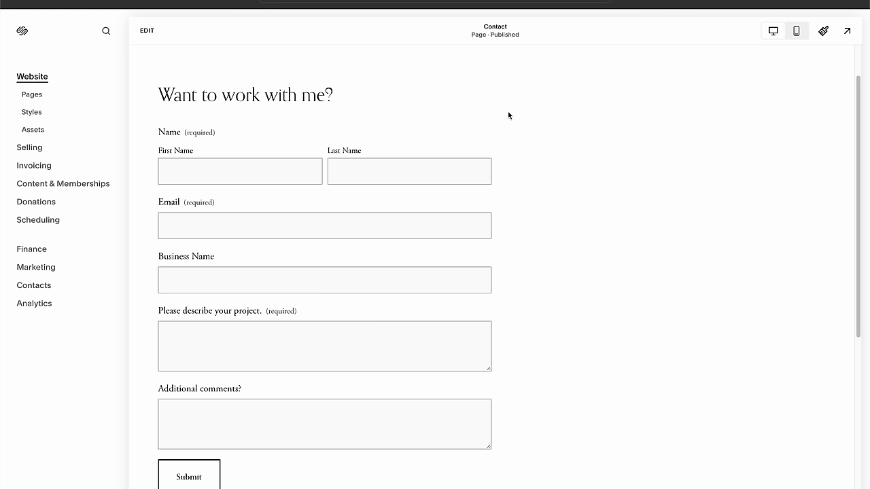
# - Browse the Selling dashboard's tools, return to Website, and open the Site Styles fonts panel
pyautogui.click(29, 148)
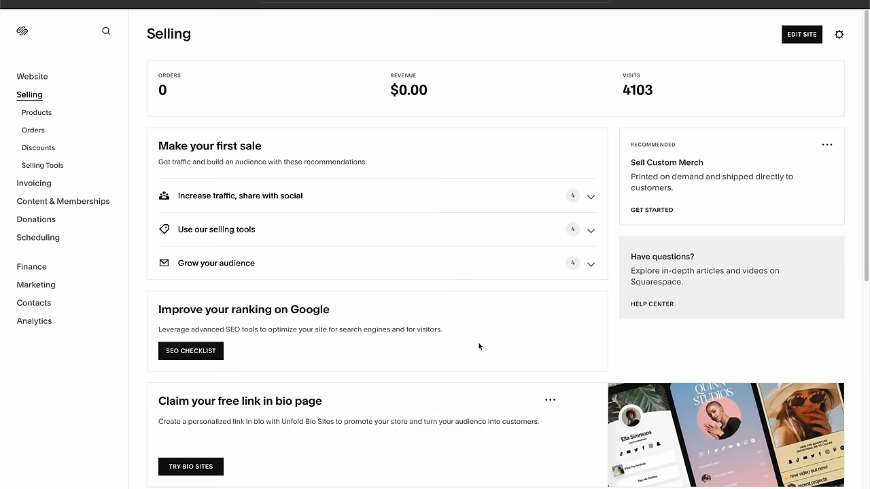
pyautogui.click(591, 196)
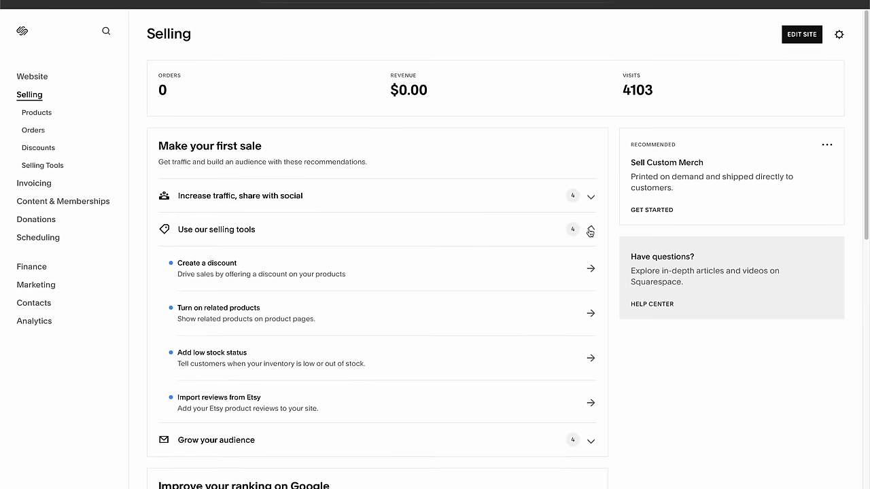
pyautogui.scroll(-3)
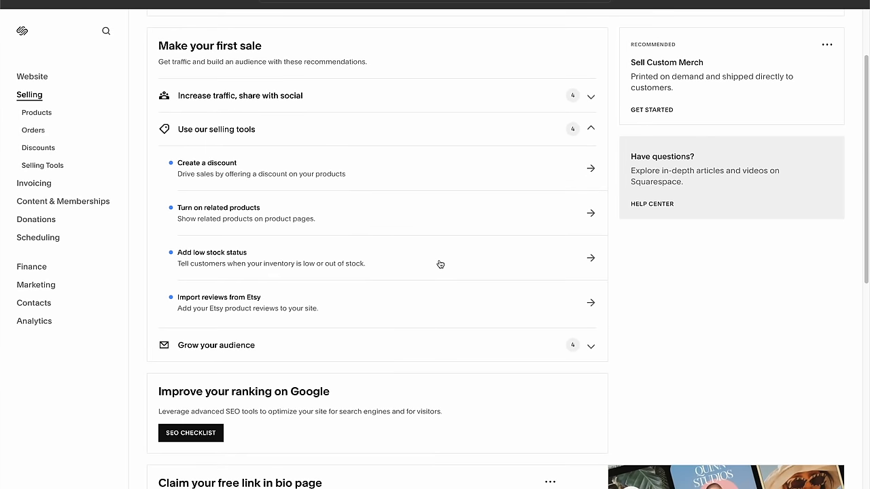
pyautogui.click(32, 76)
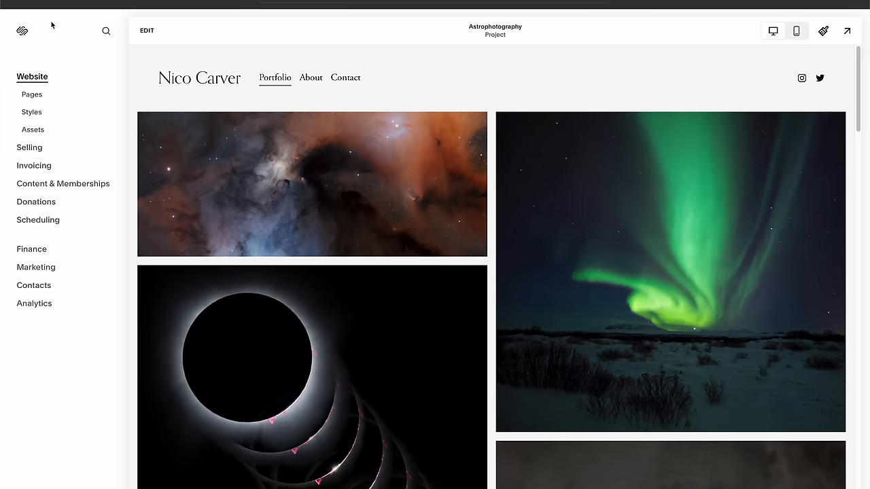
pyautogui.moveTo(191, 148)
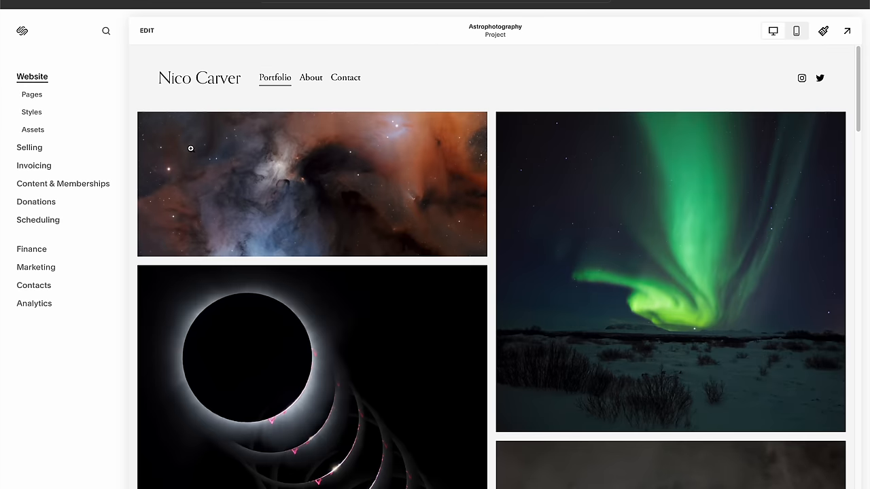
pyautogui.moveTo(130, 168)
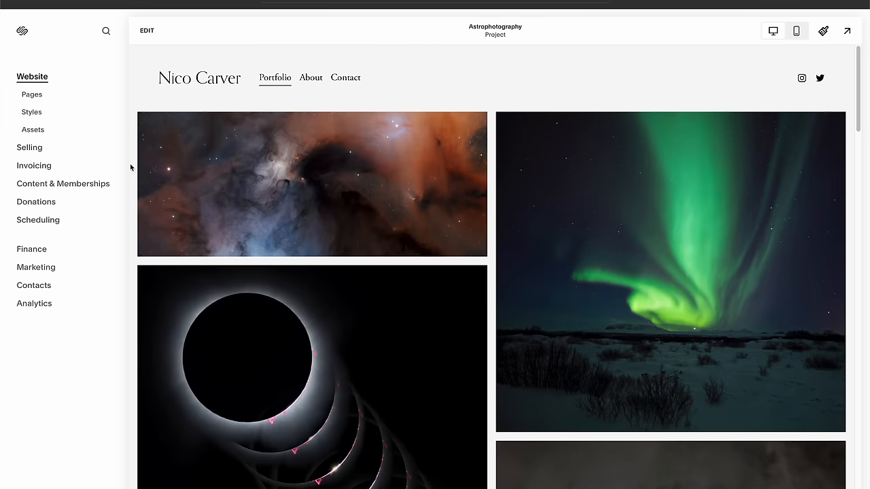
pyautogui.click(823, 30)
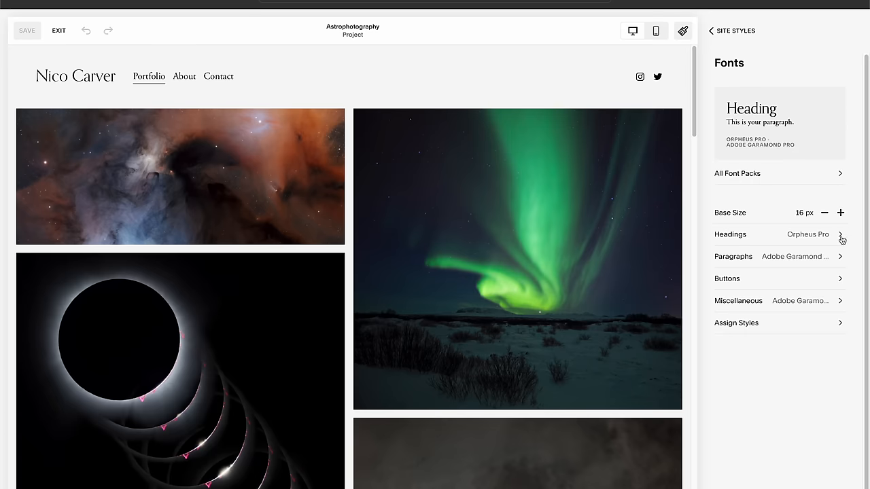
# - Browse Checkout, Brand and Payments settings, then scroll the Contact page's inquiry form
pyautogui.click(730, 234)
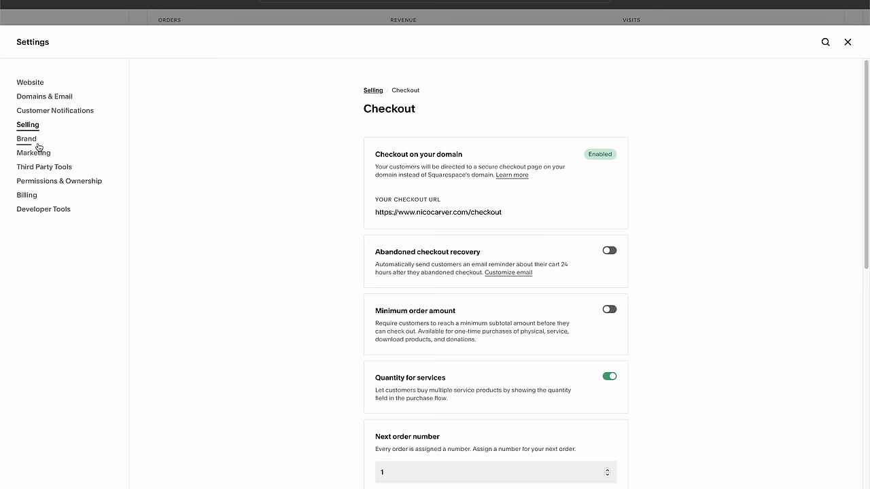
pyautogui.click(26, 138)
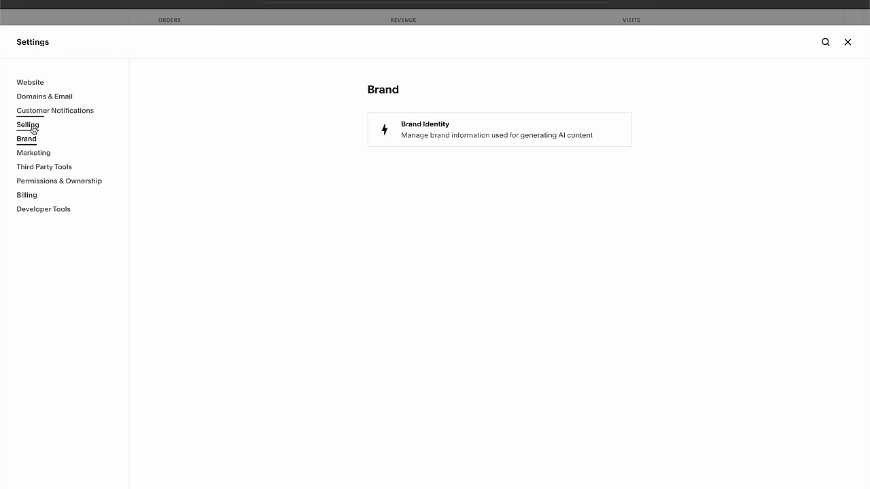
pyautogui.click(27, 124)
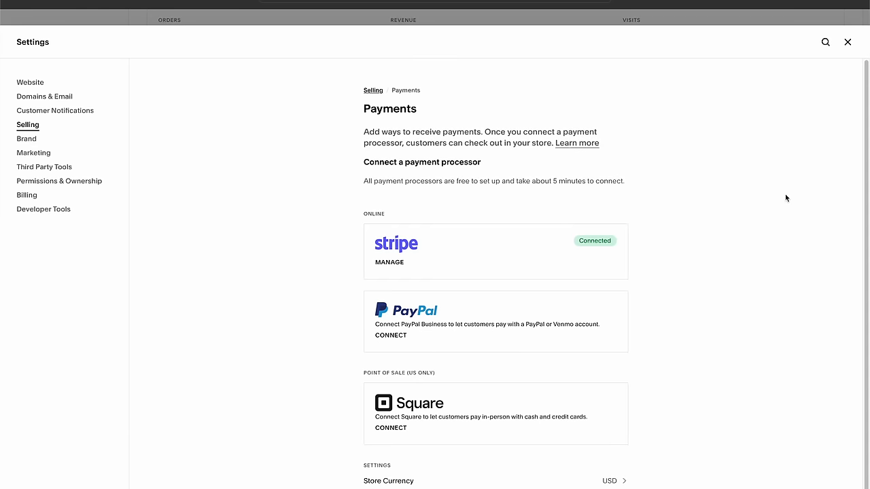
pyautogui.scroll(-3)
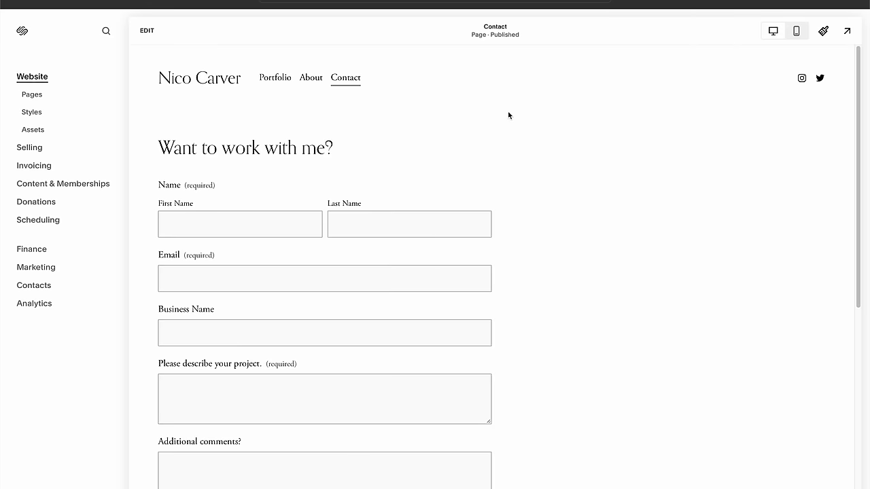
pyautogui.scroll(-3)
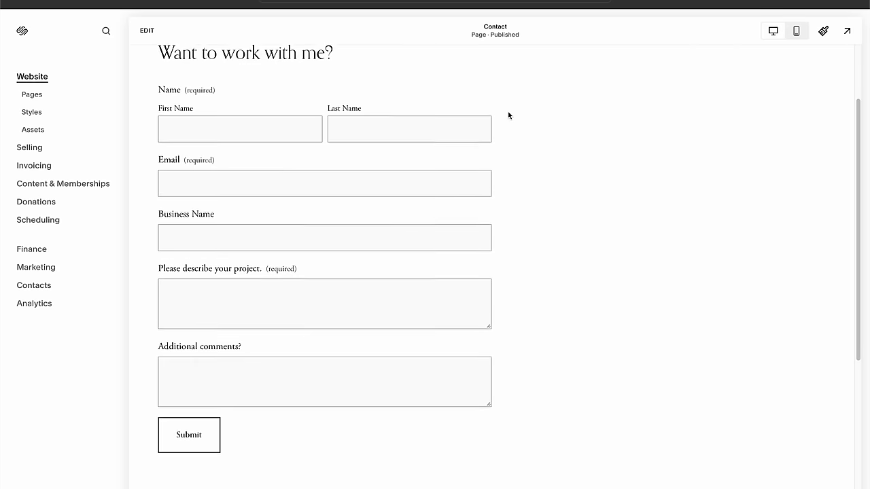